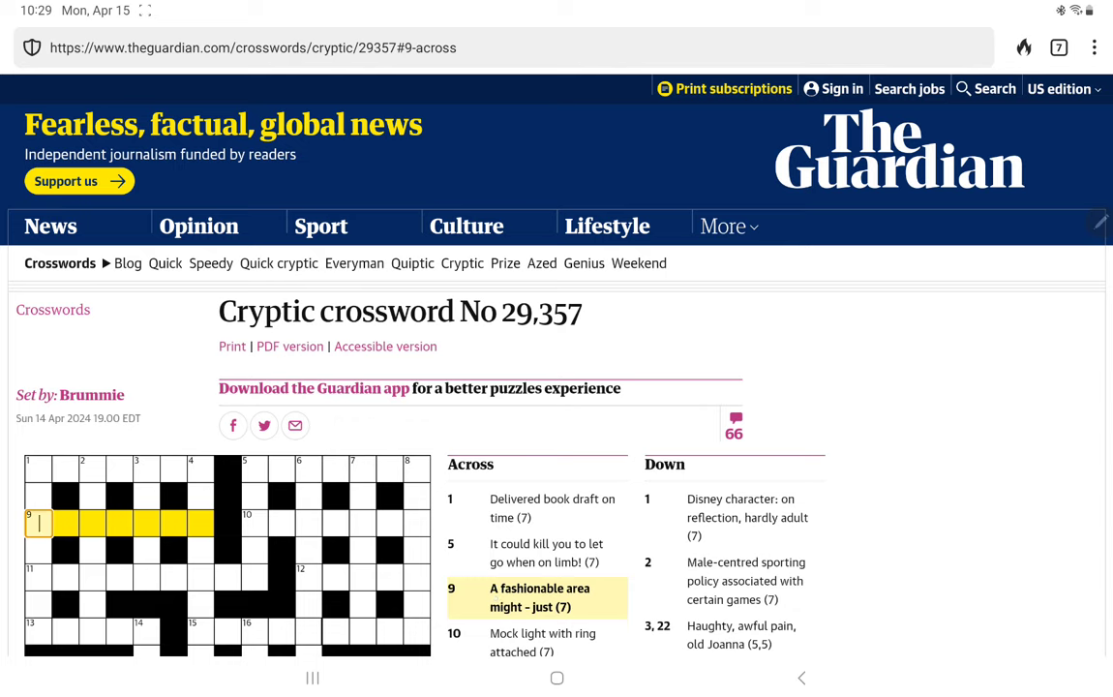
Step: Enter MAYFAIR for 9 across and scroll the page down
type("MAYFAIR")
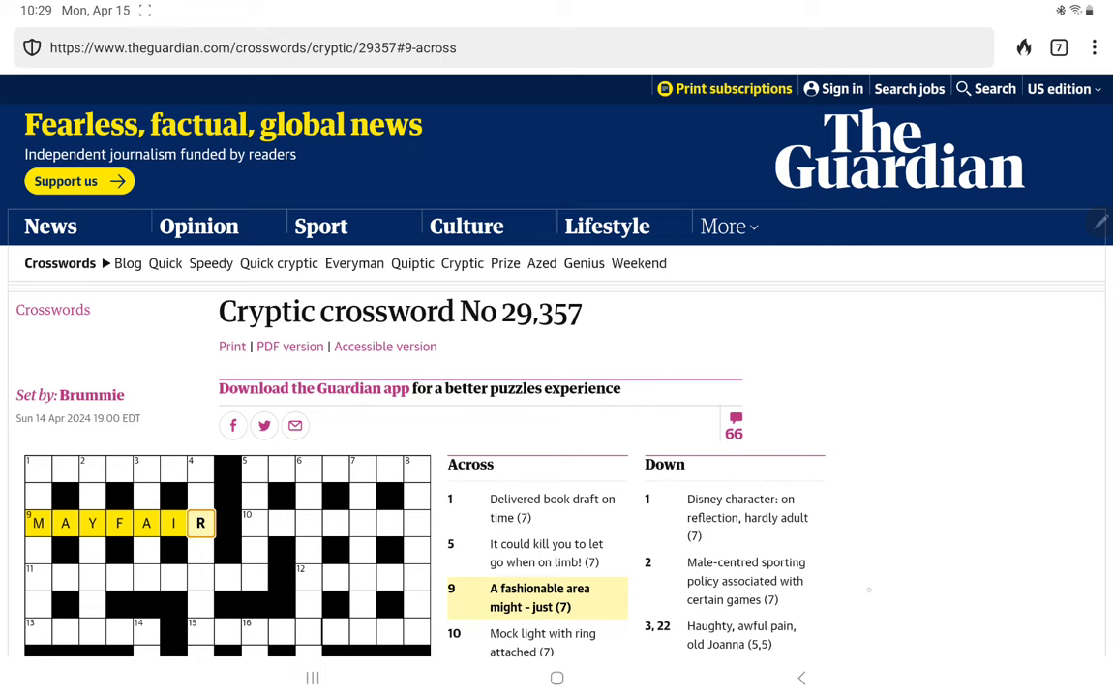
scroll("down", 3)
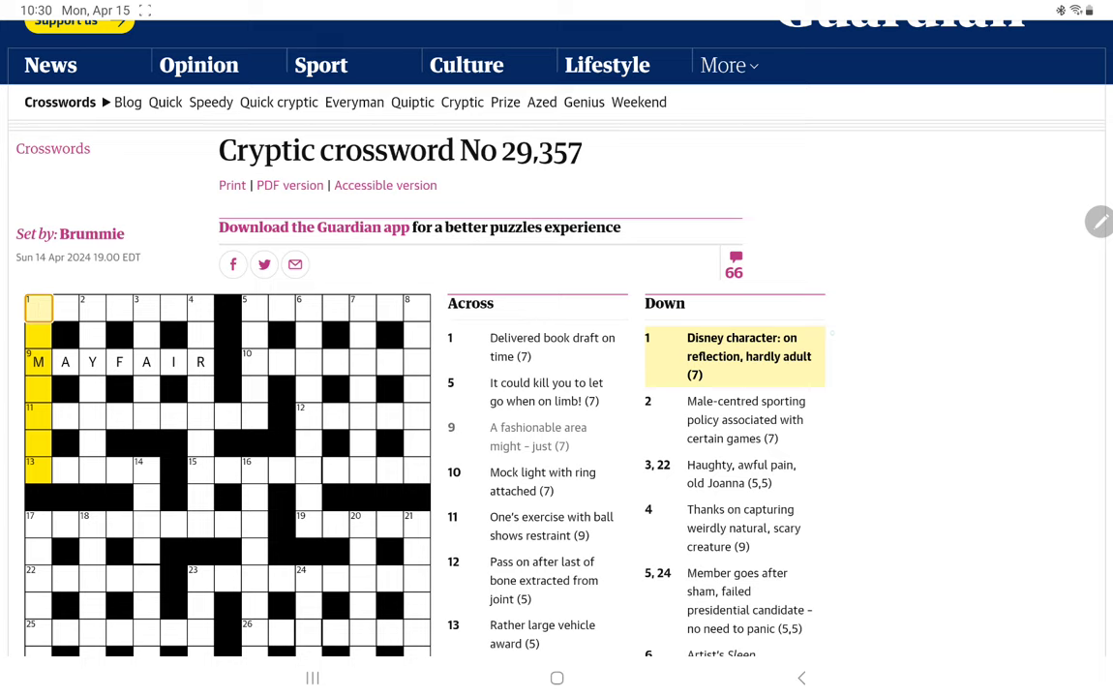
Step: Enter BAMBINO for 1 down and select the 3 down clue
type("BA")
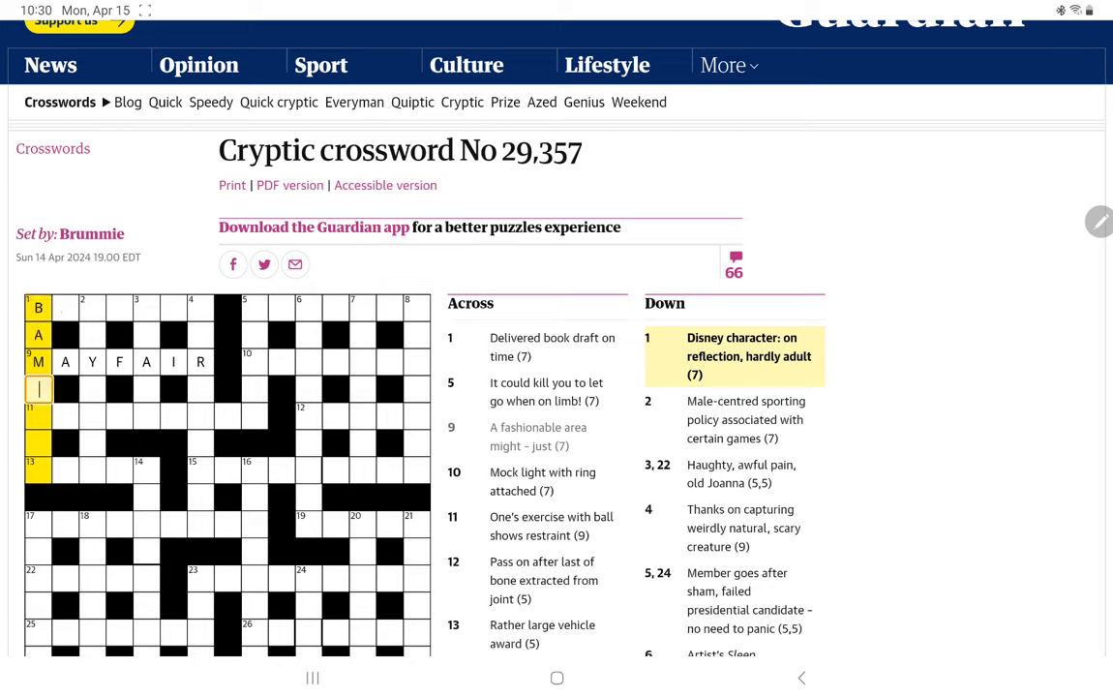
type("BINO")
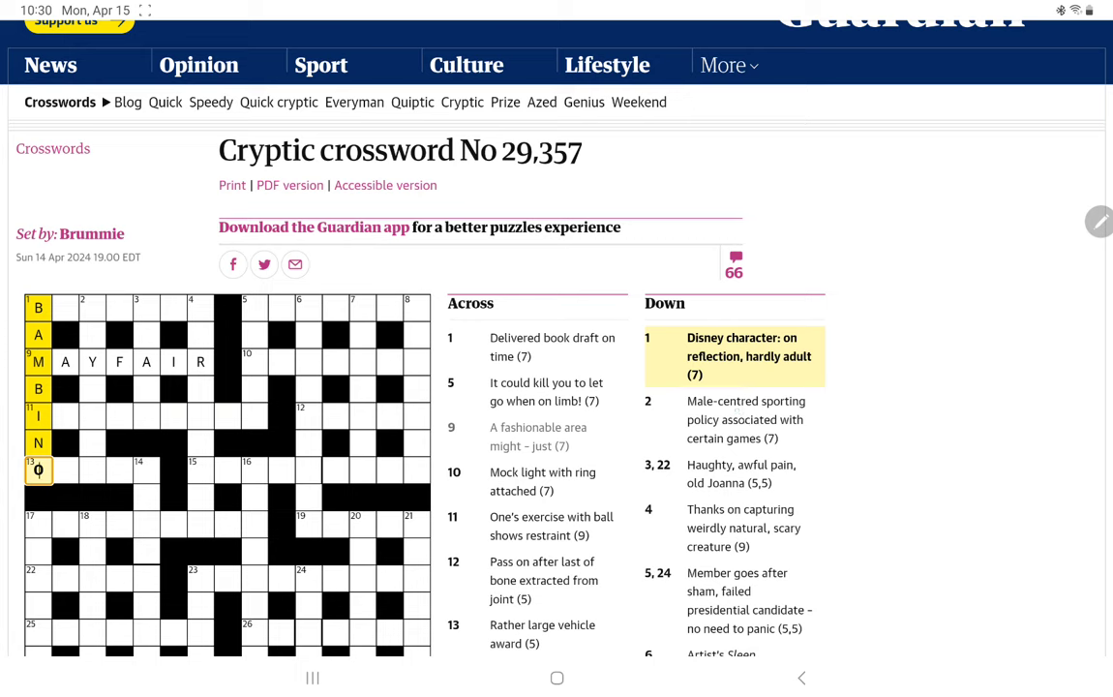
left_click(92, 308)
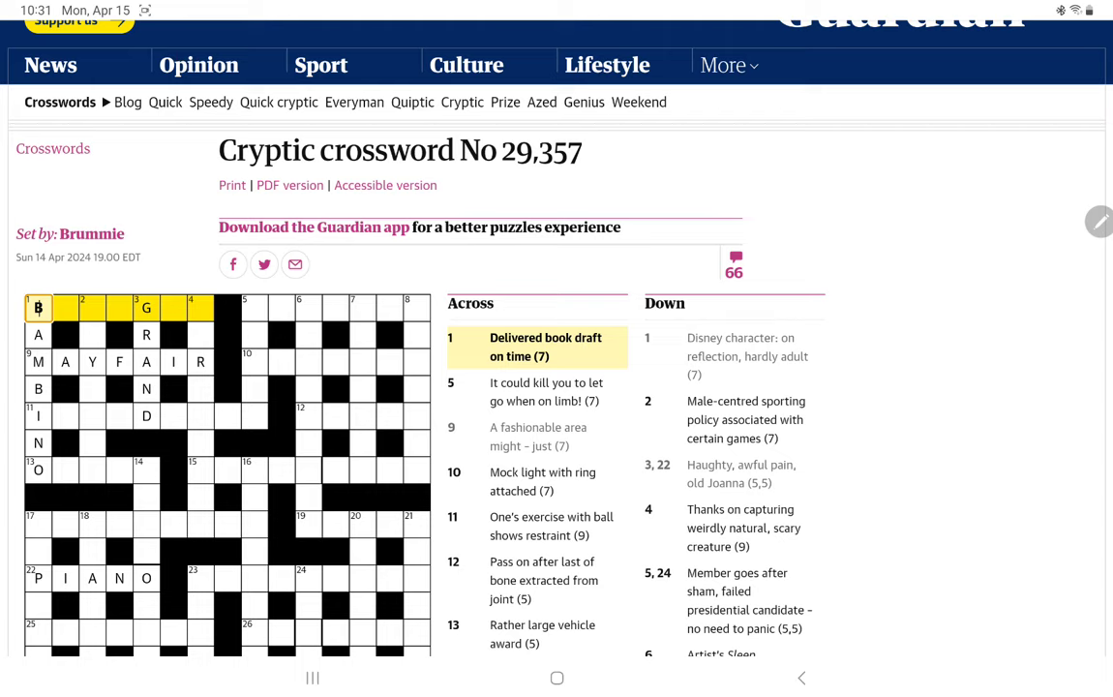
Step: Enter BROUGHT along the top row for 1 across
left_click(67, 308)
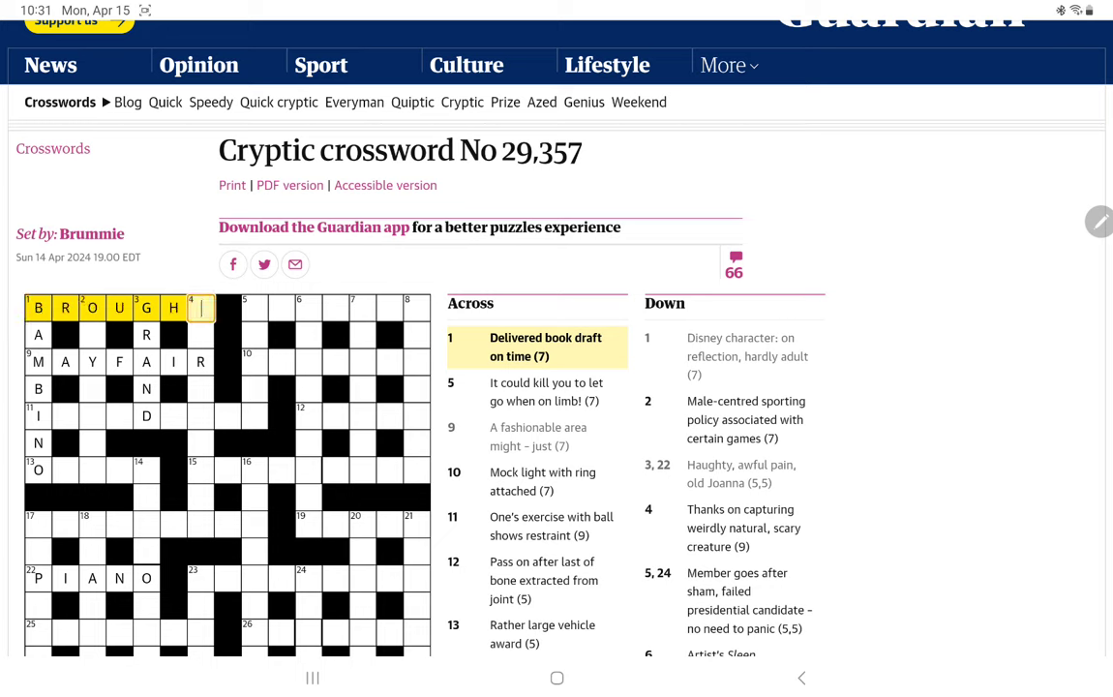
type("T")
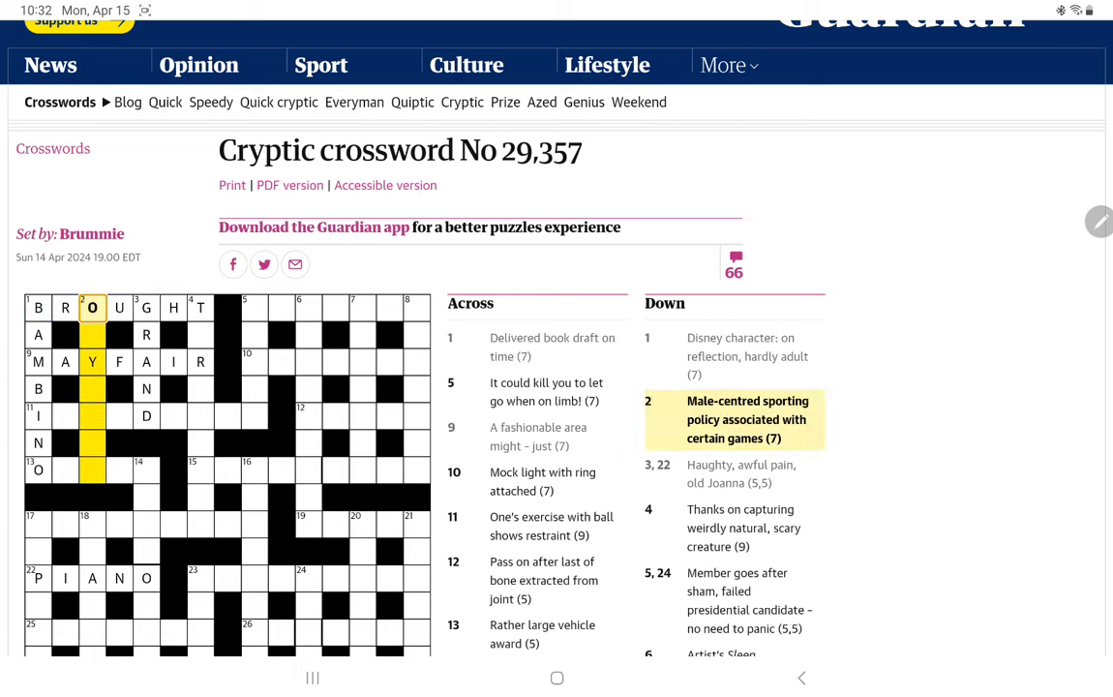
Step: Complete OLYMPIC in 2 down and select 4 down
left_click(92, 335)
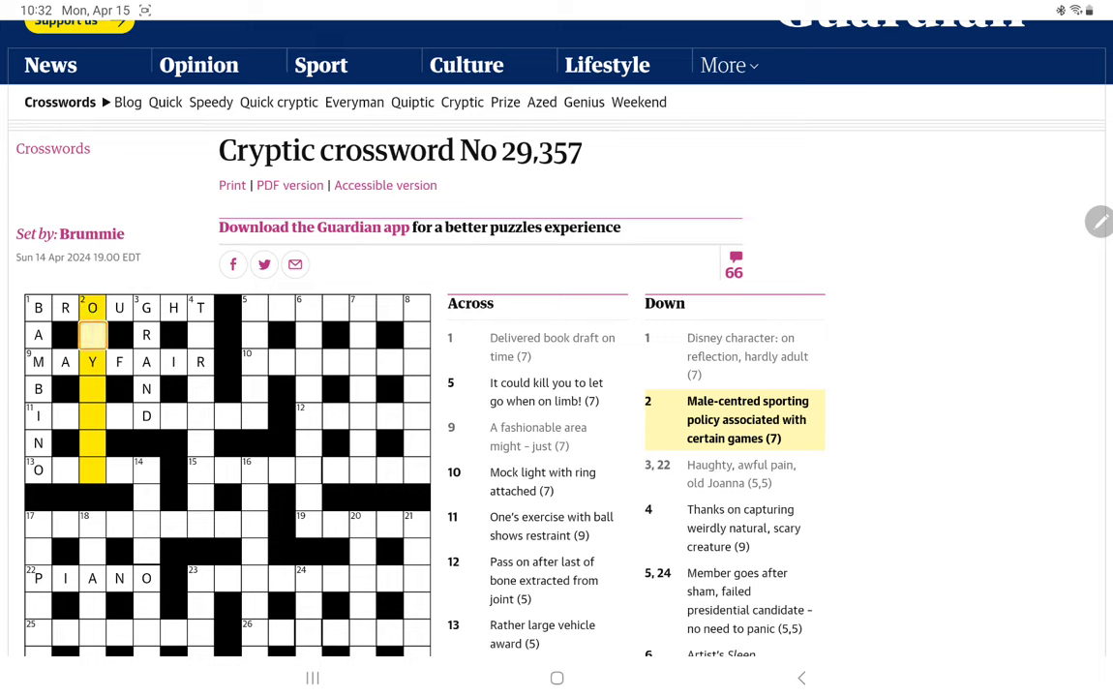
type("L")
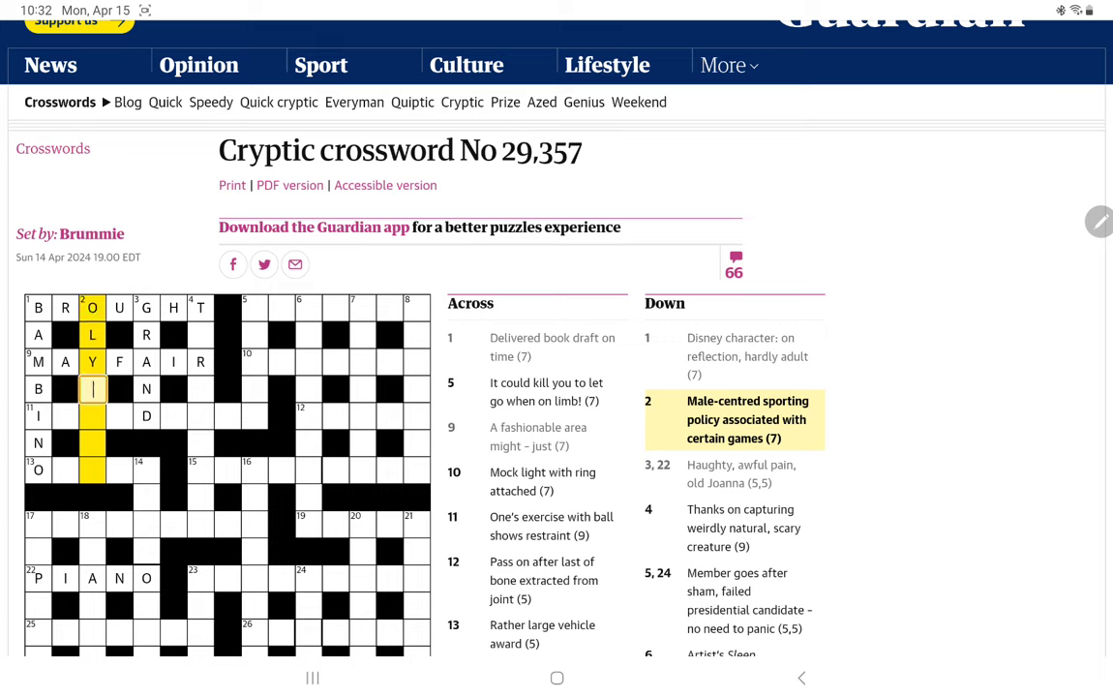
type("MPIC")
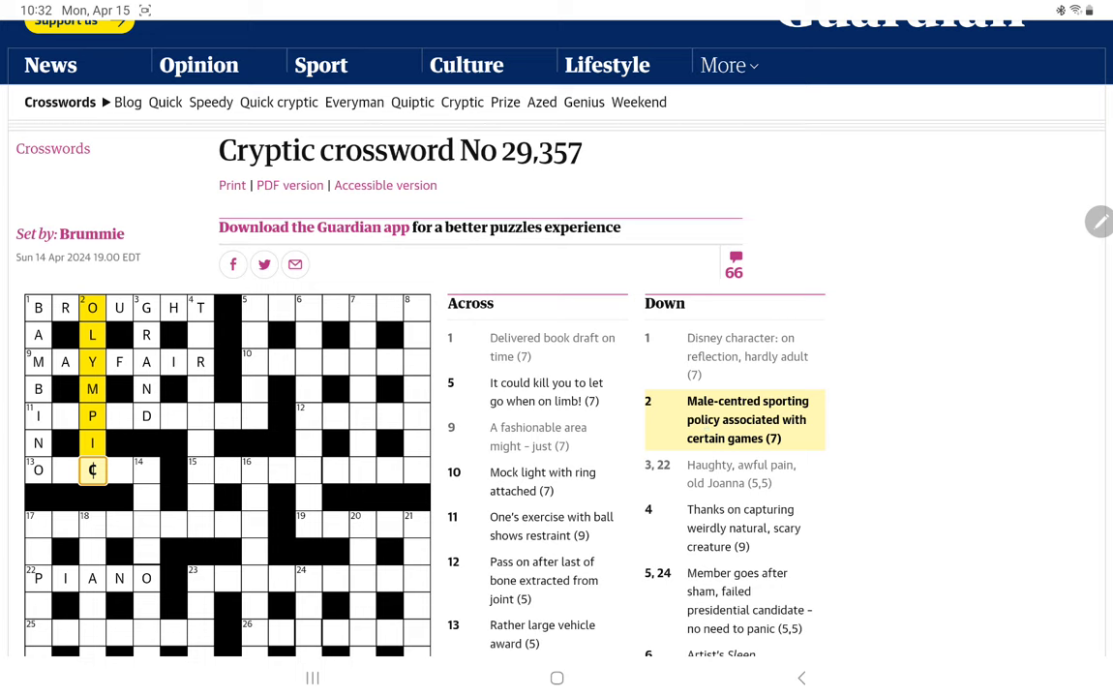
left_click(200, 308)
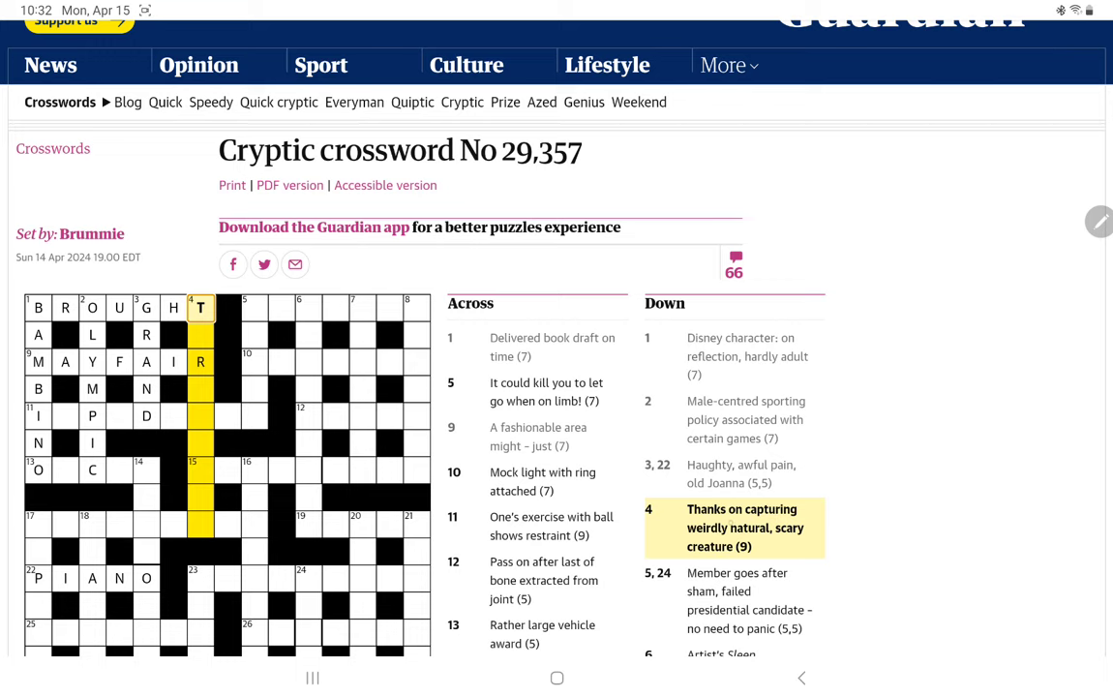
Step: Enter the letters of TARANTULA below the T in 4 down
left_click(201, 335)
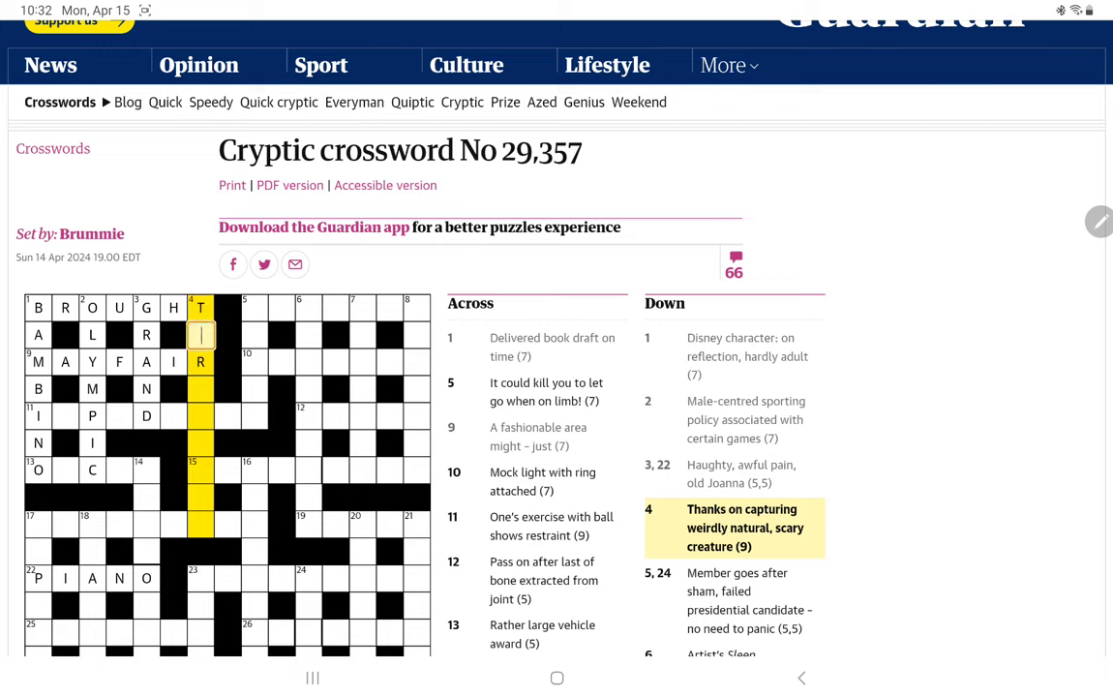
type("ARANTUL")
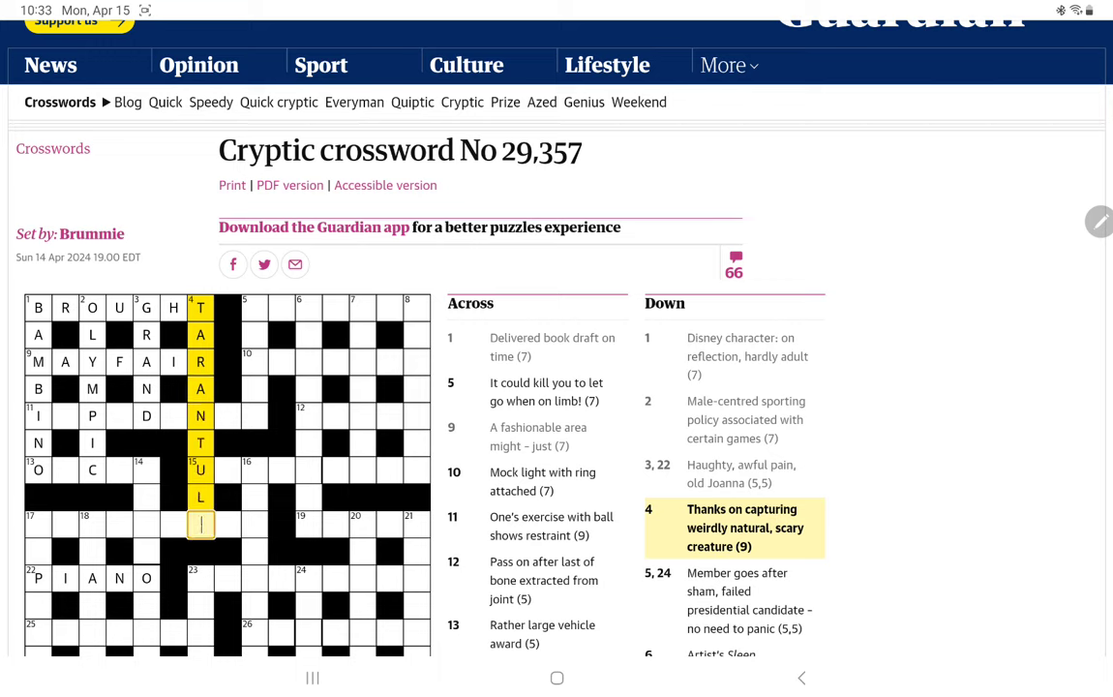
type("A")
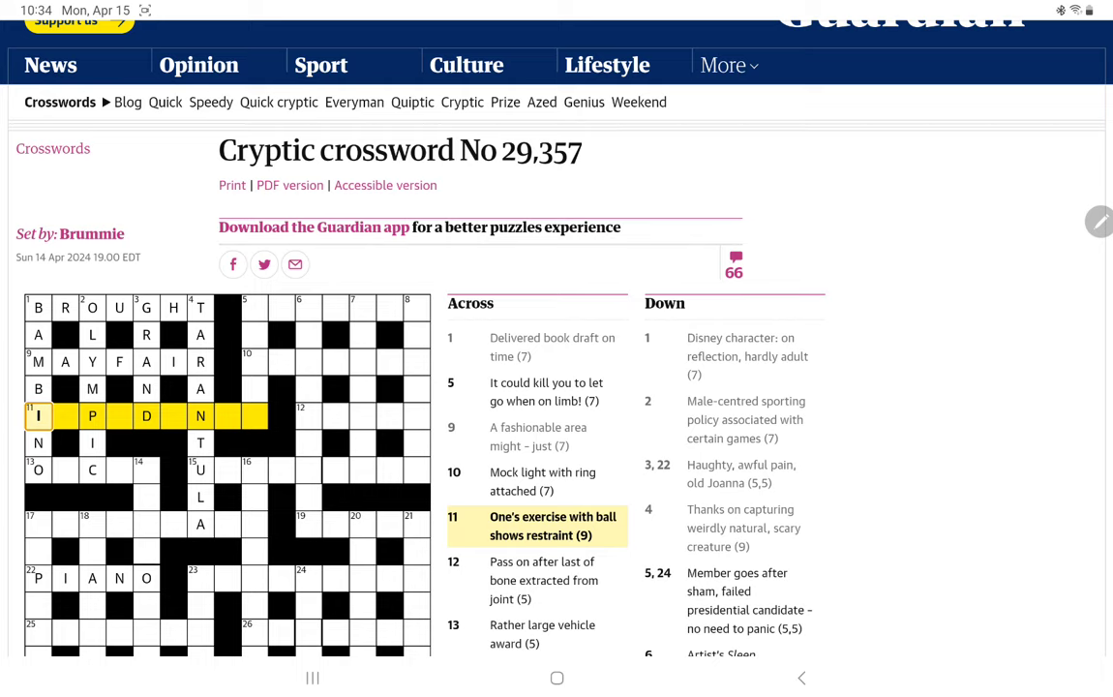
Step: Enter OSCAR for 13 across after scrolling the grid down slightly
scroll("down", 3)
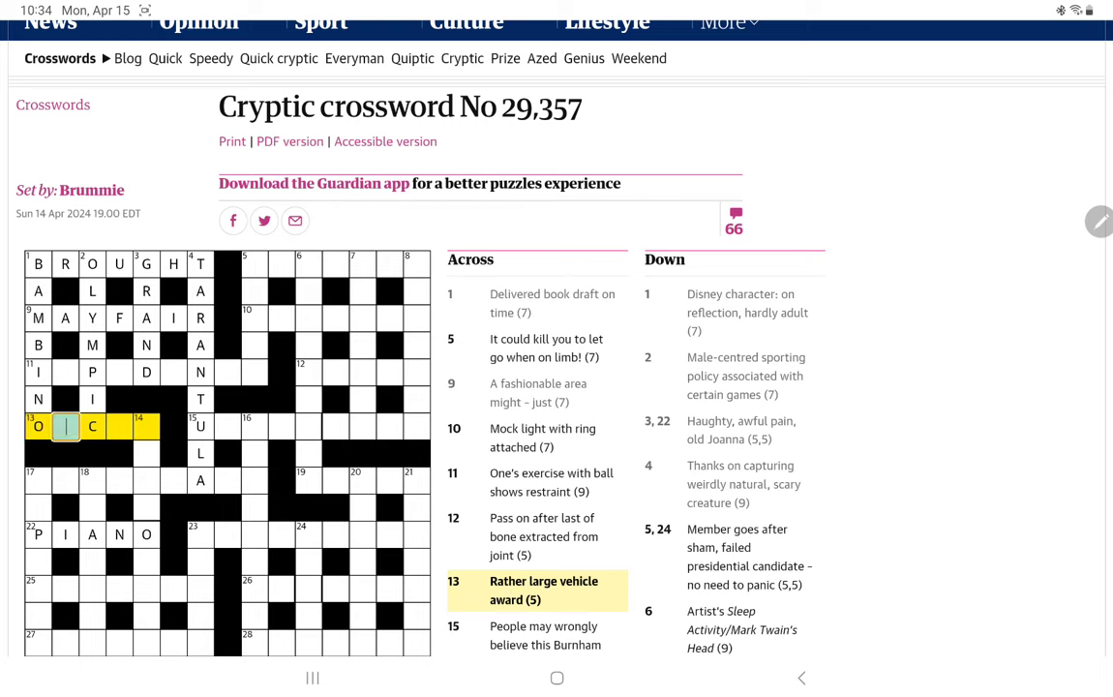
type("SCA")
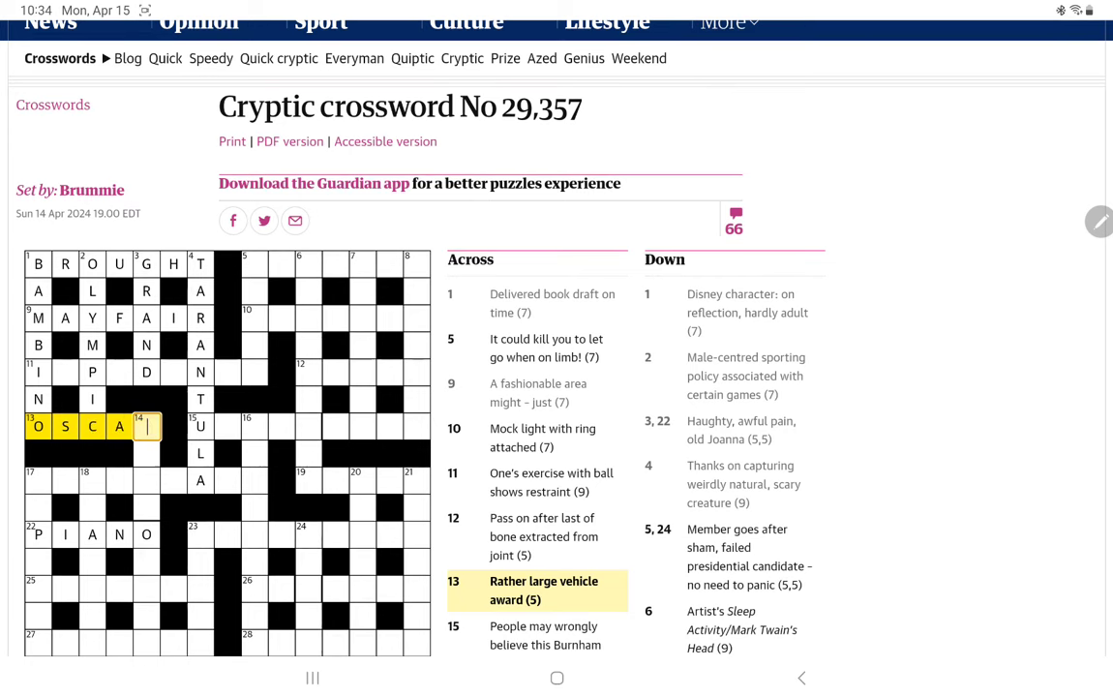
type("R")
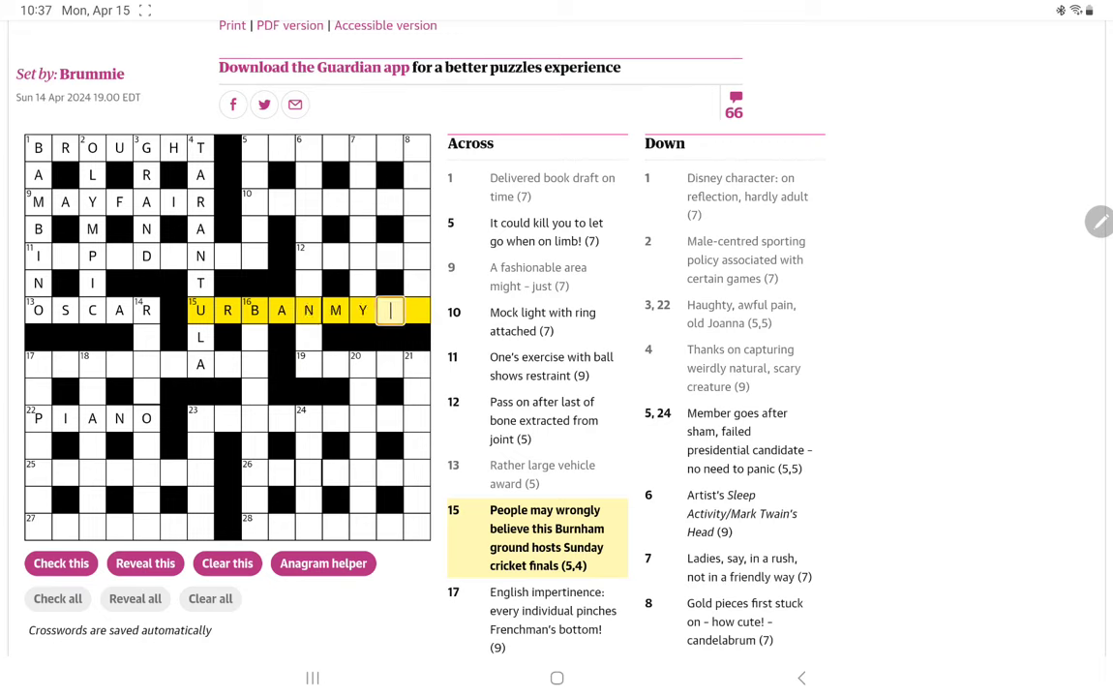
Step: Add TH to finish URBAN MYTH and select 6 down
type("TH")
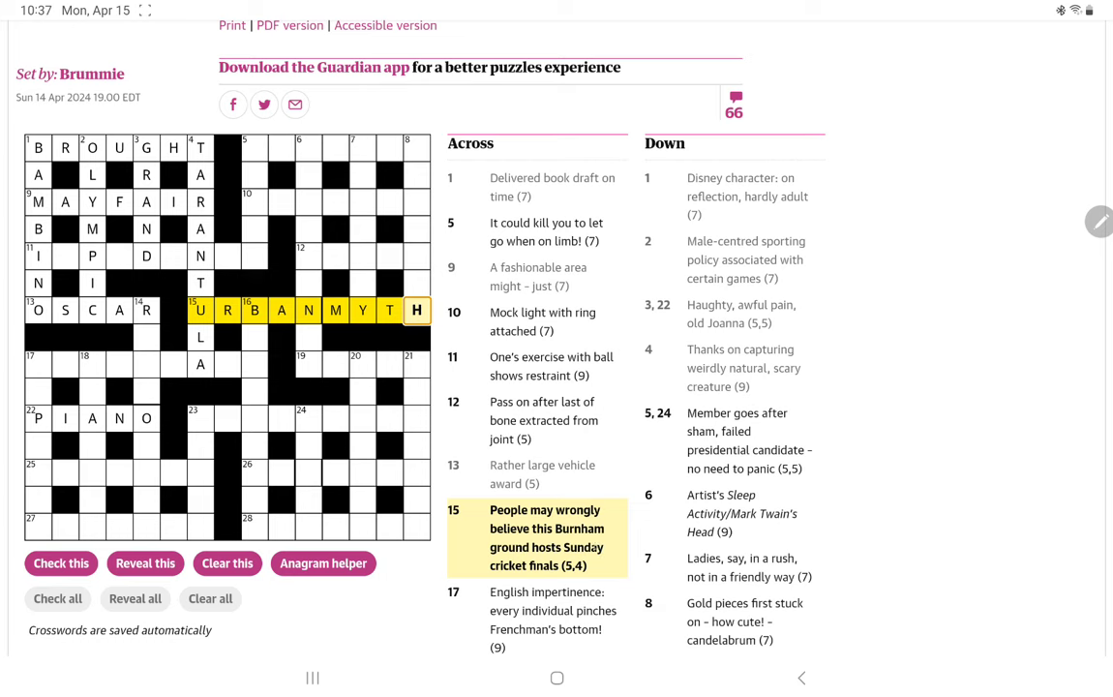
left_click(362, 310)
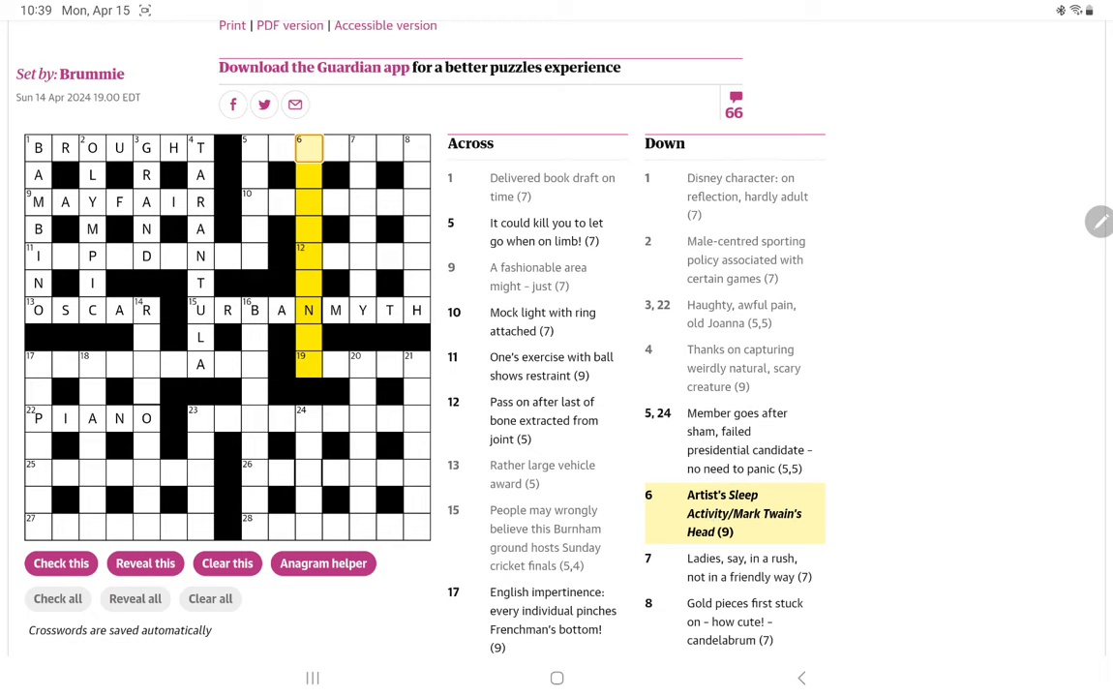
Step: Enter REMBRANDT for 6 down, then select 7 down
type("REMBR")
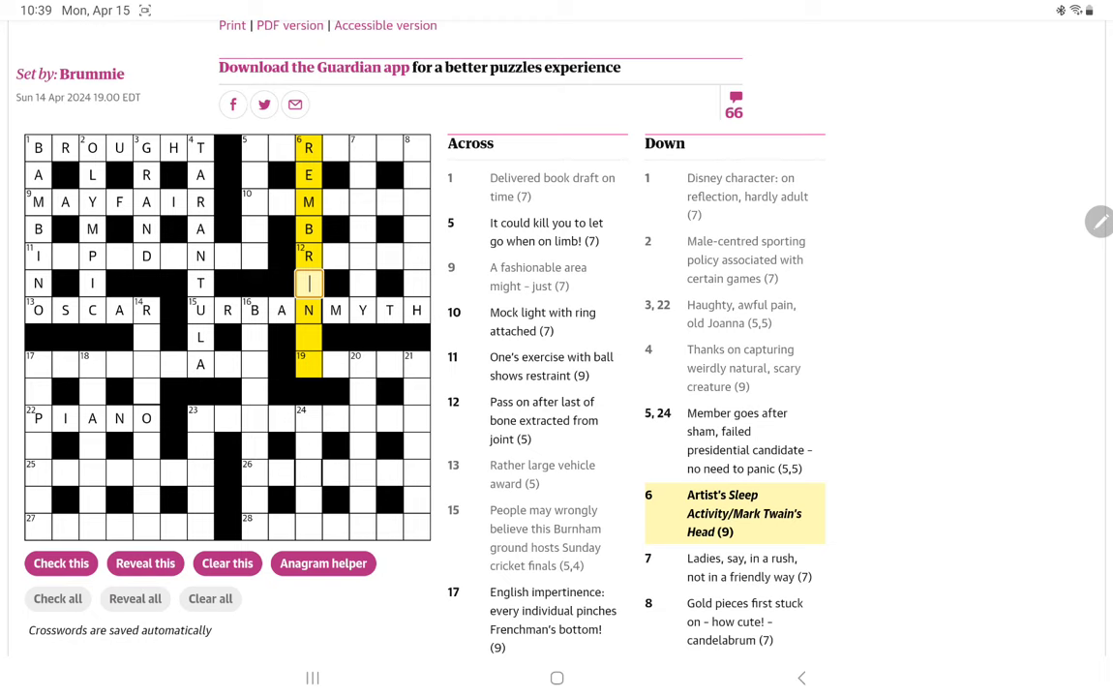
type("AD")
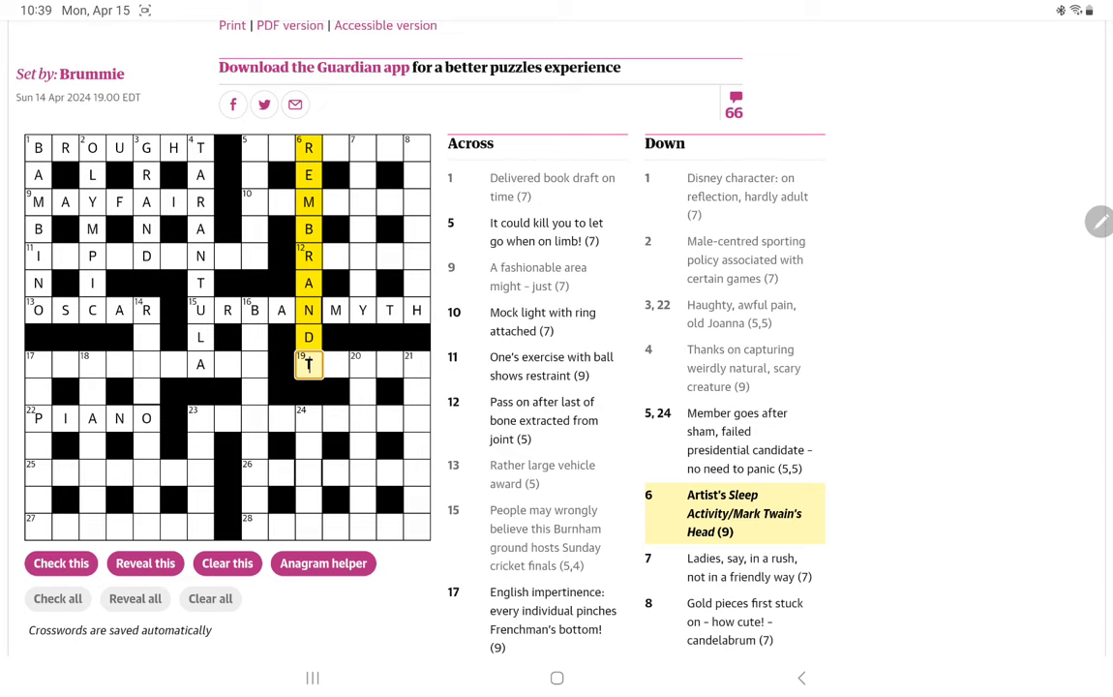
left_click(363, 147)
type("L")
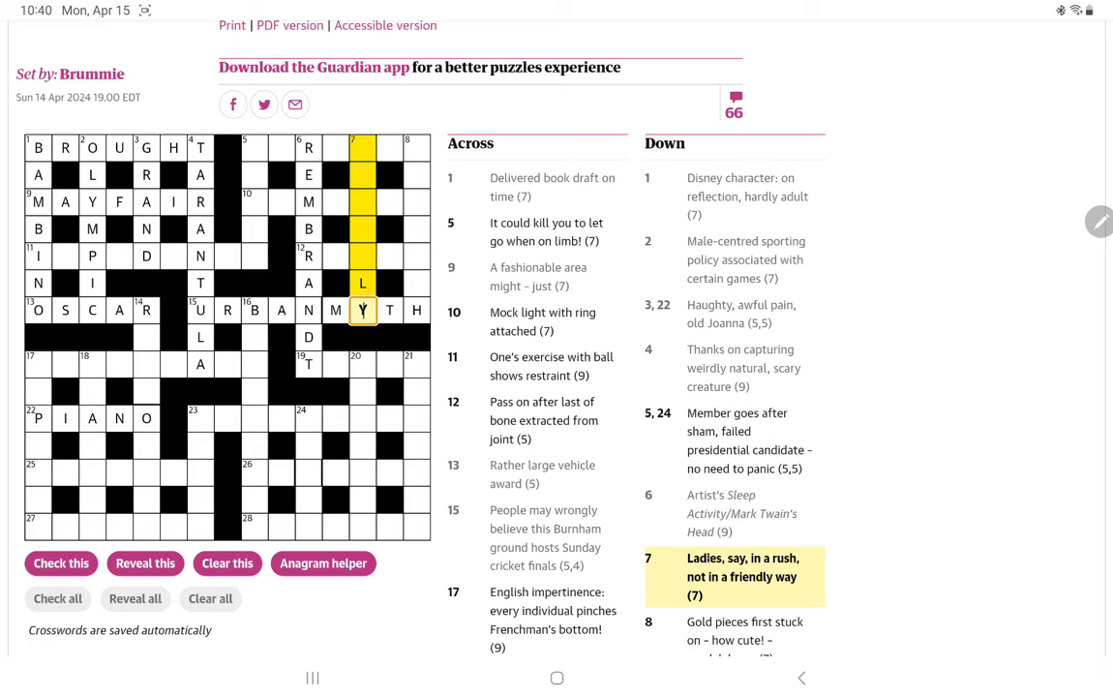
Step: Move focus to 8 down, which shows only the H of MYTH
left_click(363, 147)
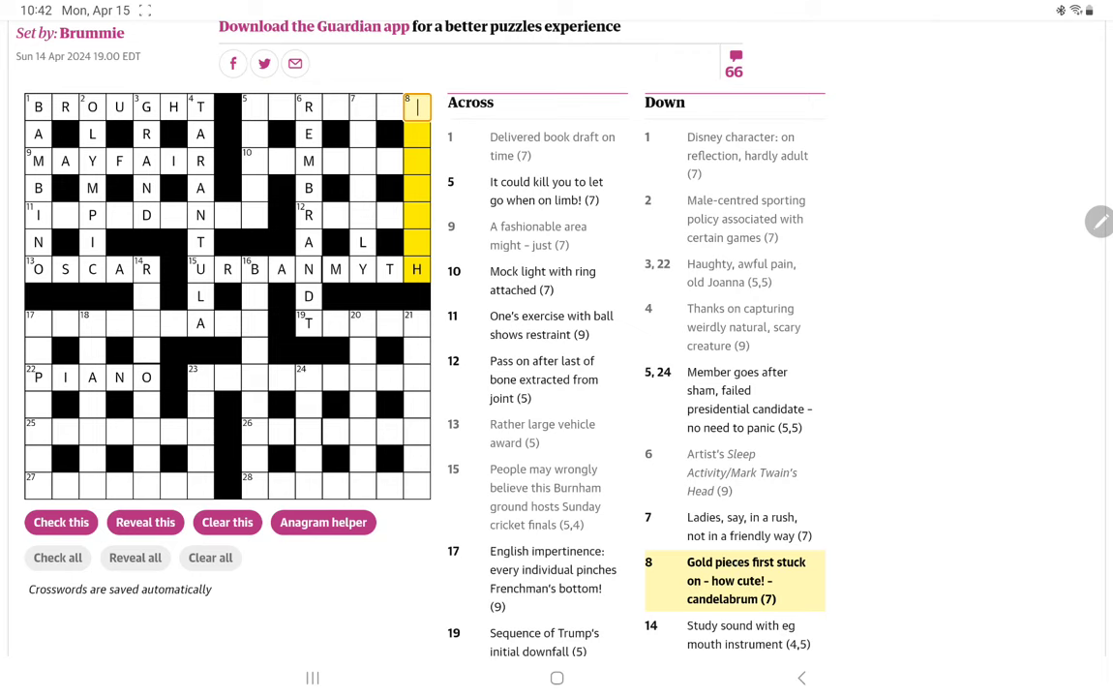
Step: Type CH after the A so 17 across ends in ACH
left_click(37, 323)
type("E")
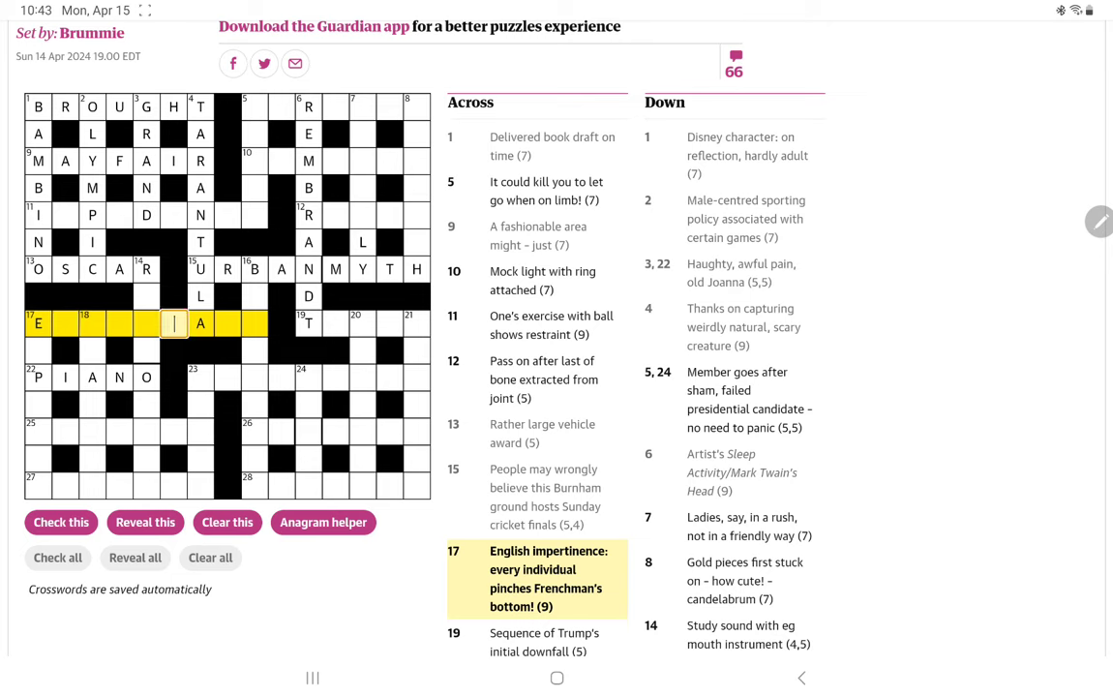
left_click(227, 323)
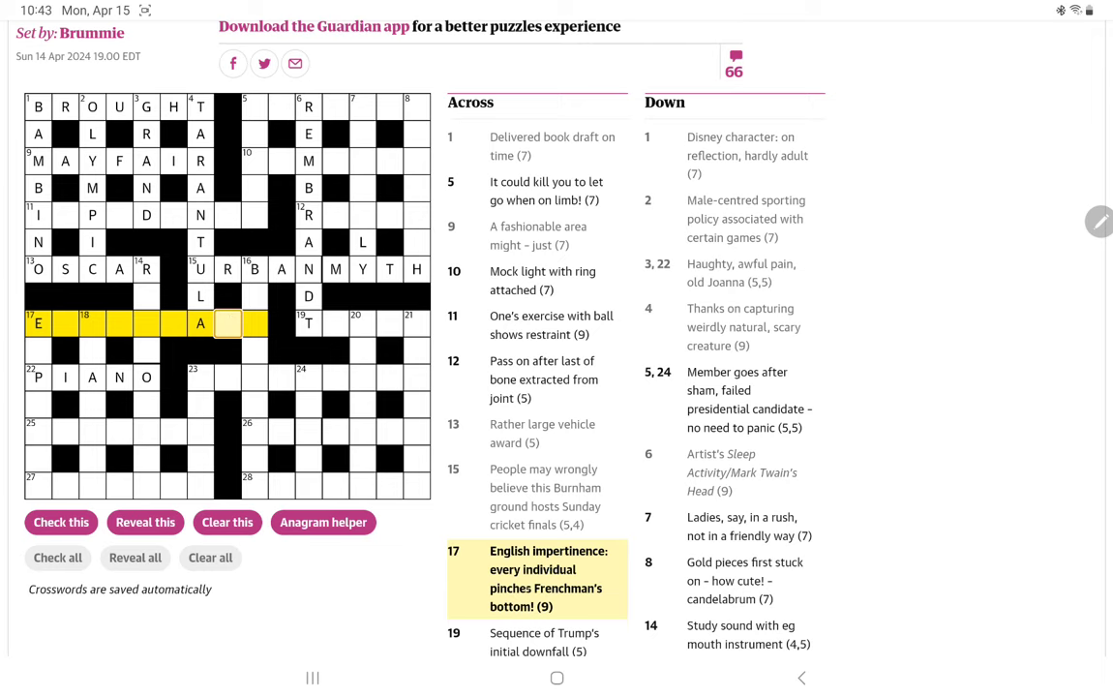
type("CH")
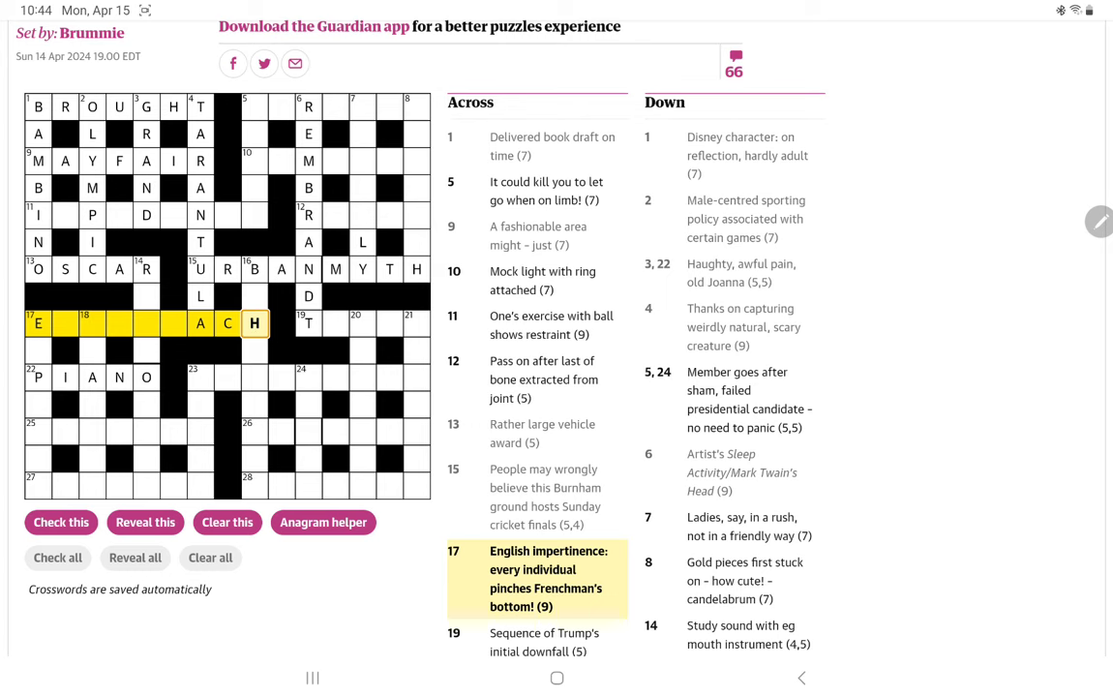
scroll("down", 3)
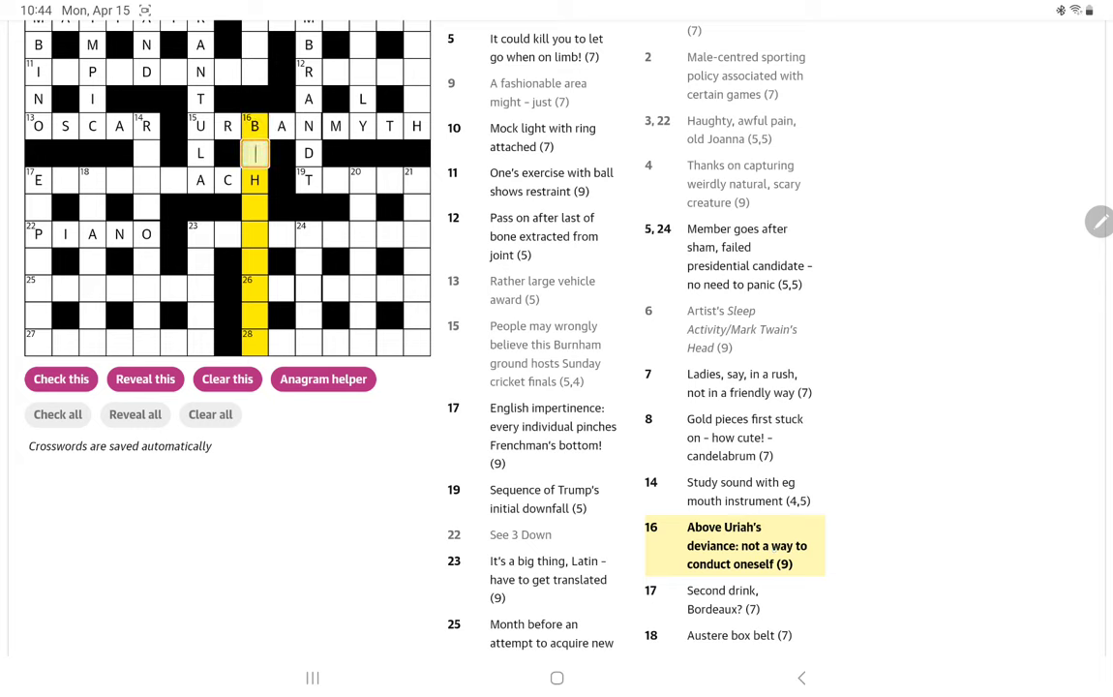
Step: Enter EAV to finish BEHAVIOUR at 16 down, then select 23 across
type("EAV")
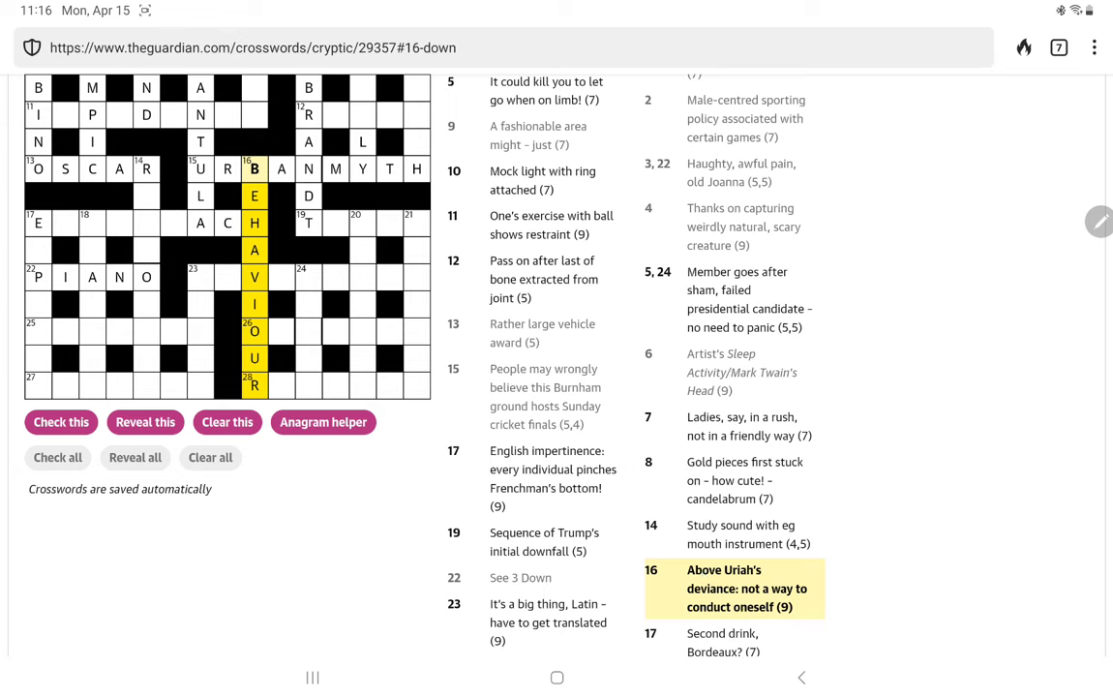
left_click(200, 277)
type("LEVIA")
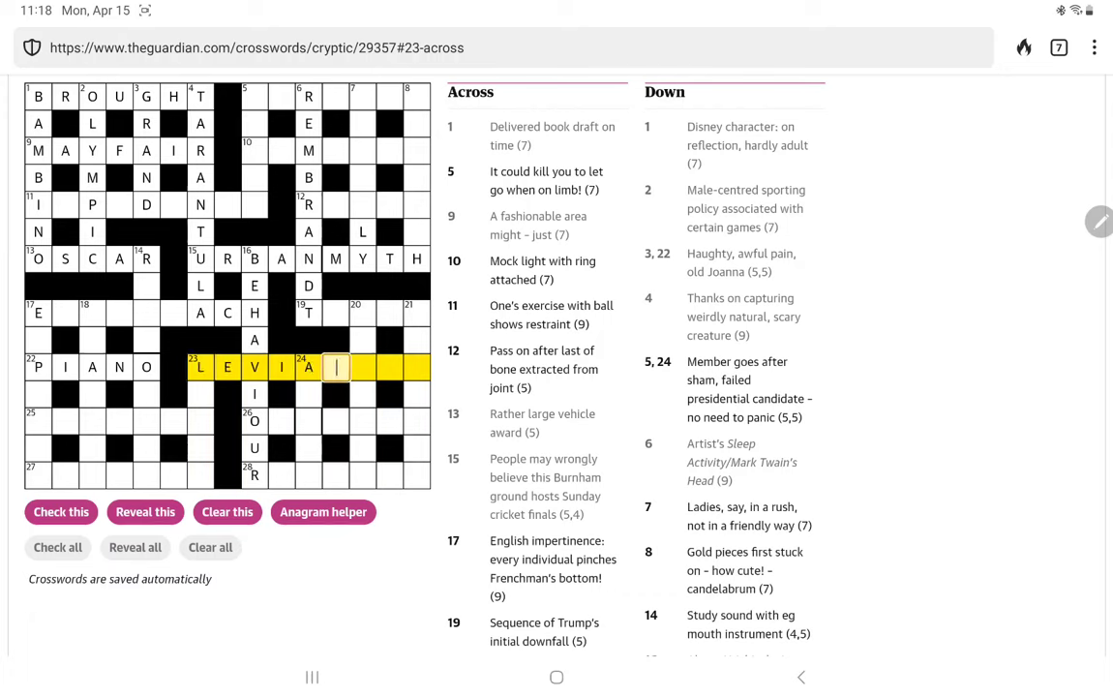
Step: Add THN to 23 across so it reads LEVIATHAN
type("THN")
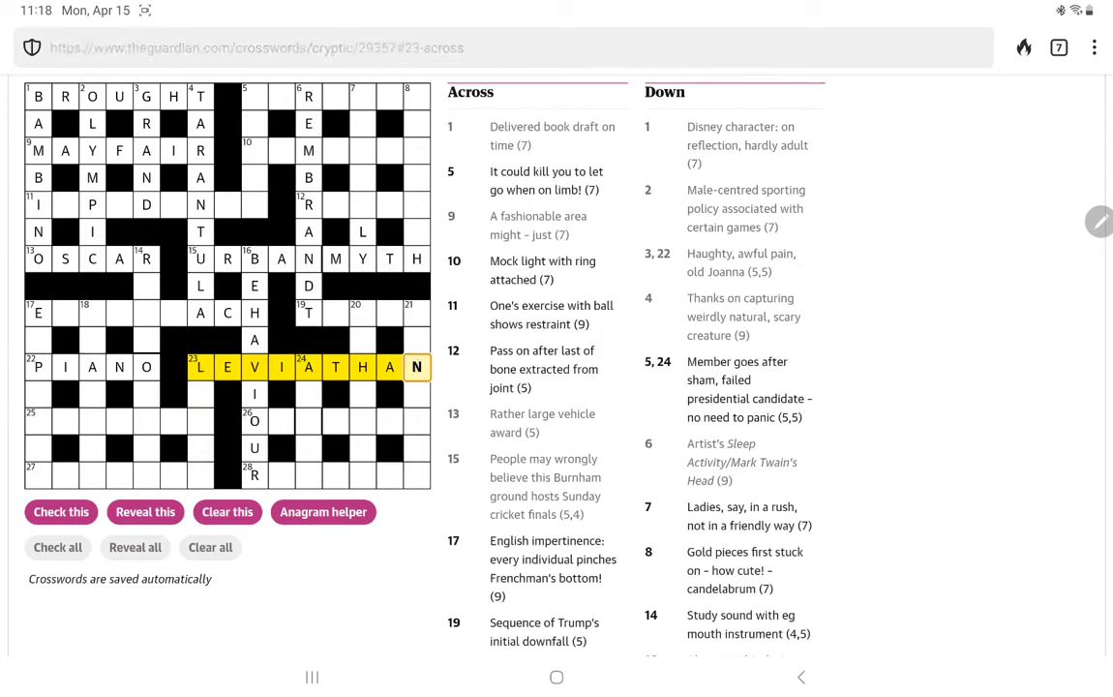
scroll("down", 3)
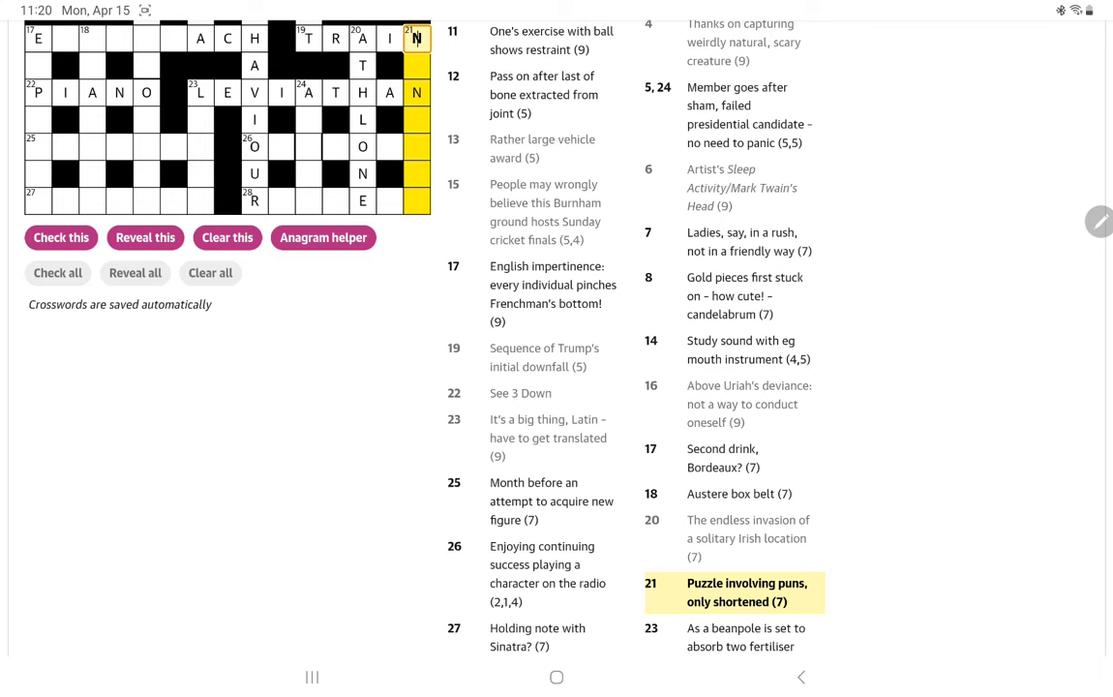
Step: Select the first square of 26 across and enter N
left_click(254, 146)
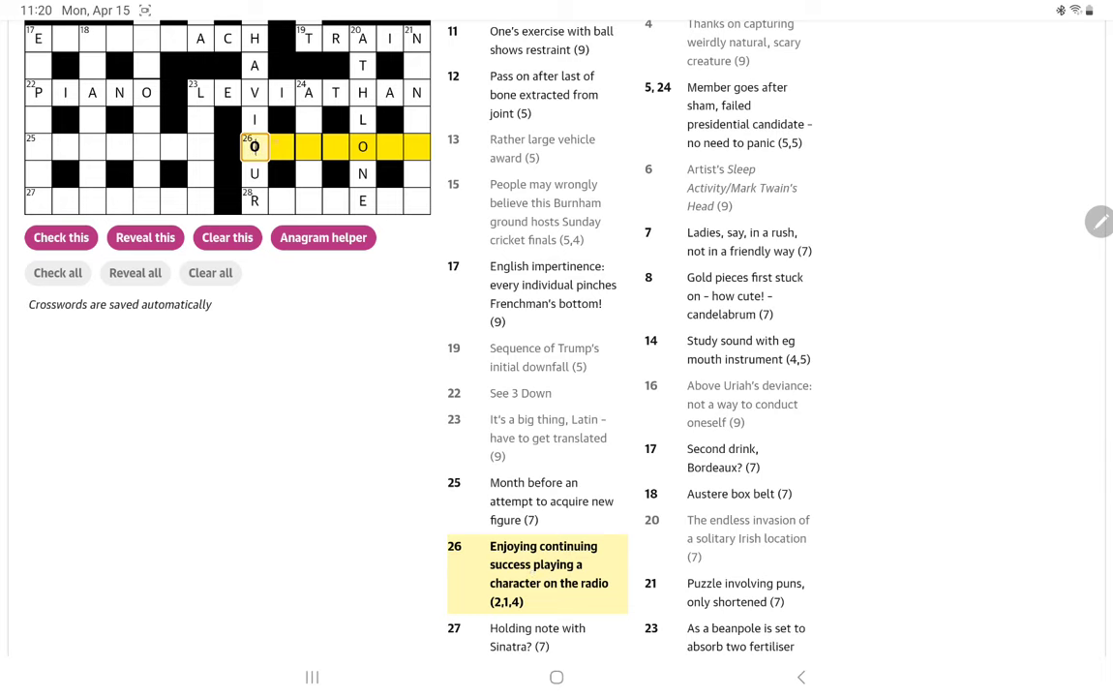
type("NAROLL")
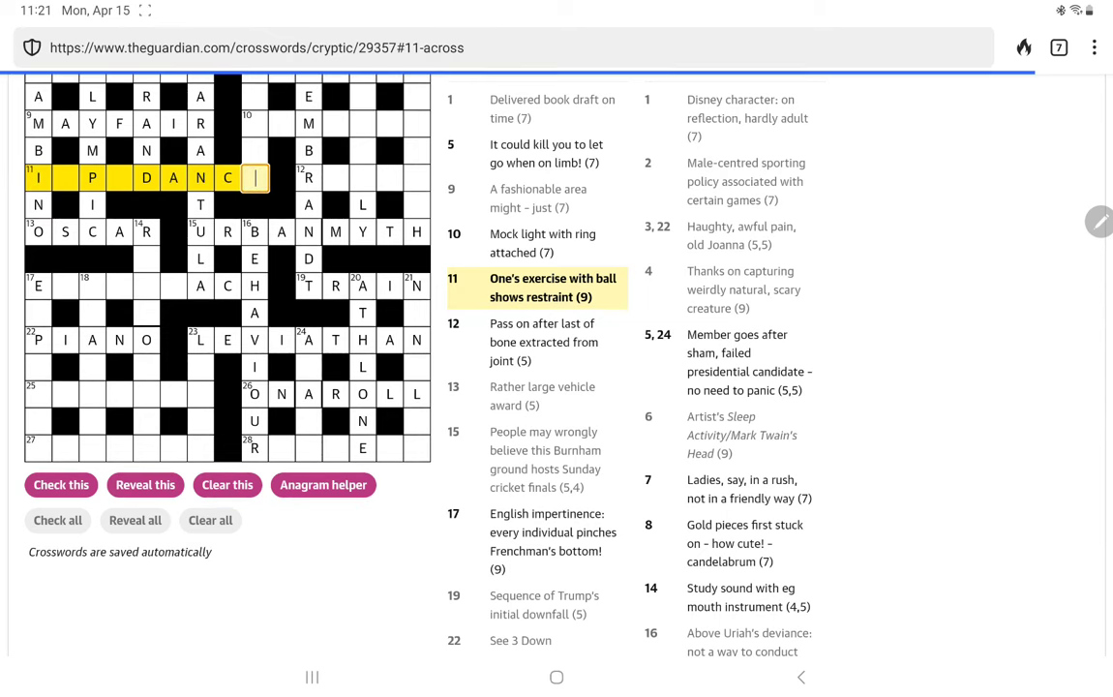
Step: Enter E and M in 11 across to spell IMPEDANCE
type("E")
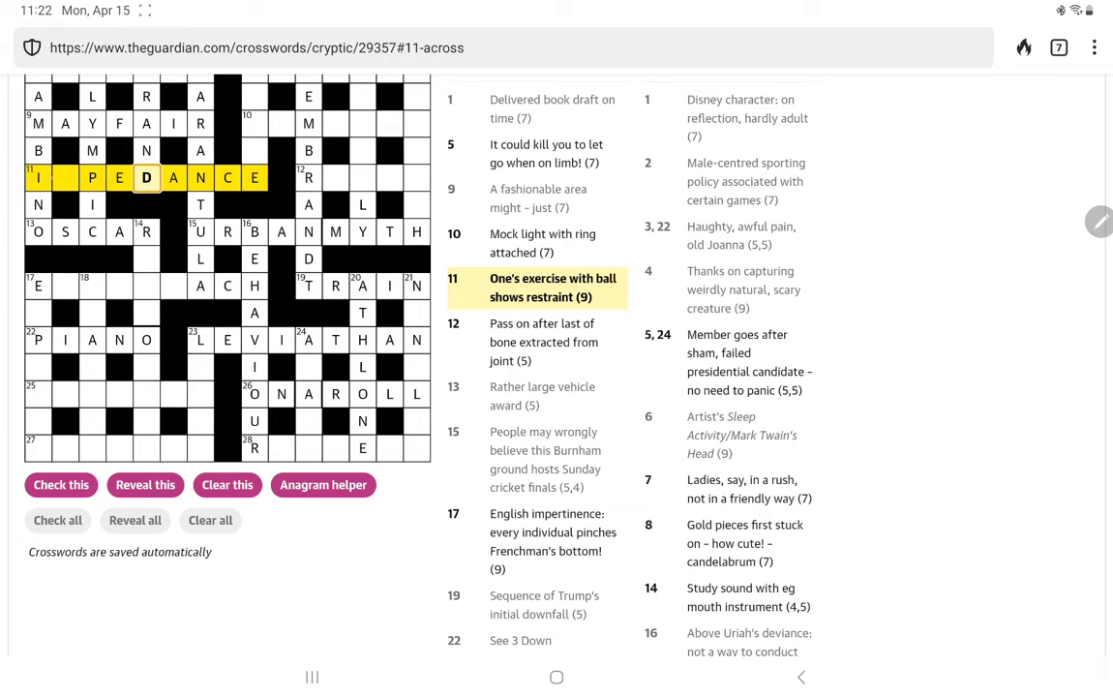
type("M")
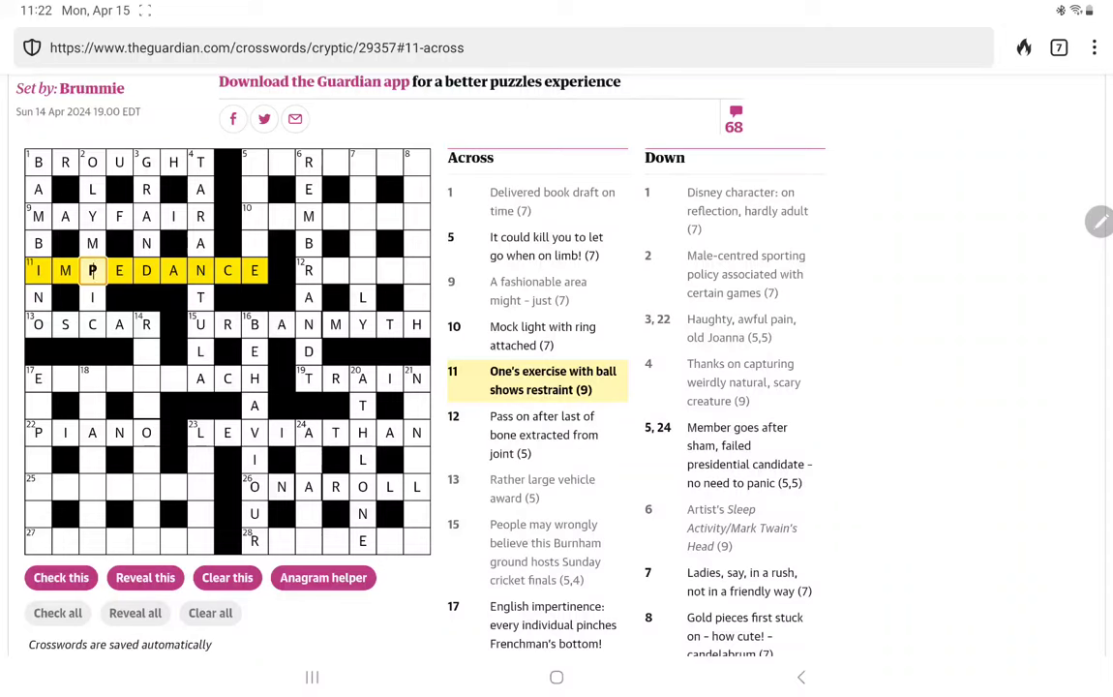
Step: Select 5 Across, then move to 12 Across holding only R
left_click(255, 162)
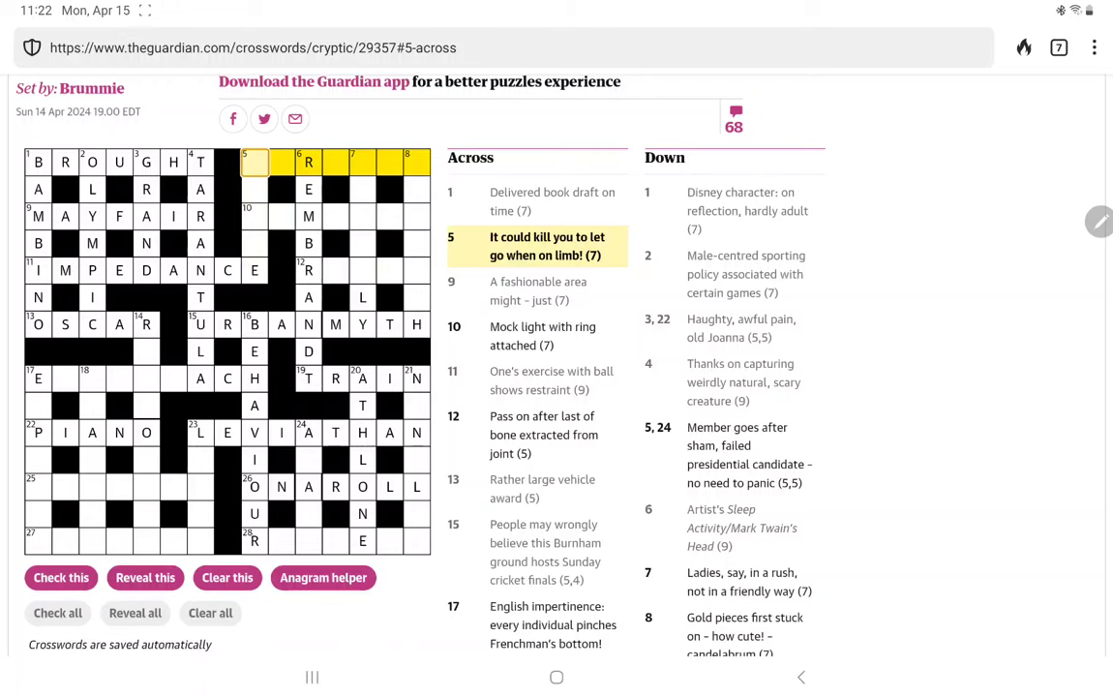
left_click(254, 215)
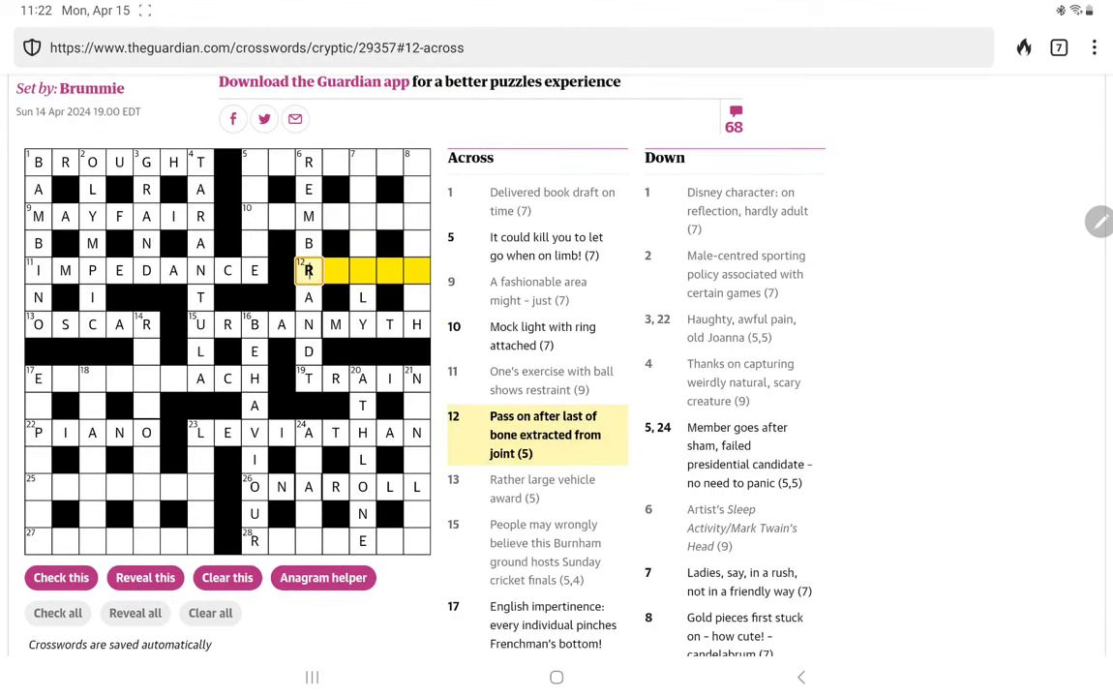
Step: Scroll down to the empty seven-square 25 Across month clue
scroll("down", 3)
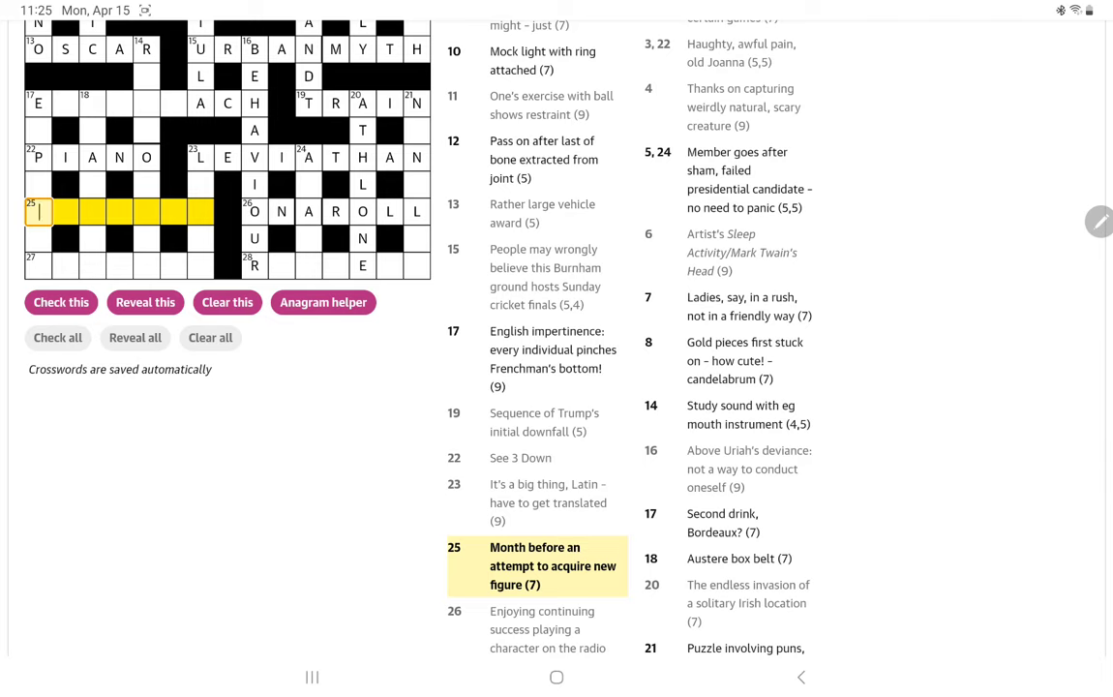
Step: Type OCTAGON into the squares of 25 Across
type("OCTAG U")
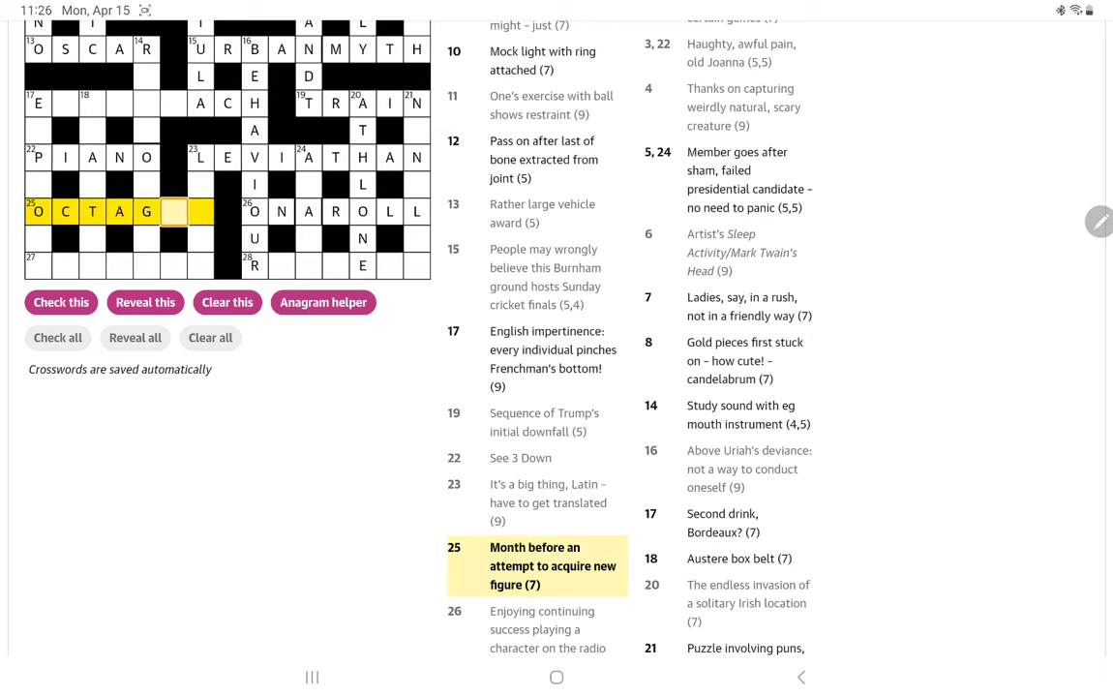
type("O")
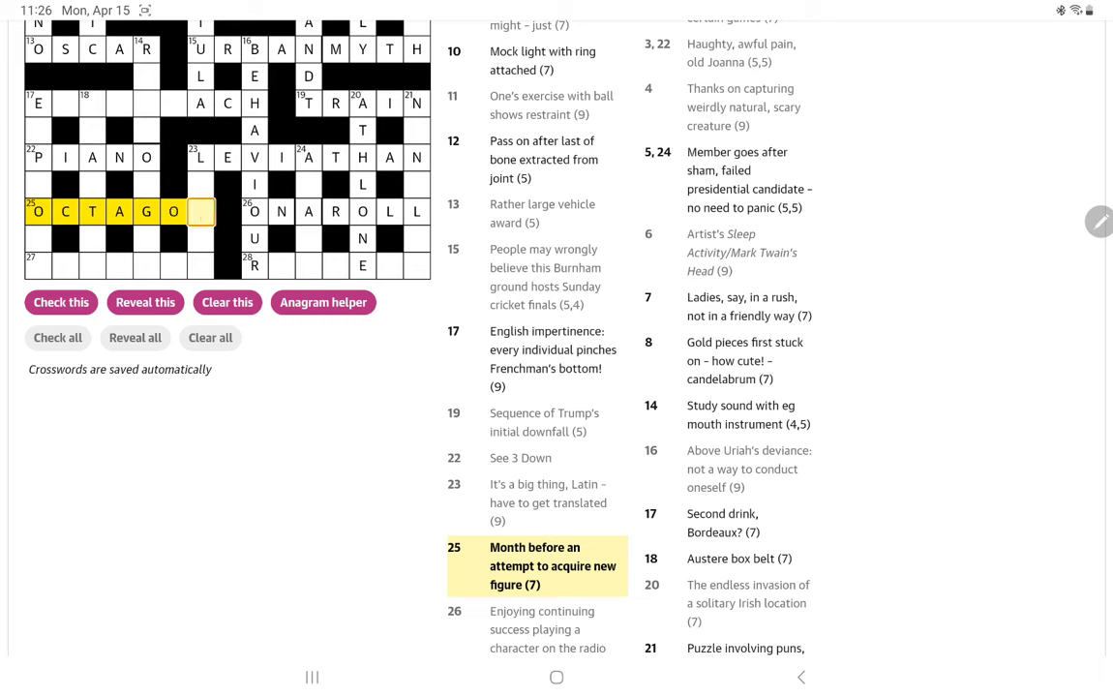
type("N")
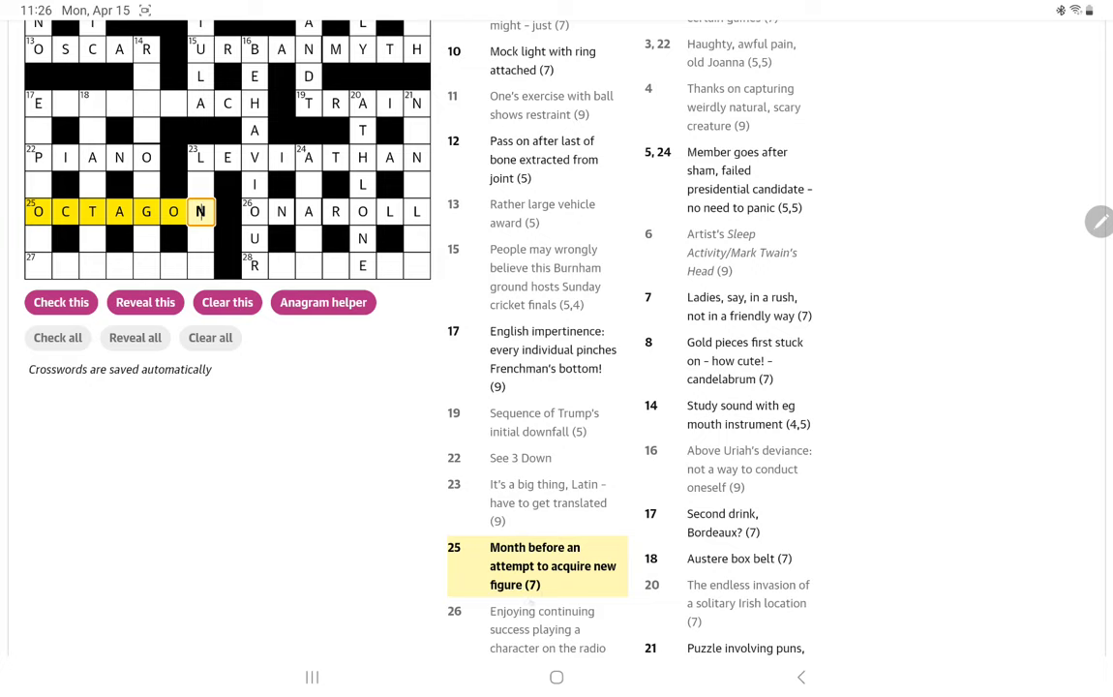
scroll("down", 3)
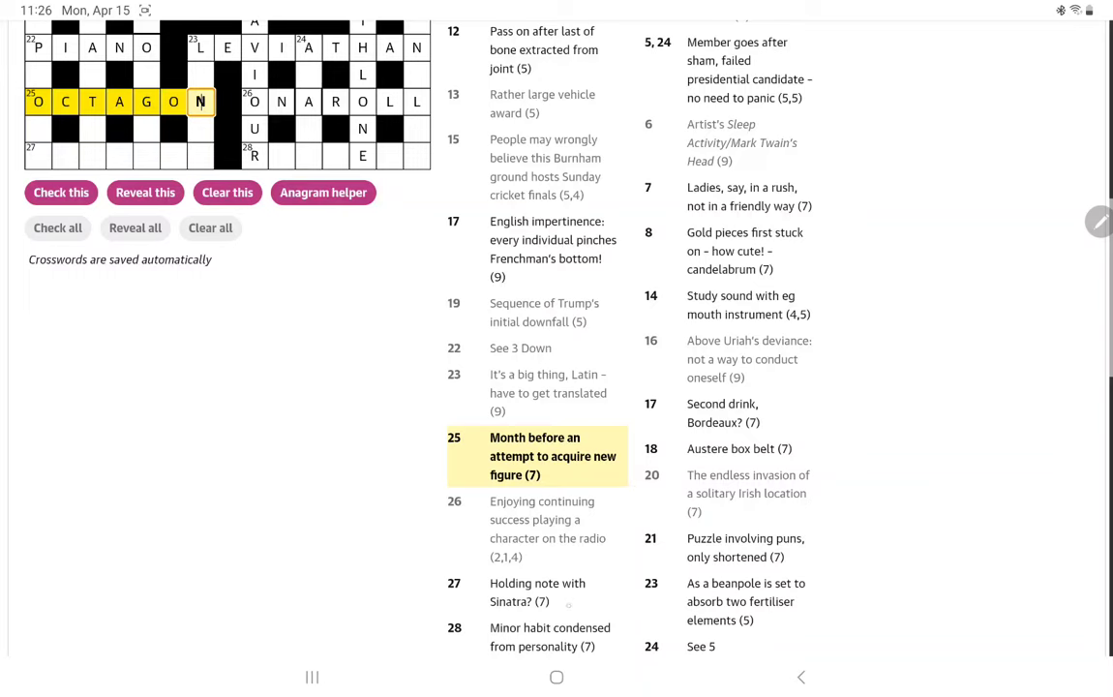
Step: Select 28 Across and fill 14 Down with REED ORGA
scroll("down", 3)
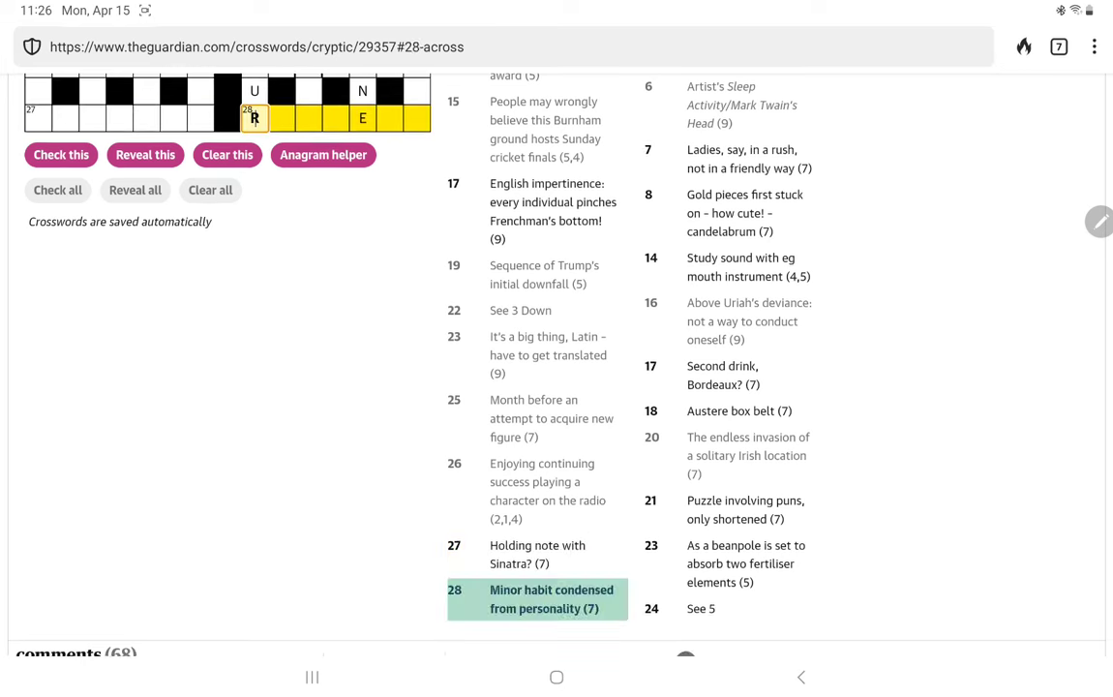
left_click(550, 598)
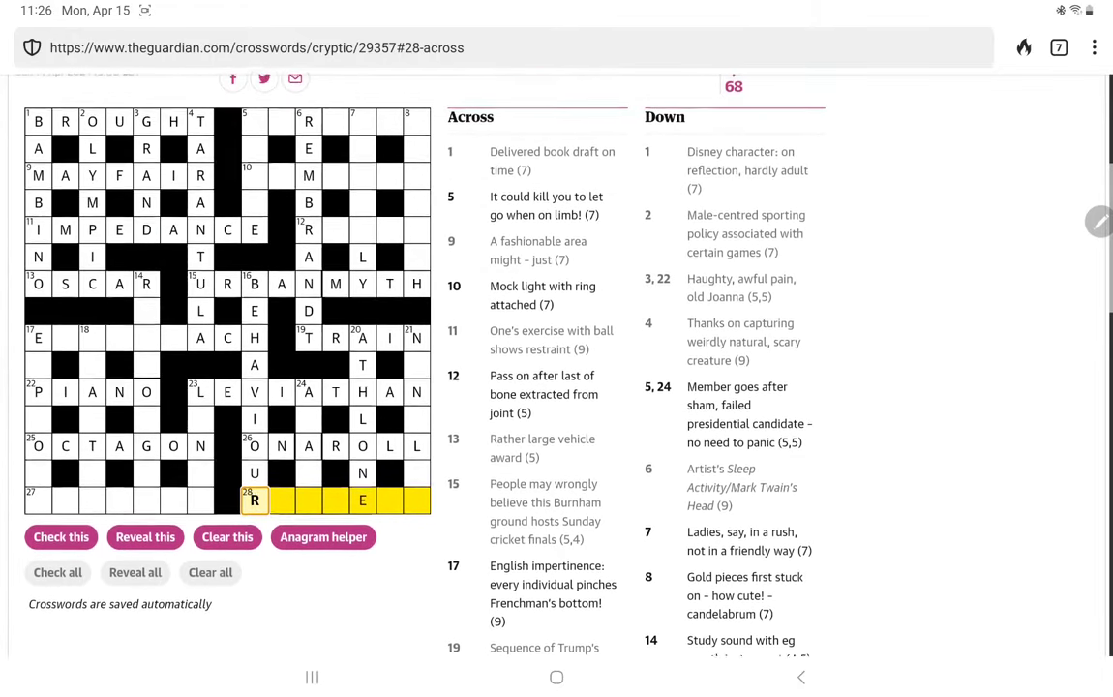
scroll("down", 3)
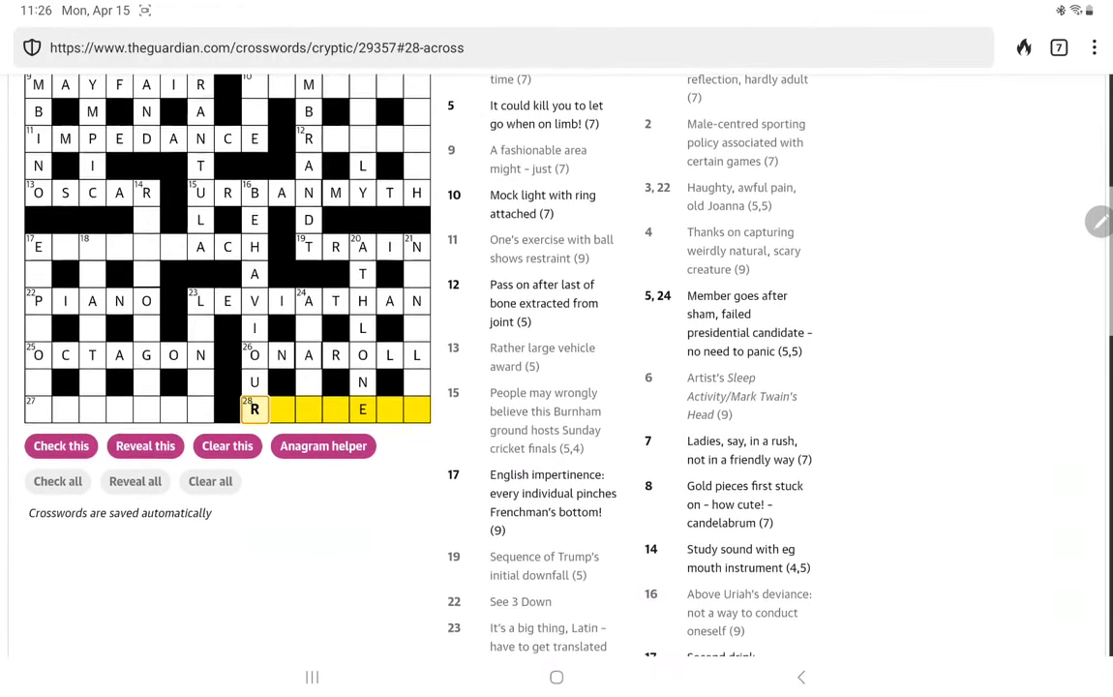
scroll("down", 3)
type("REEDORGA")
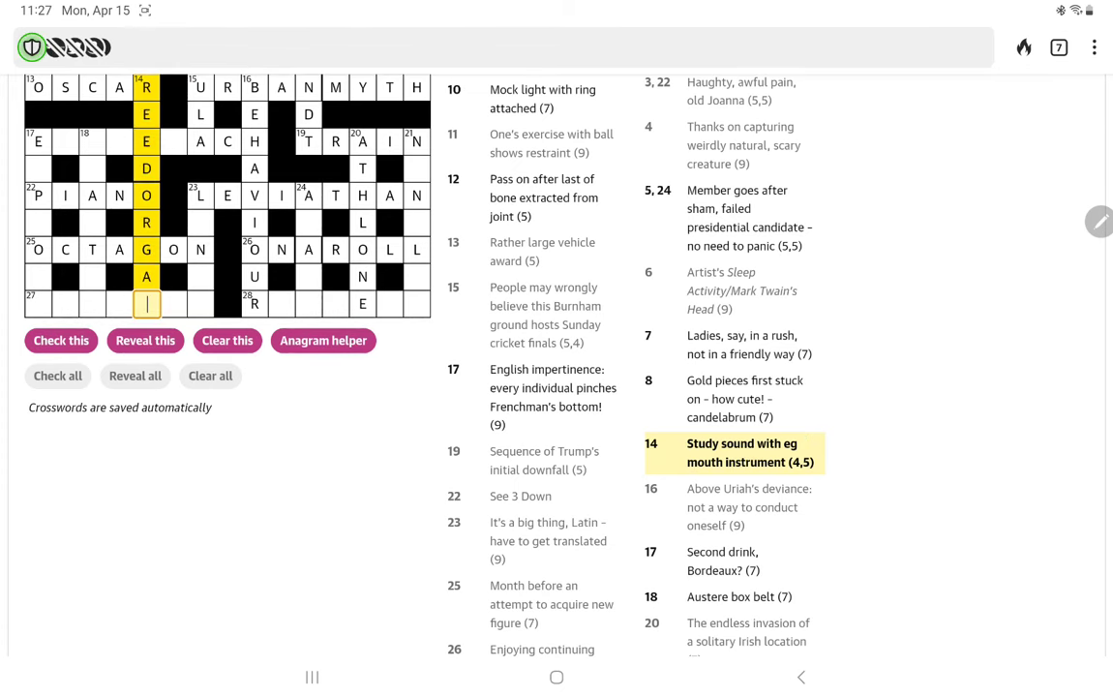
Step: Type N into the last square of 14 Down, making REED ORGAN
type("N")
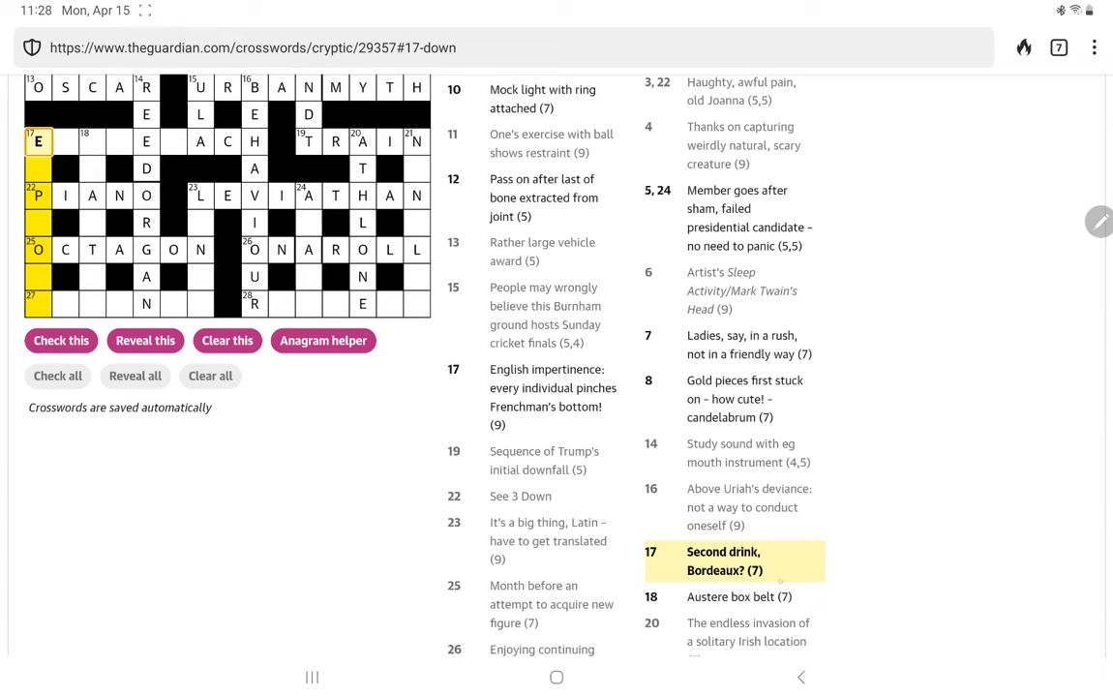
left_click(89, 140)
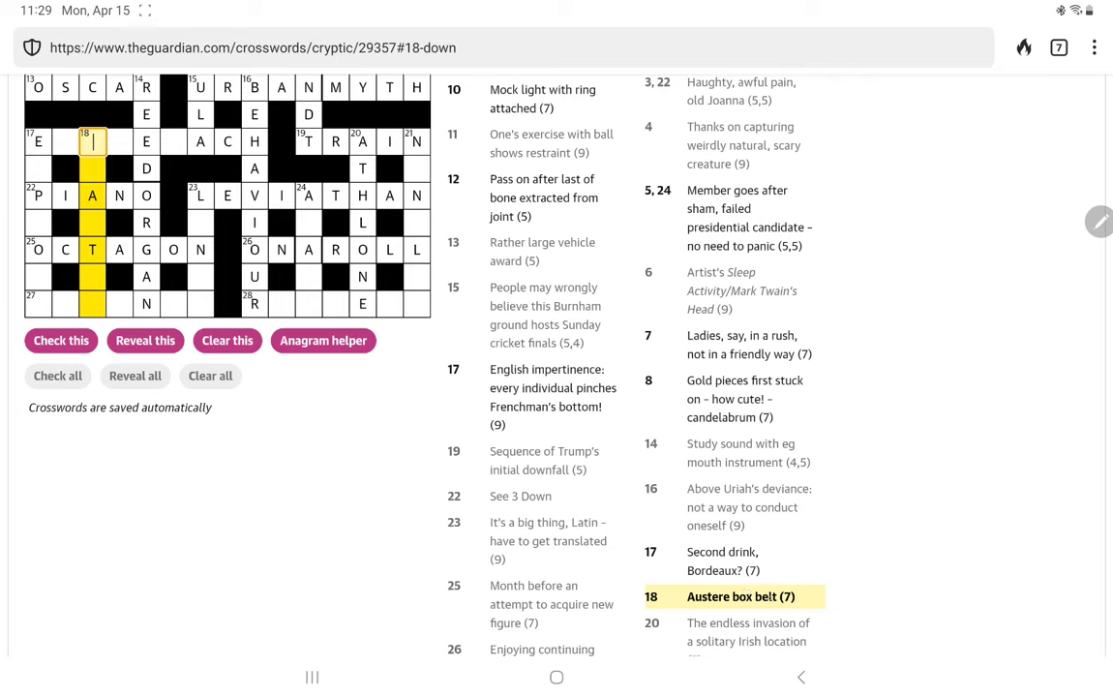
scroll("down", 3)
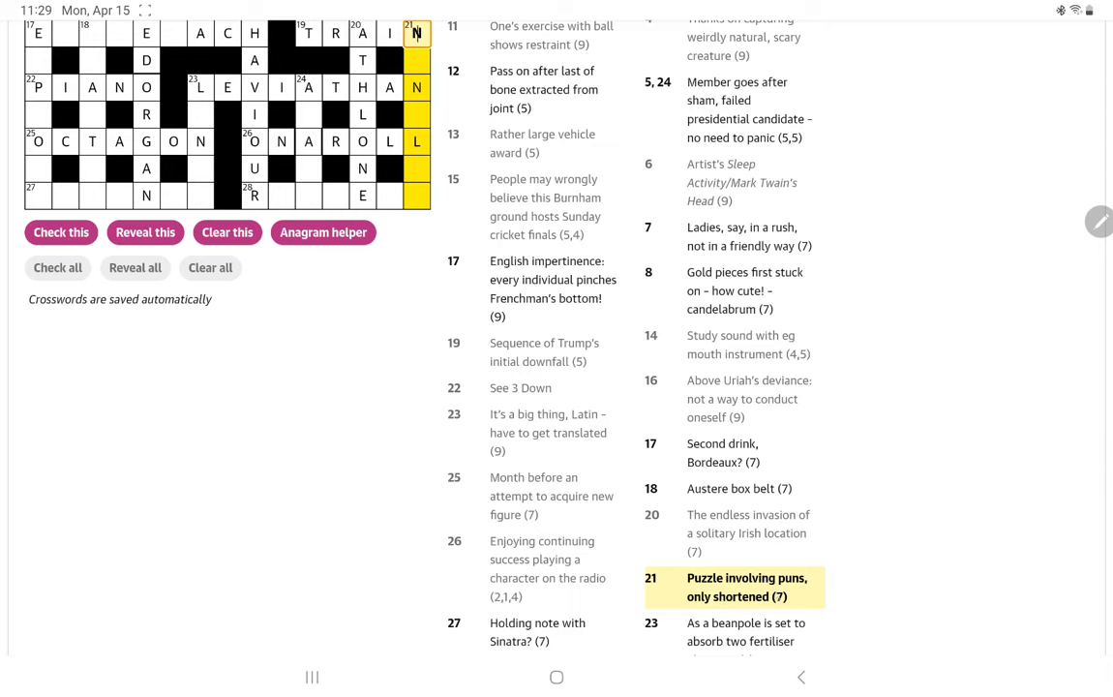
scroll("down", 3)
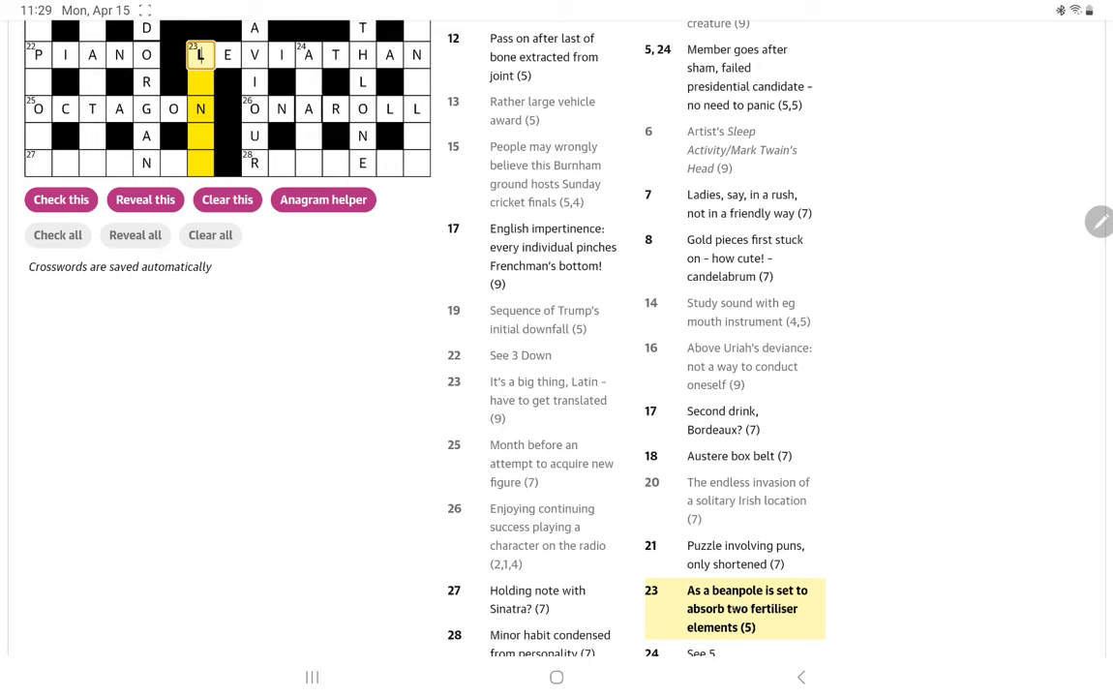
Step: Select the fourth square of 23 Down and enter I
left_click(200, 136)
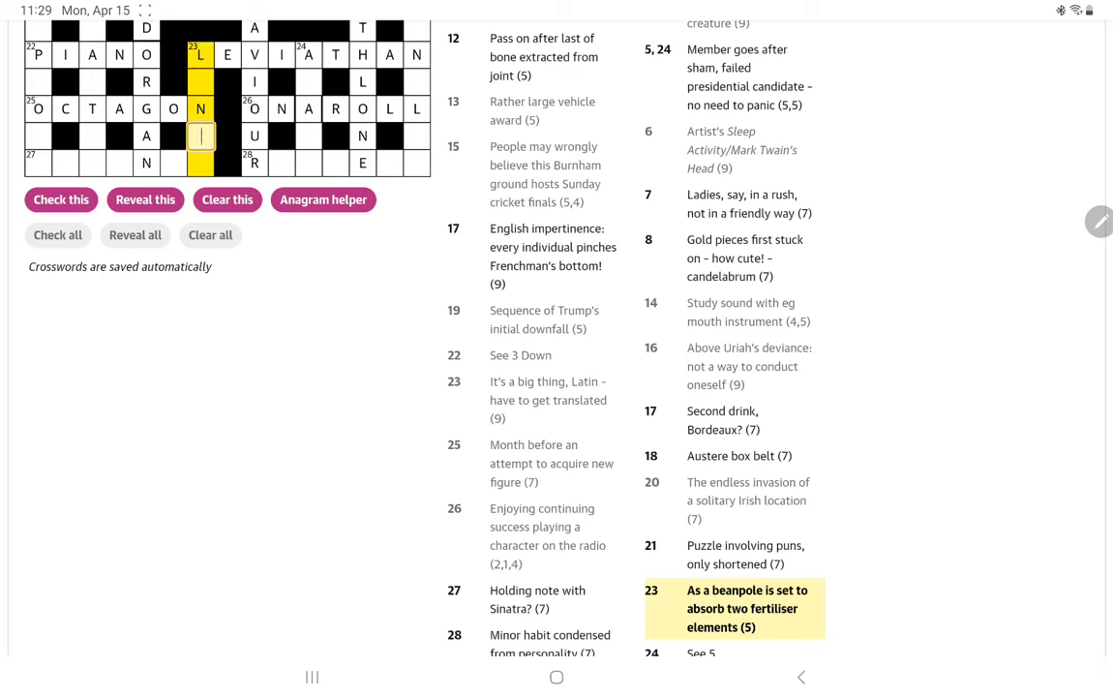
left_click(200, 136)
type("I")
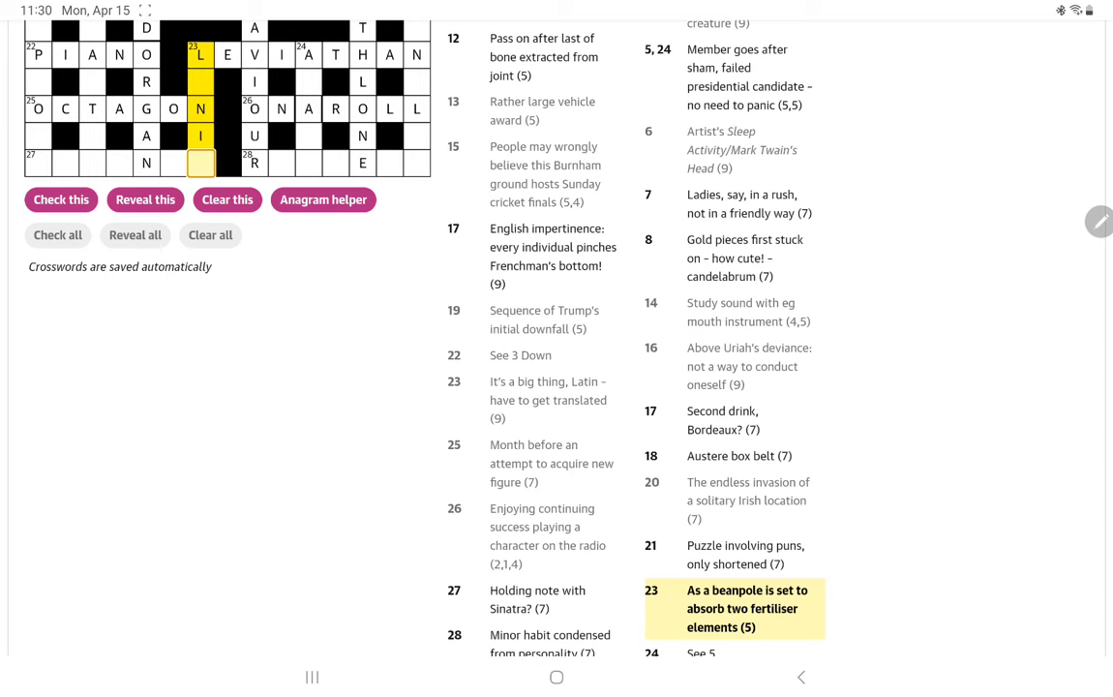
scroll("down", 3)
type("ONPLUS")
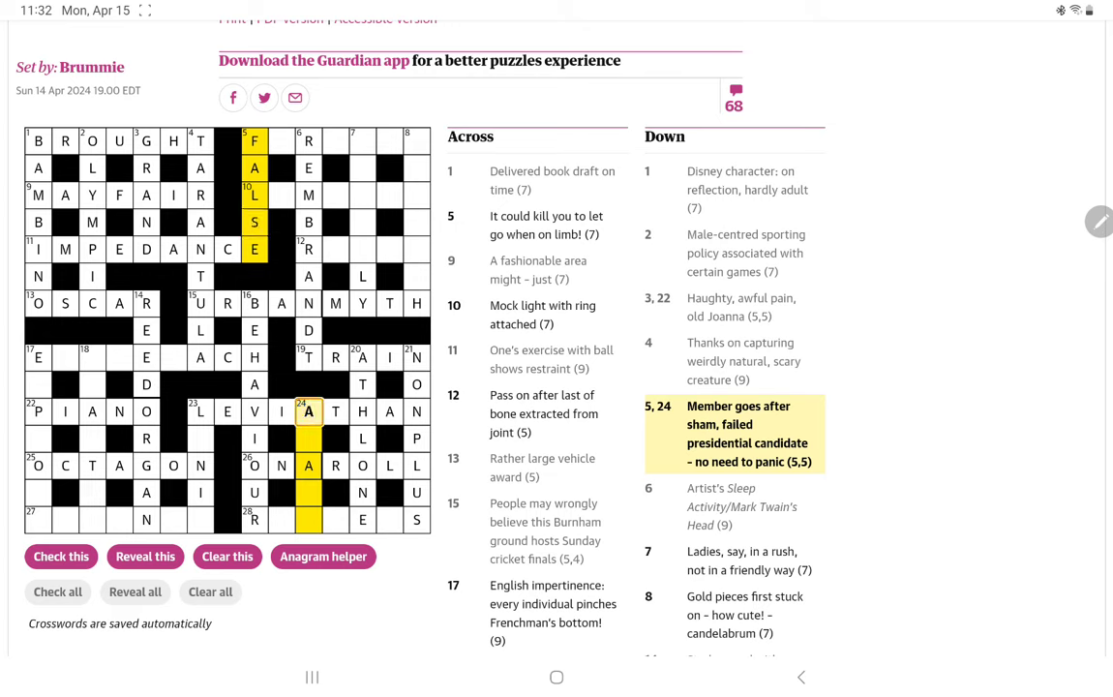
Step: Enter M to finish FALSE ALARM in 5,24 Down, then select 5 Across
type("M")
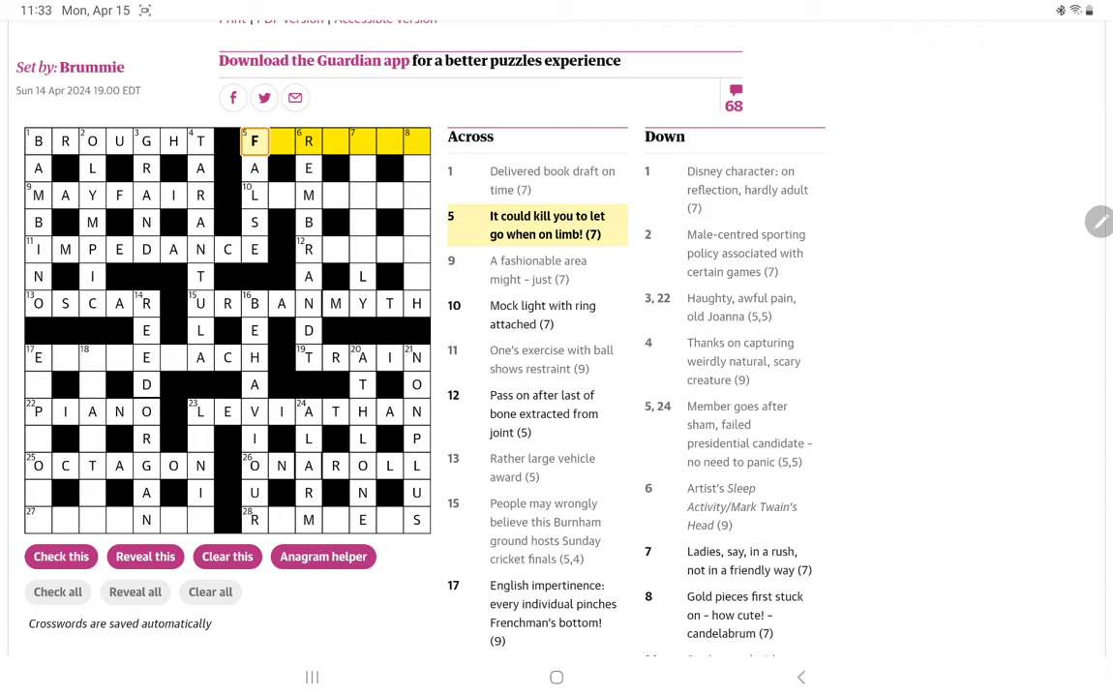
left_click(281, 141)
type("IREAR")
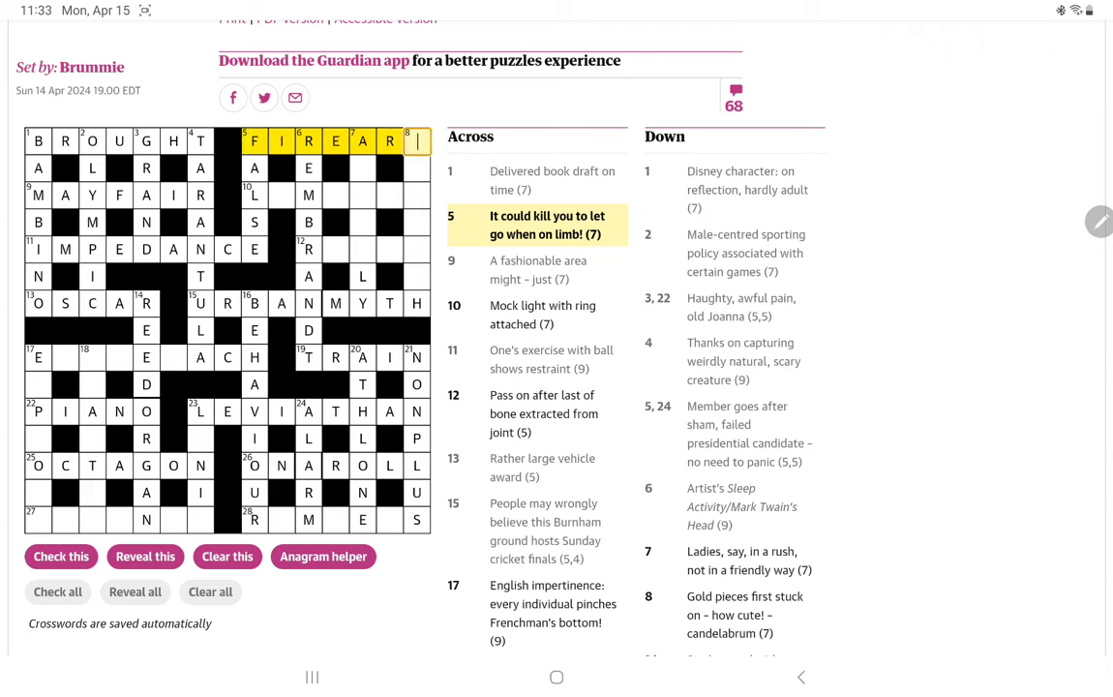
Step: Enter M to complete FIREARM in 5 Across, then select 10 Across
type("M")
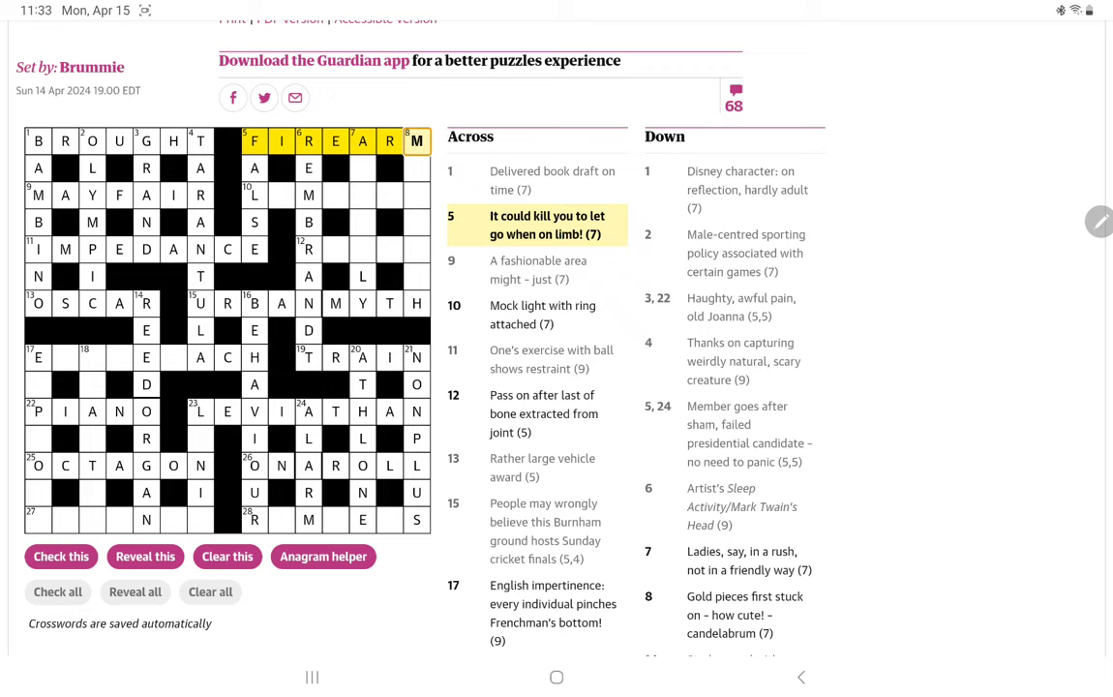
mouse_move(866, 503)
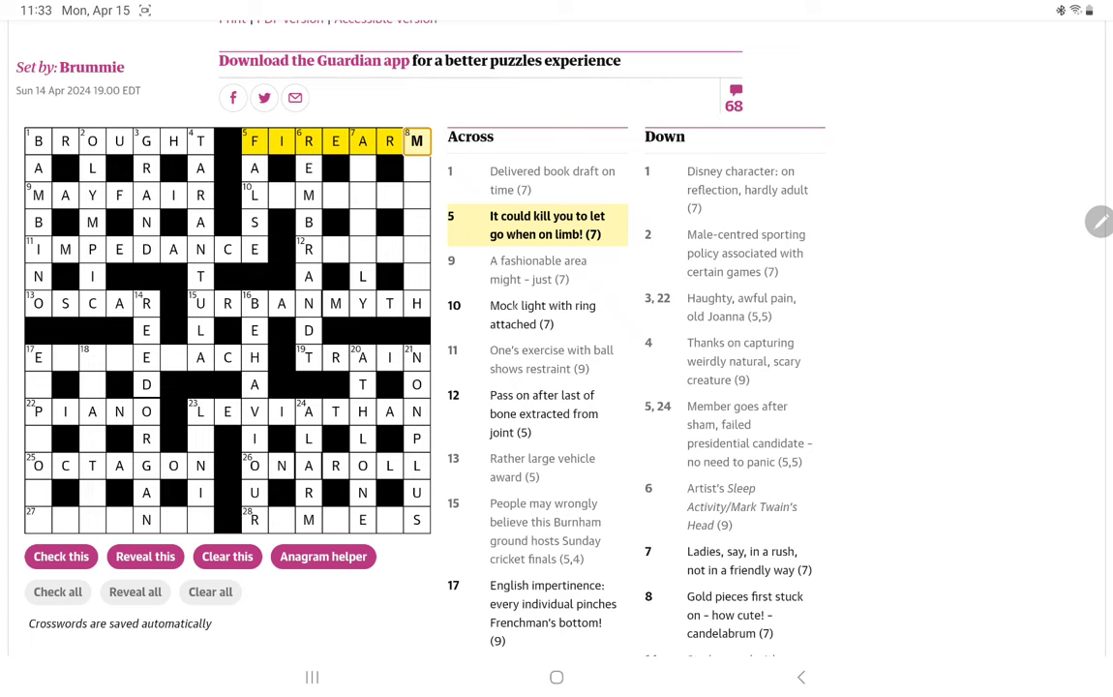
left_click(255, 195)
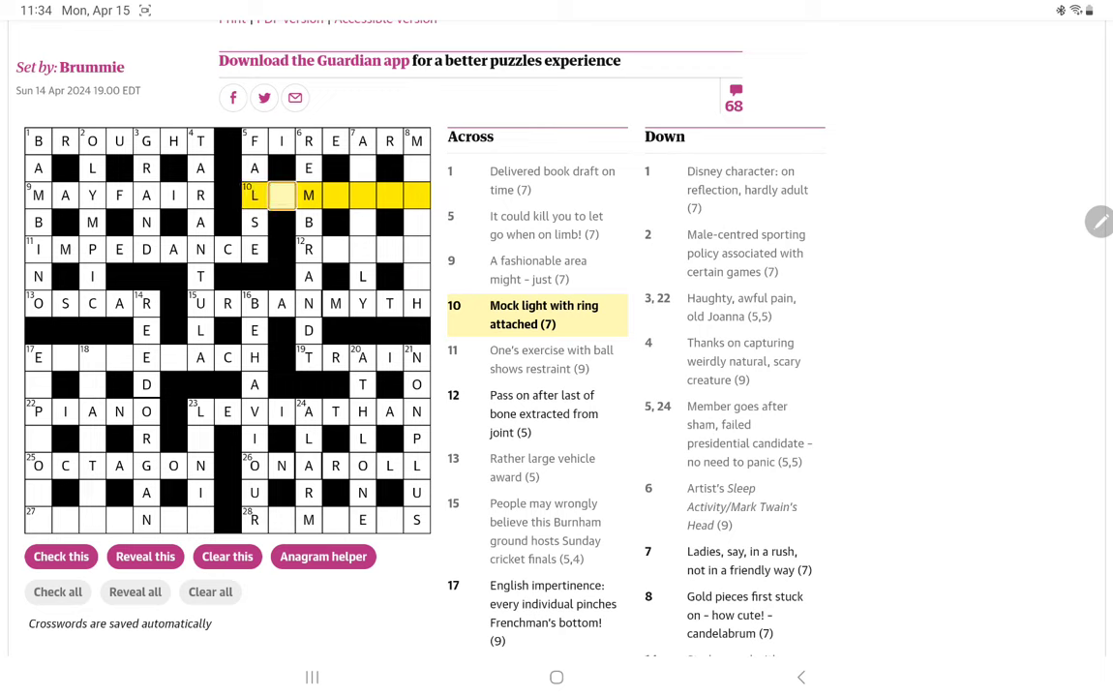
Step: Enter A, POO and N to complete LAMPOON in 10 Across
type("A")
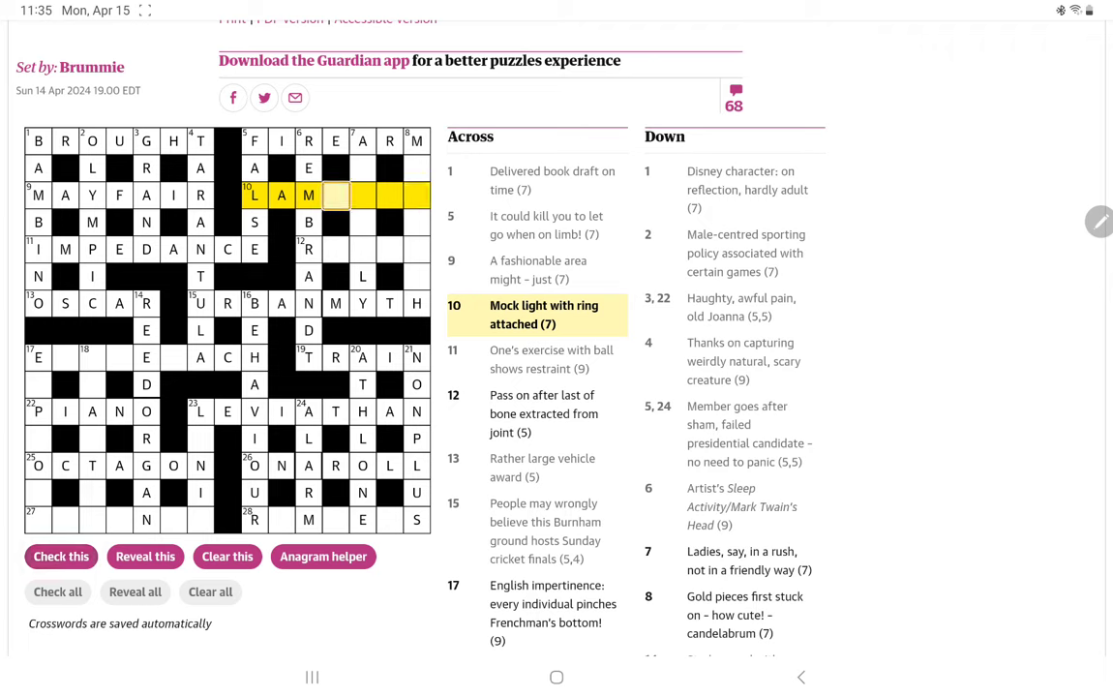
type("POO")
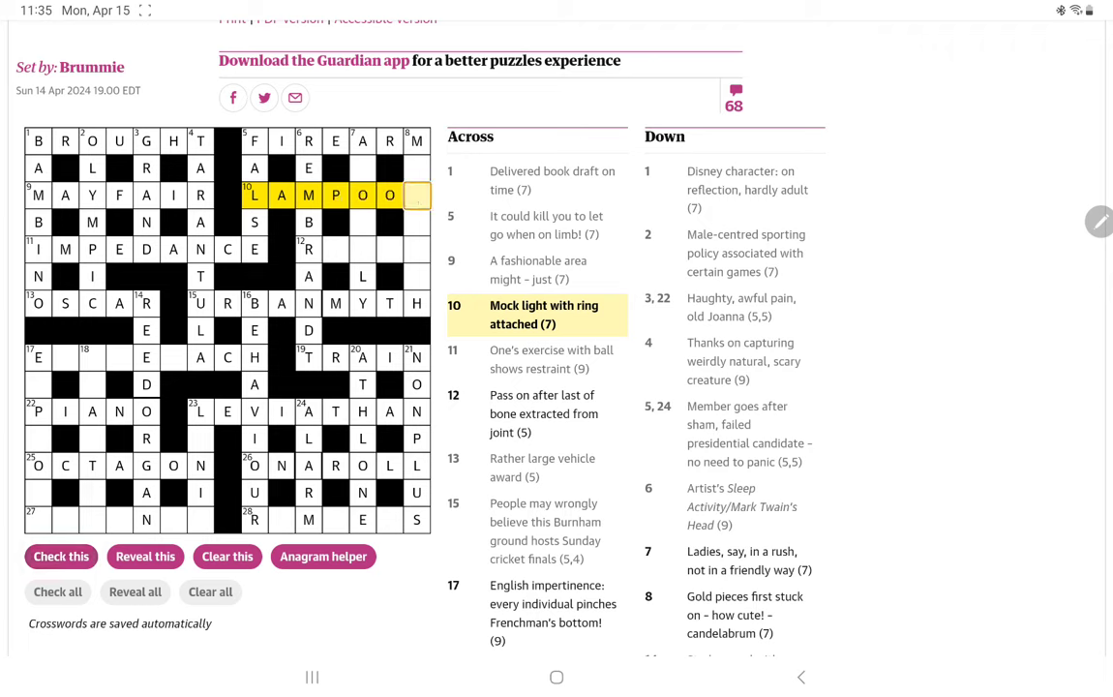
type("N")
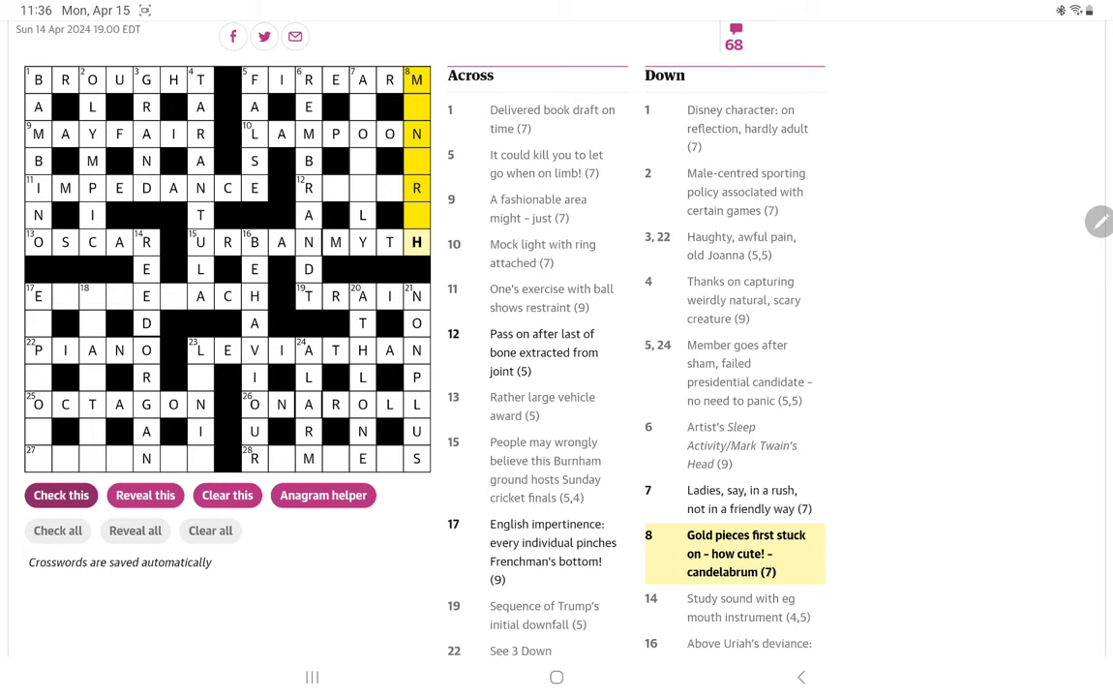
mouse_move(145, 495)
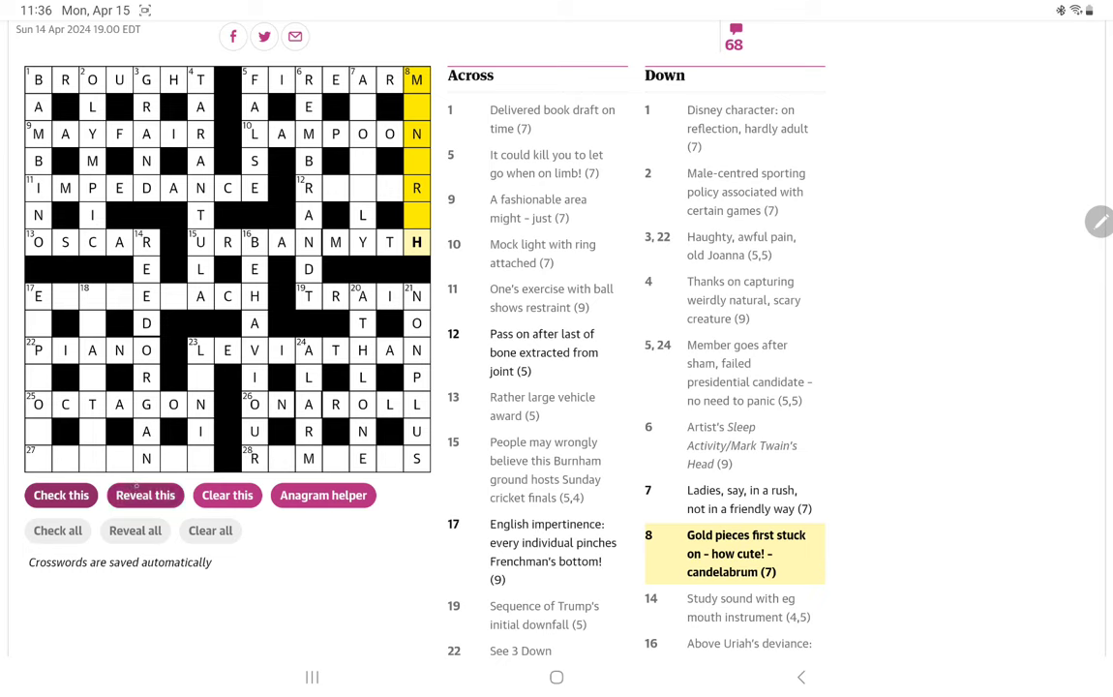
Step: Reveal MENORAH for 8 Down and select its R and N squares
left_click(145, 495)
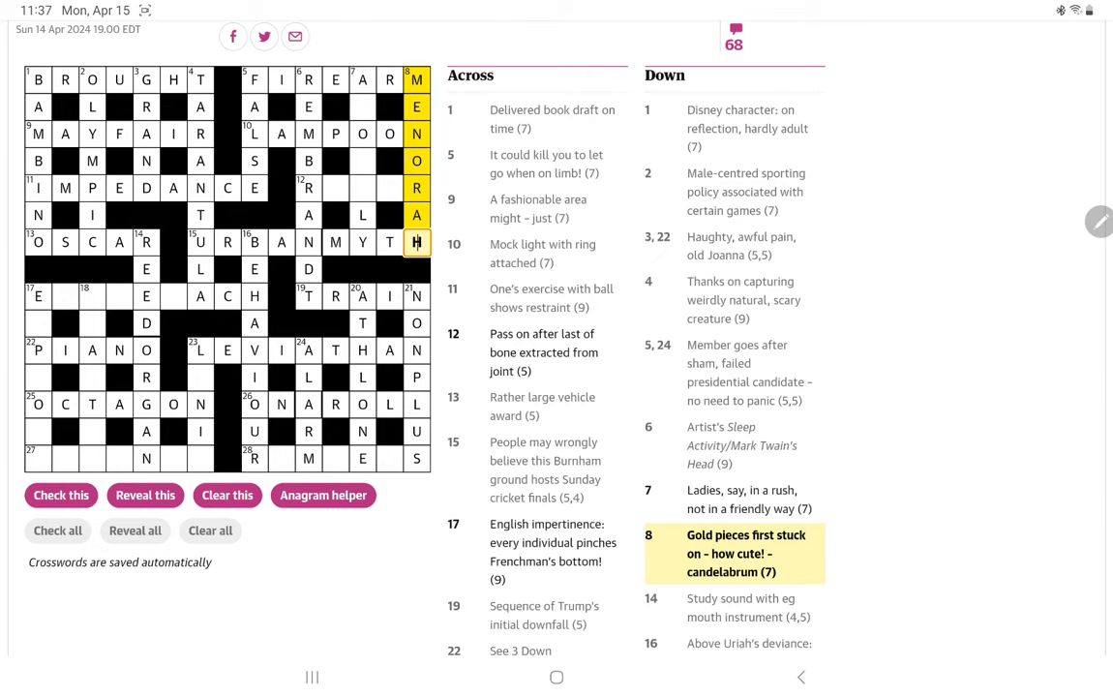
left_click(416, 188)
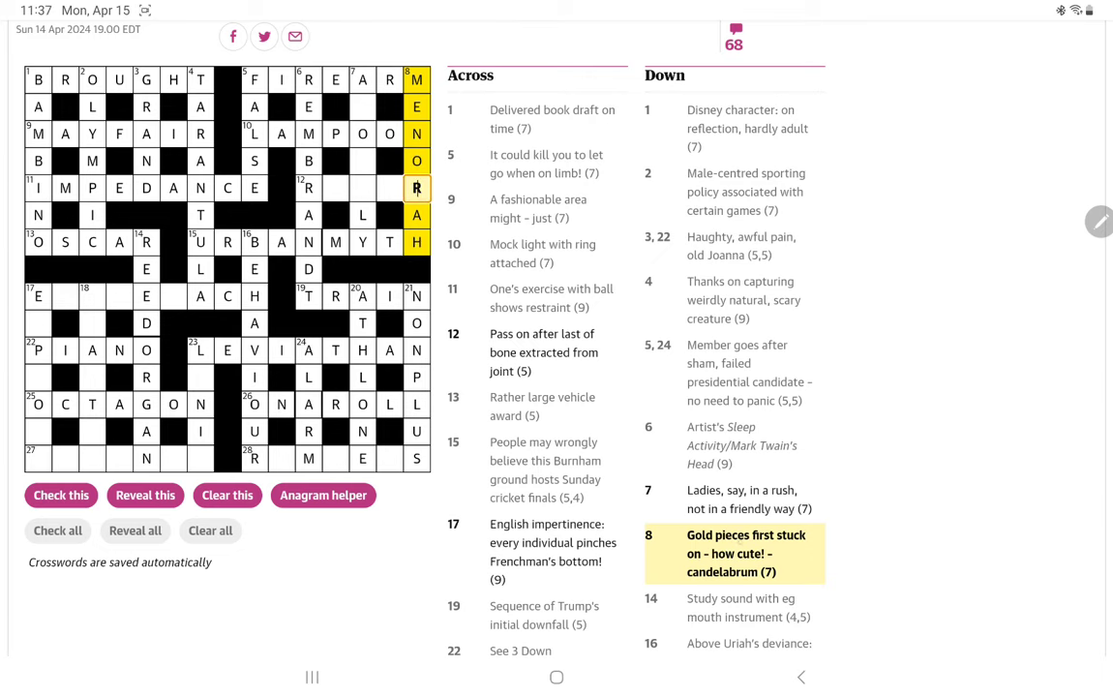
left_click(414, 106)
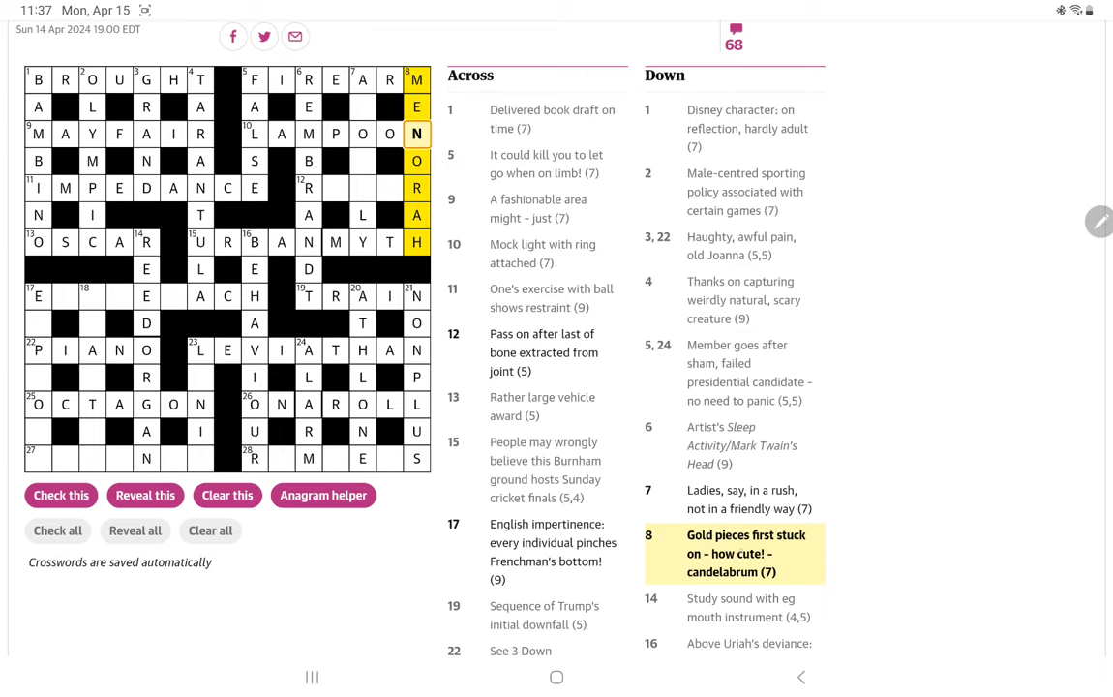
scroll("down", 3)
type("LOOF")
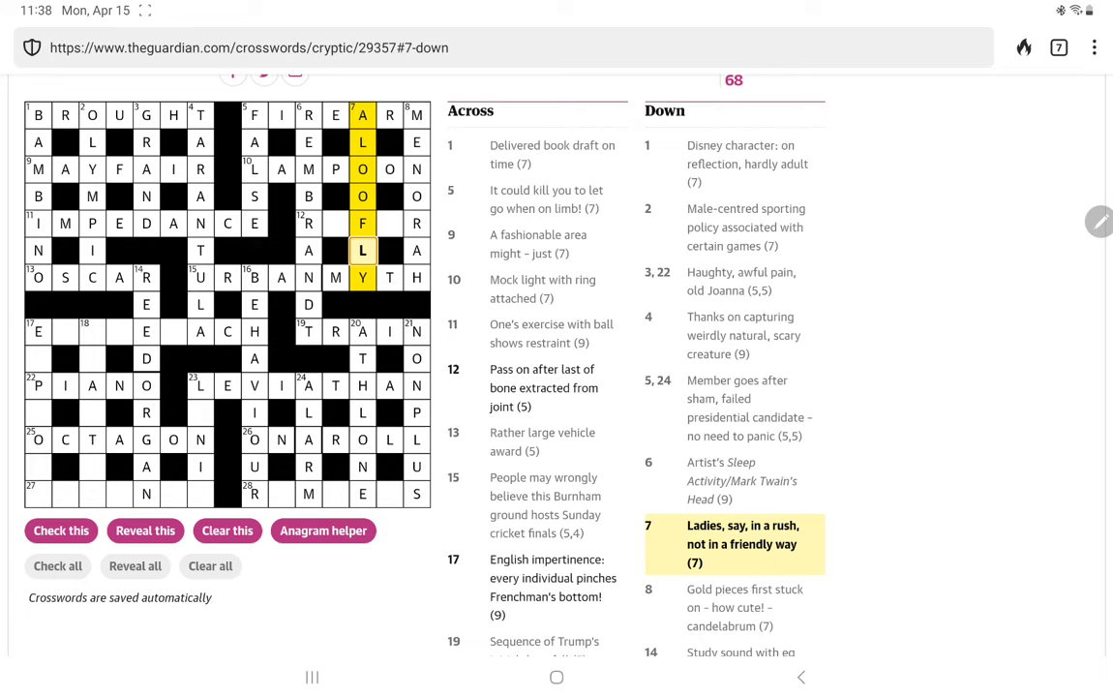
Step: Select the 12 Across entry after ALOOFLY fills 7 Down
left_click(307, 222)
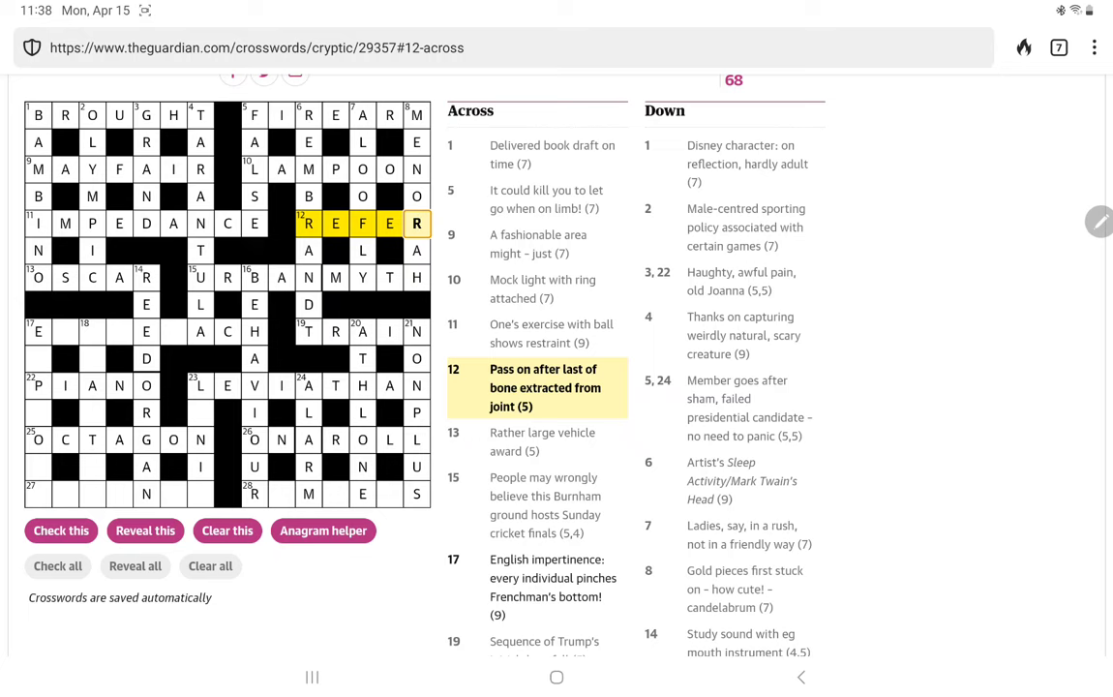
Step: Scroll down the page with REFER in place for 12 Across
scroll("down", 3)
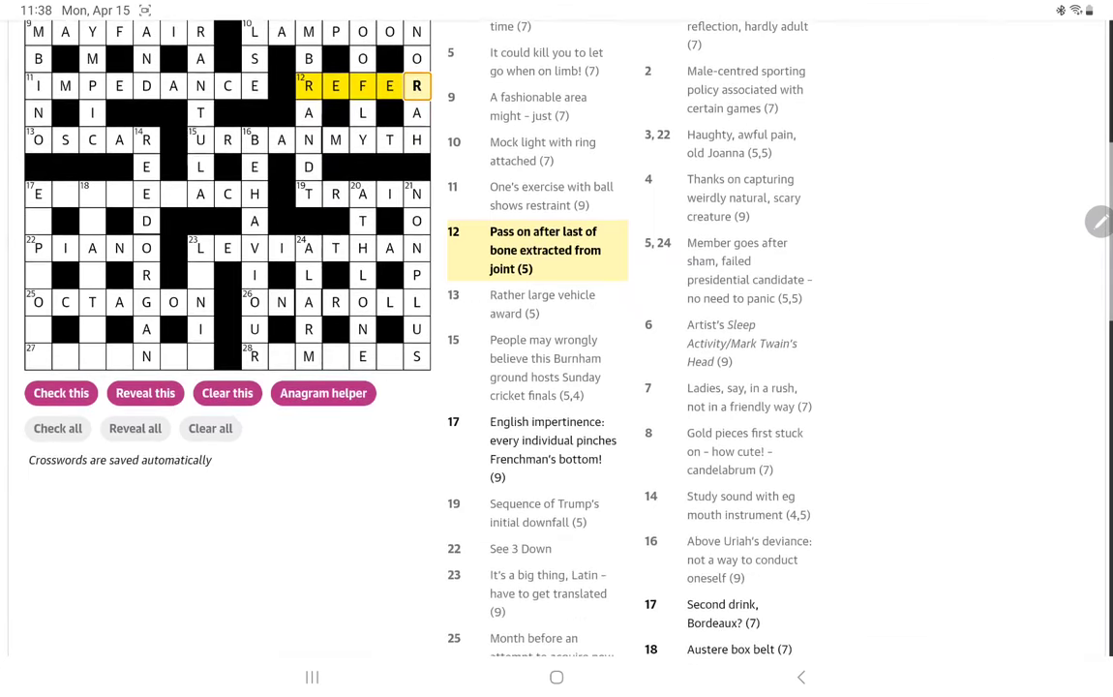
Step: Scroll to the grid's bottom and select an empty square of 28 Across
scroll("down", 3)
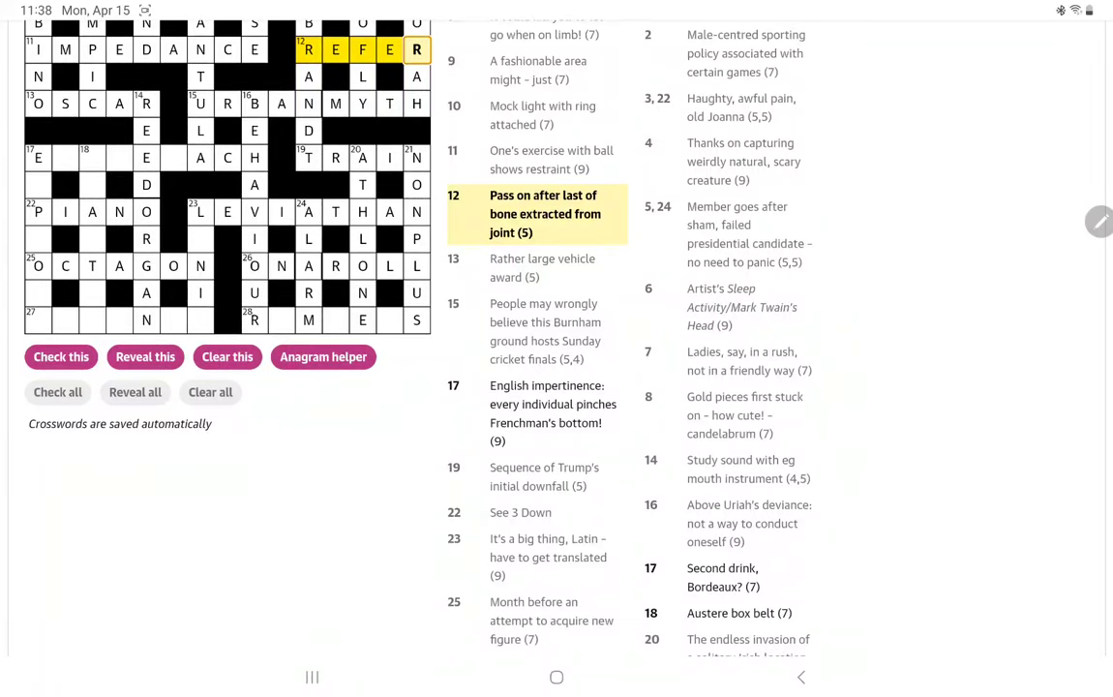
scroll("down", 3)
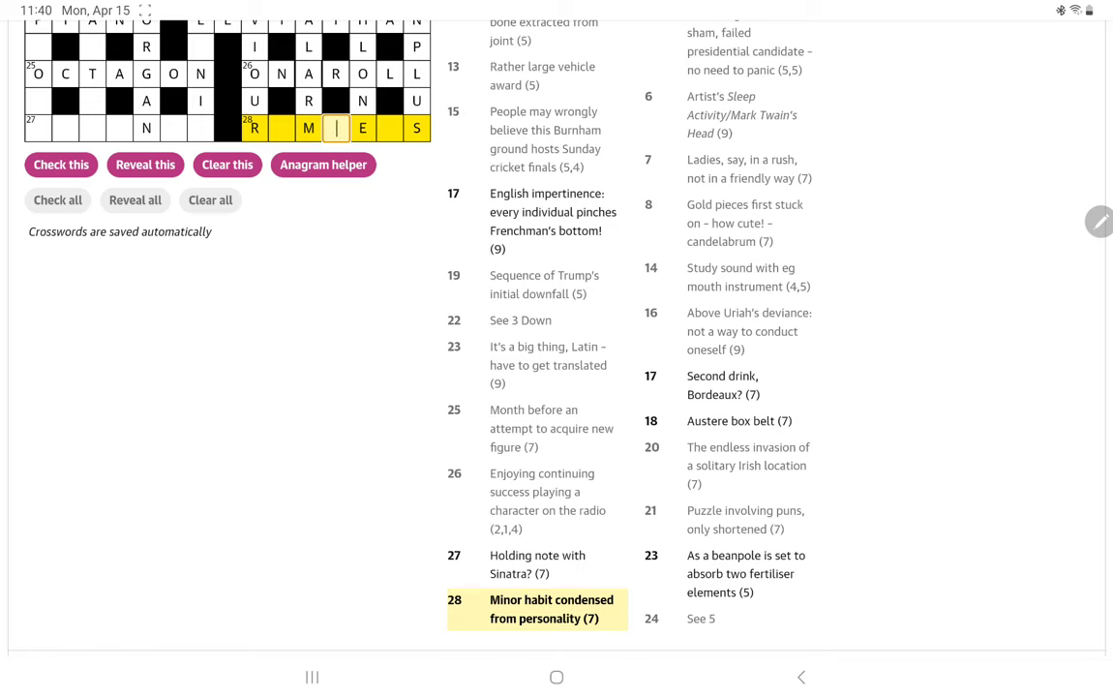
left_click(282, 128)
type("OMPER")
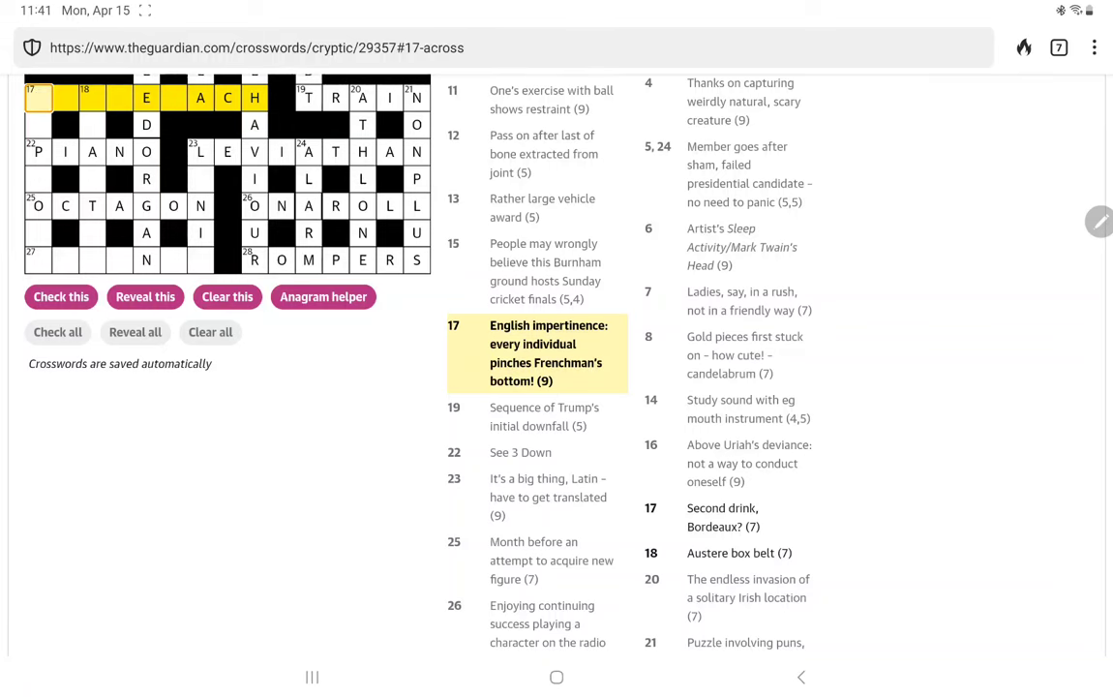
Step: Switch to the 17 Down 'Second drink' clue after completing ROMPERS
left_click(723, 517)
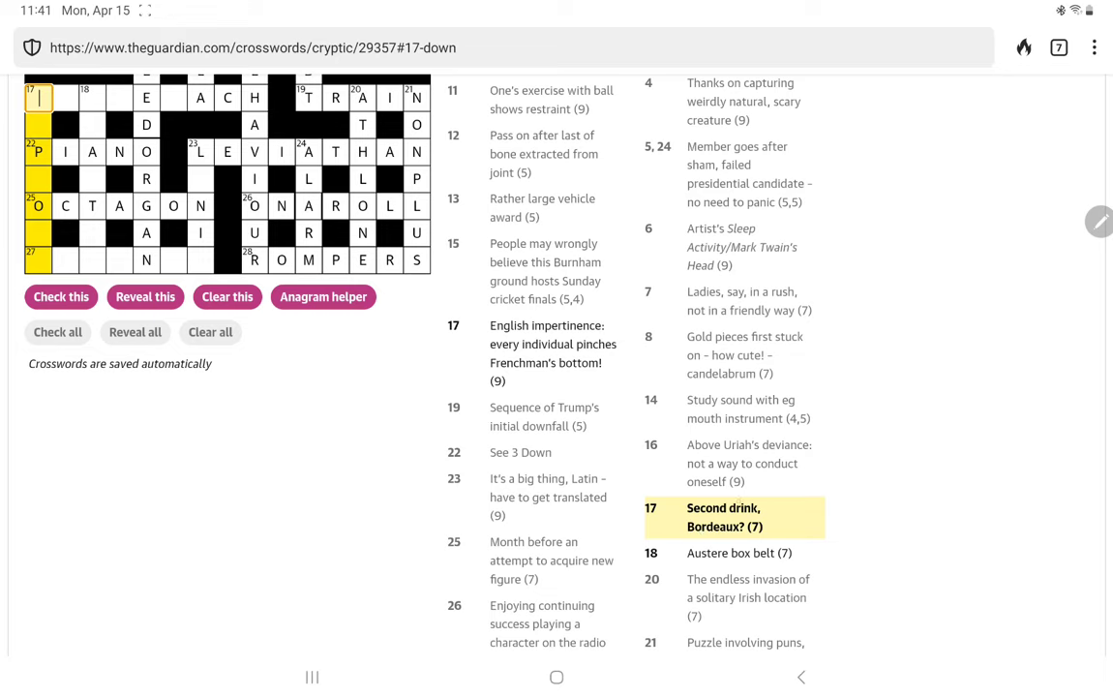
Step: Enter S toward SUPPORT in 17 Down, then select 17 Across again
type("SUPPORT")
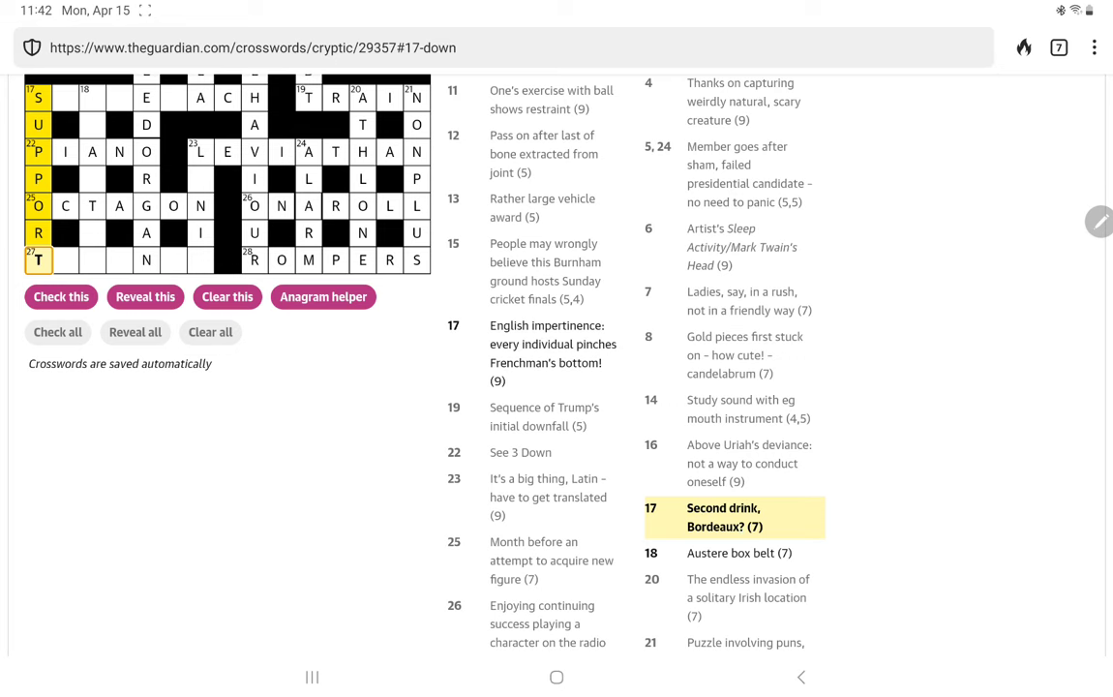
left_click(37, 100)
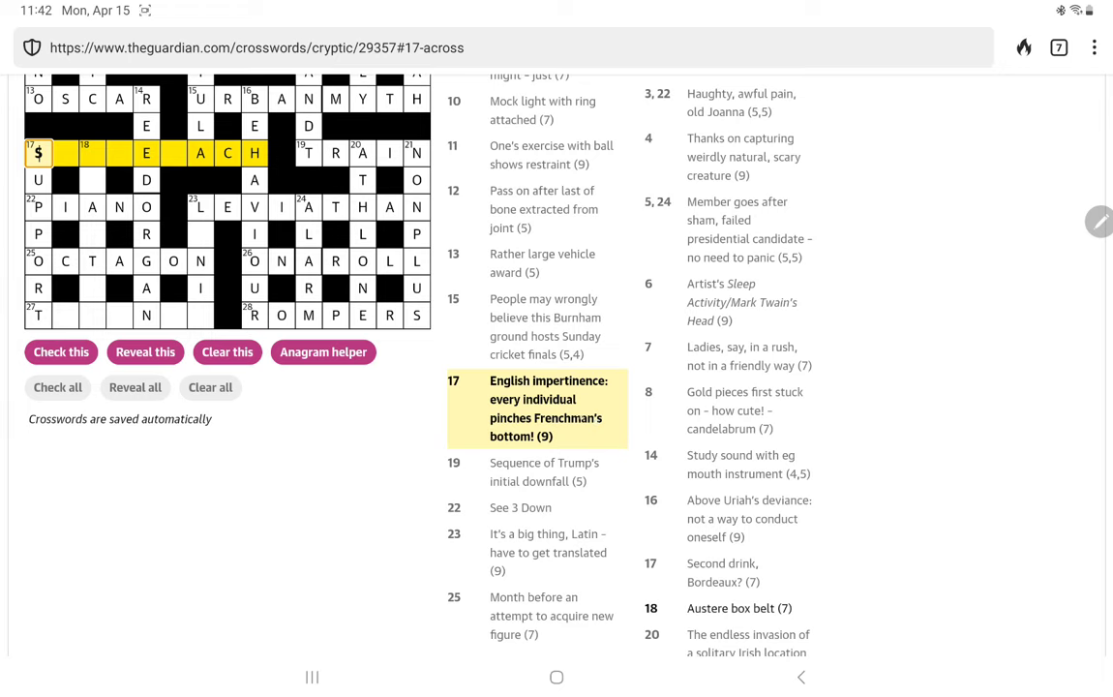
Step: Fill the blank N and A squares to complete SASSENACH in 17 Across
left_click(173, 153)
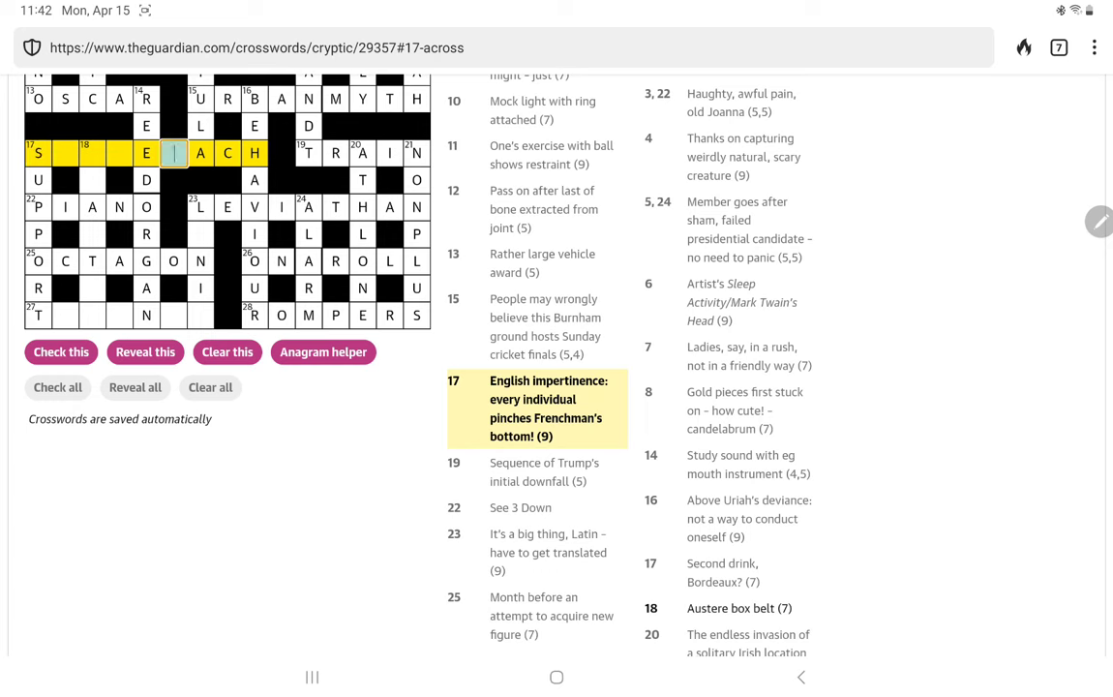
type("N")
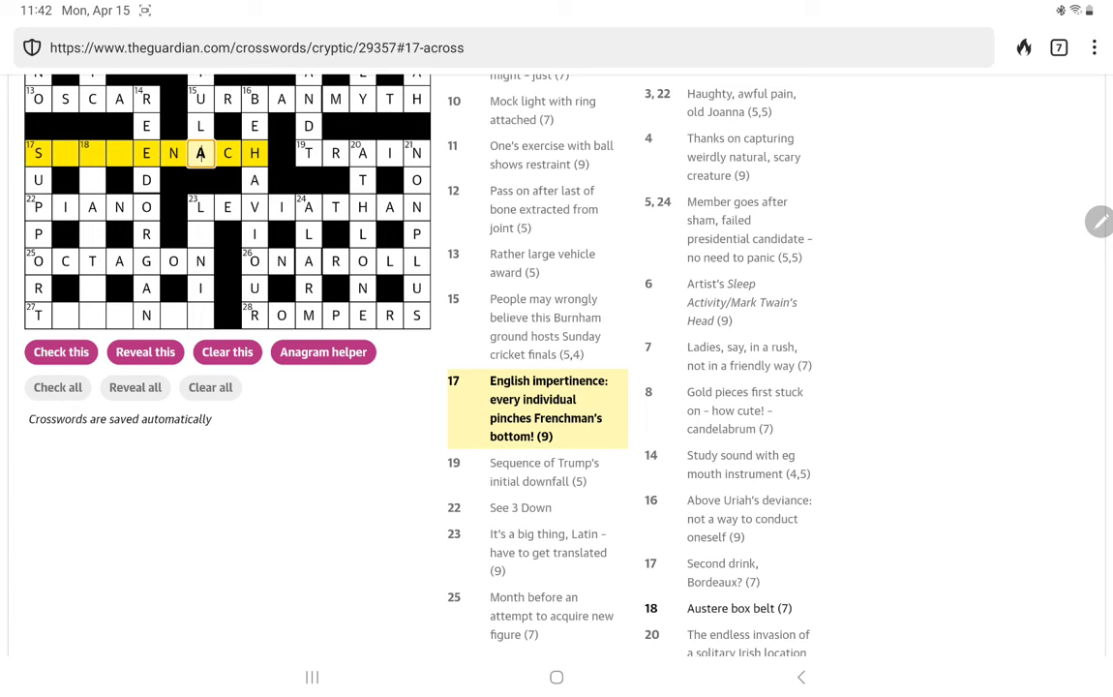
left_click(65, 159)
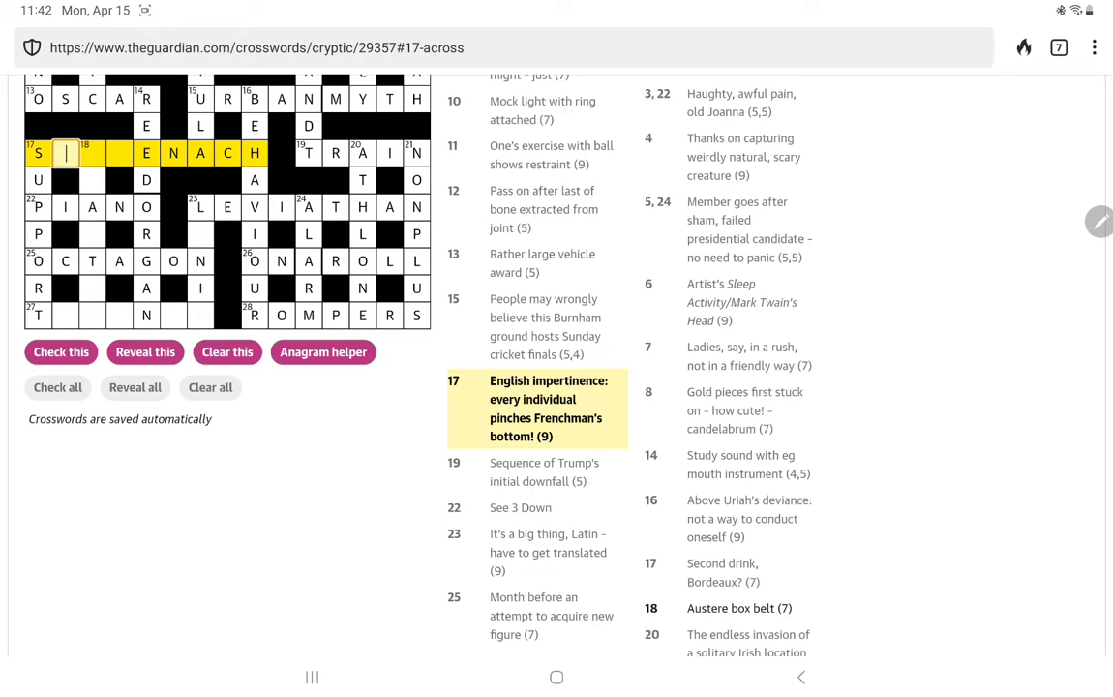
type("ASS")
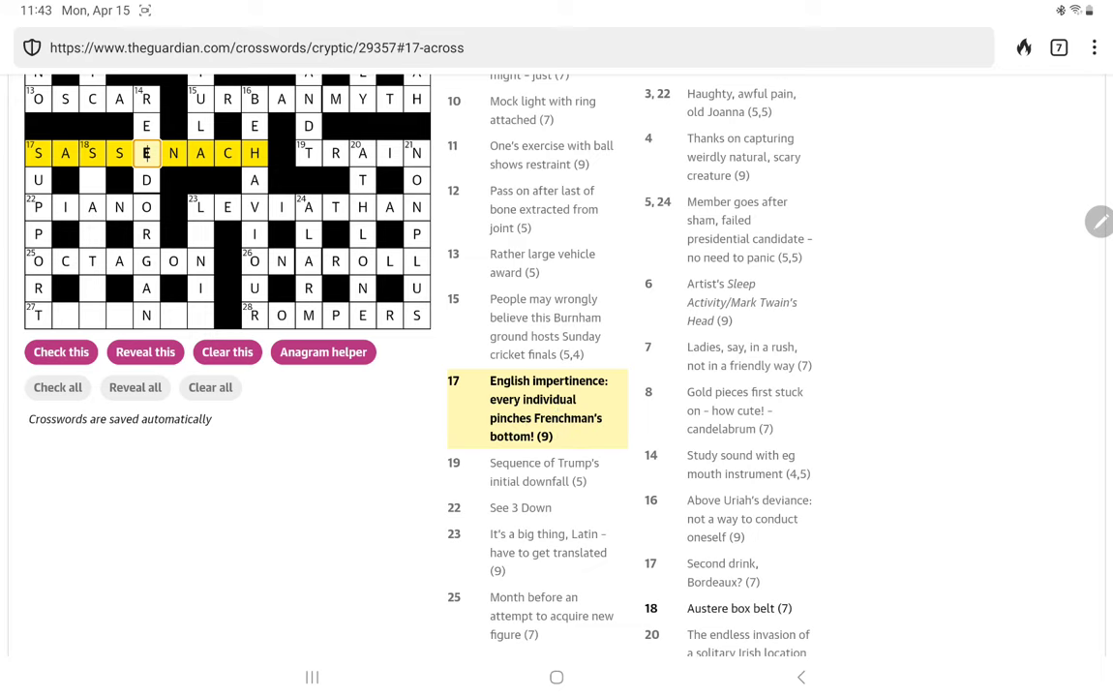
scroll("down", 3)
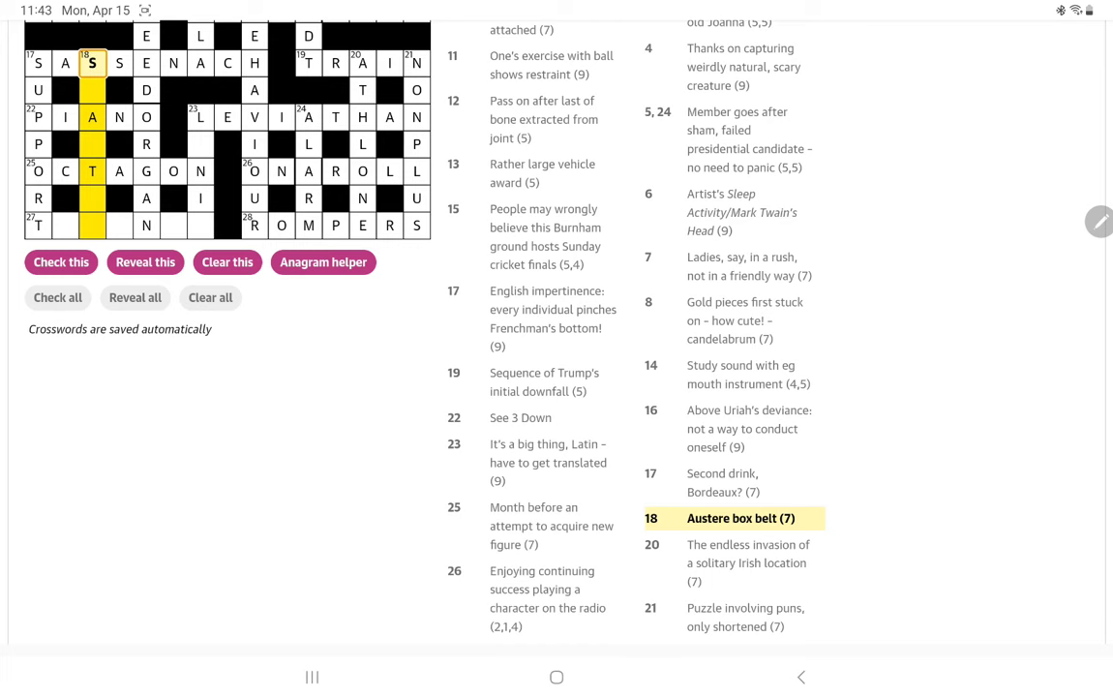
Step: Enter SPARTAN in 18 Down, leaving 27 Across active with TEN plus N
left_click(94, 98)
type("PARTA")
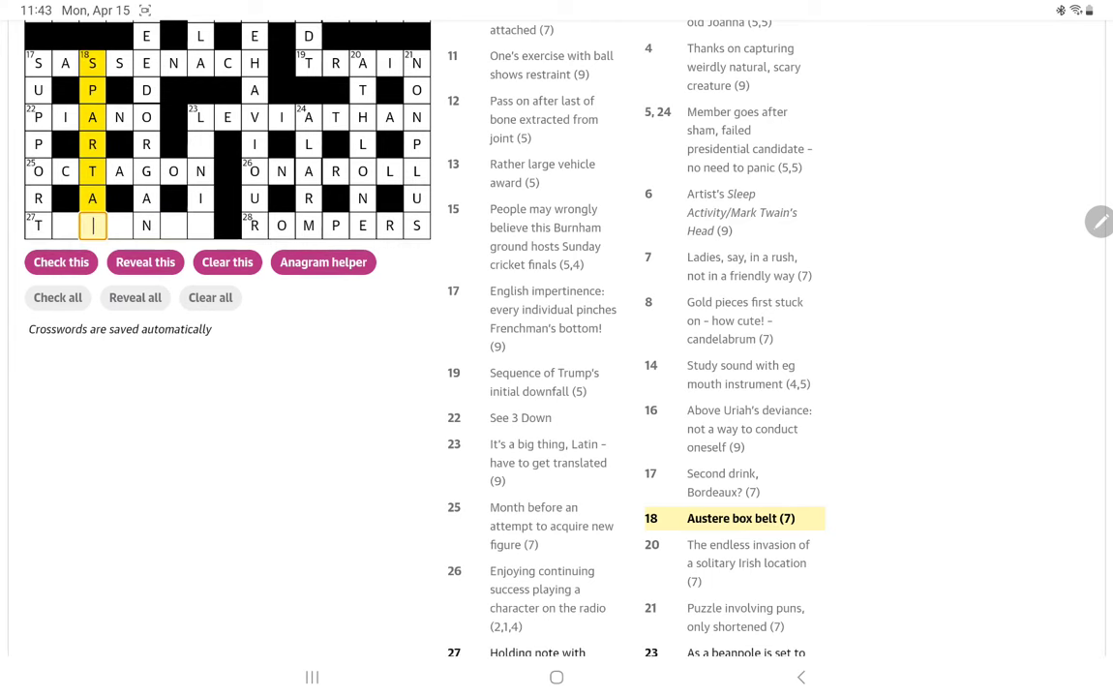
type("N")
left_click(66, 226)
type("E")
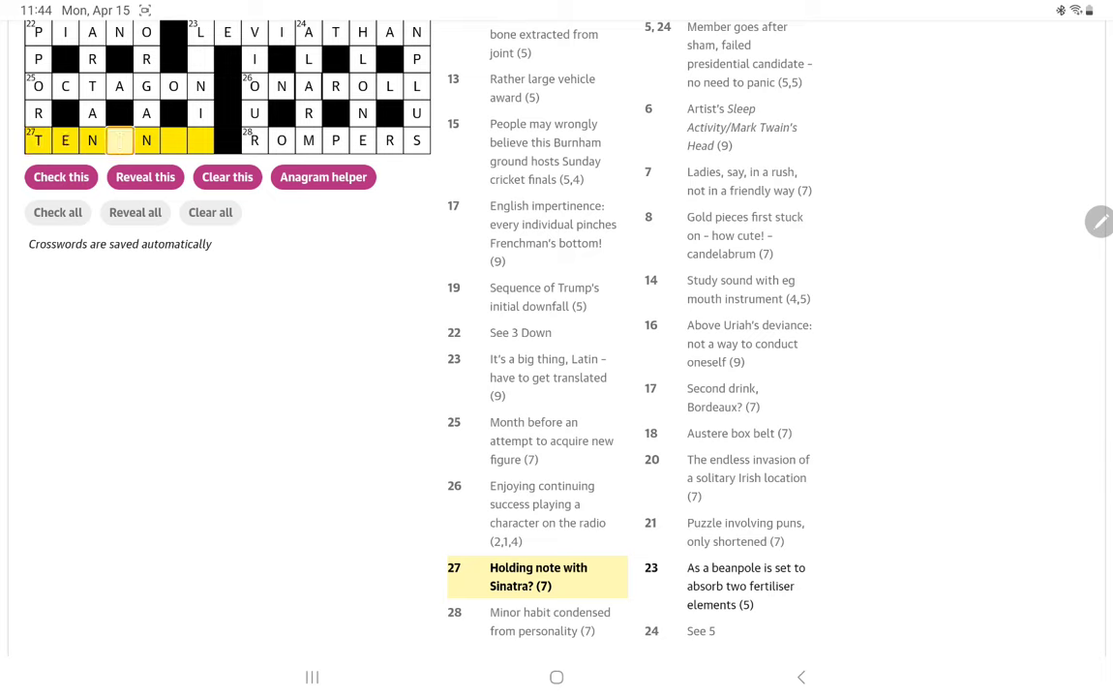
Step: Add A, C and Y to make 27 Across read TENANCY
type("A")
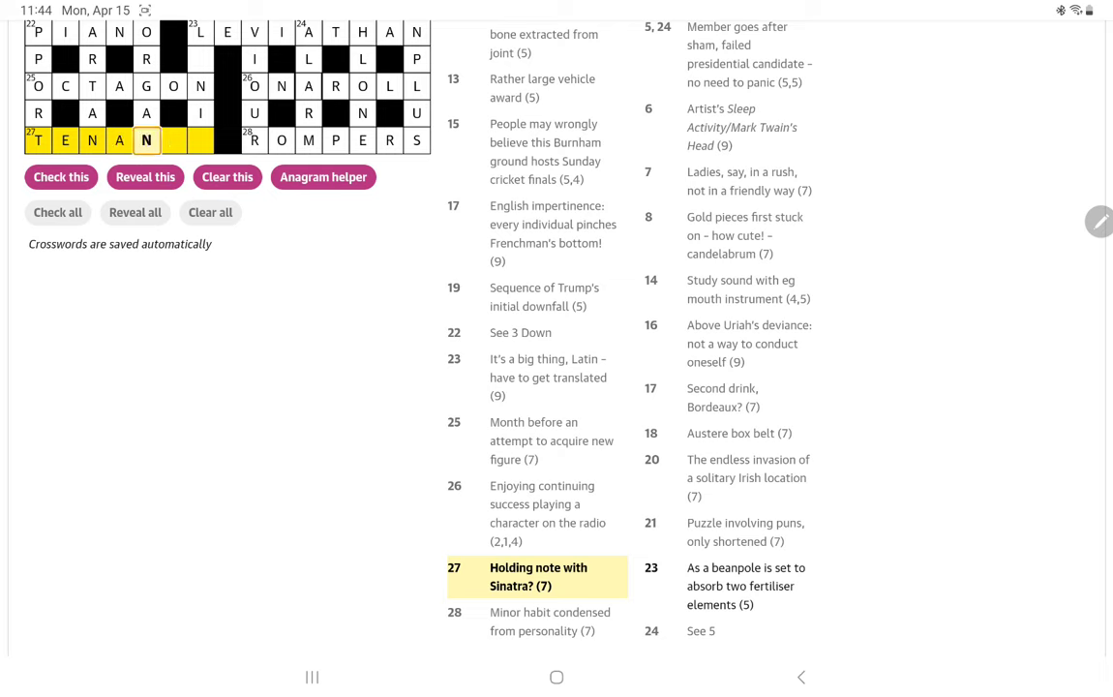
type("CY")
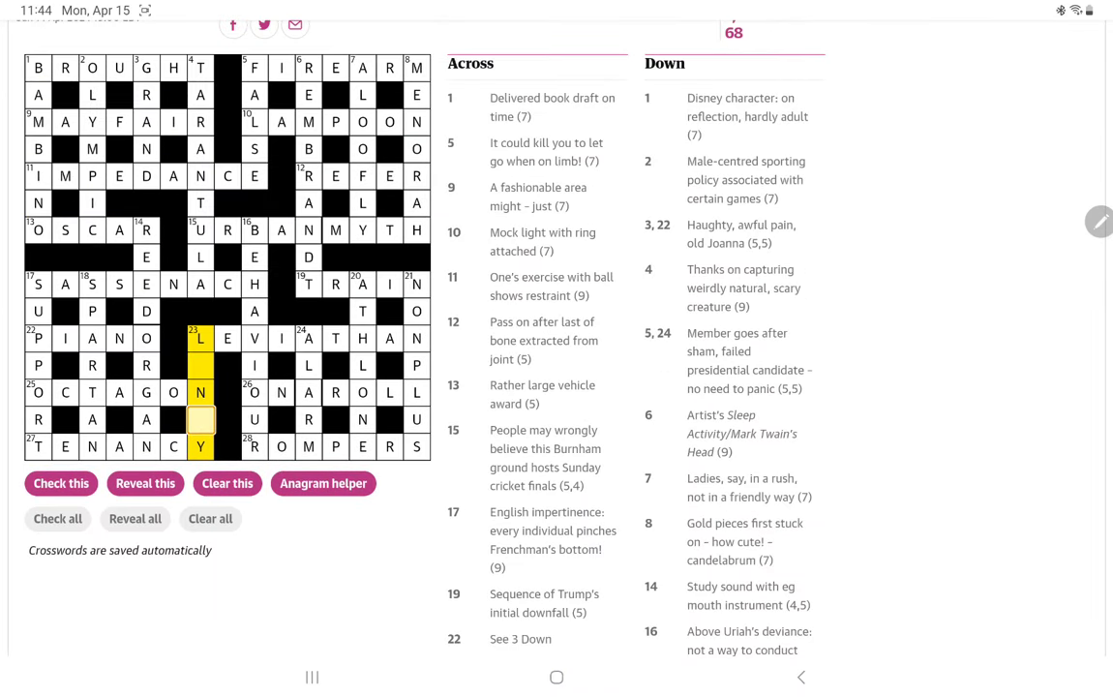
scroll("down", 3)
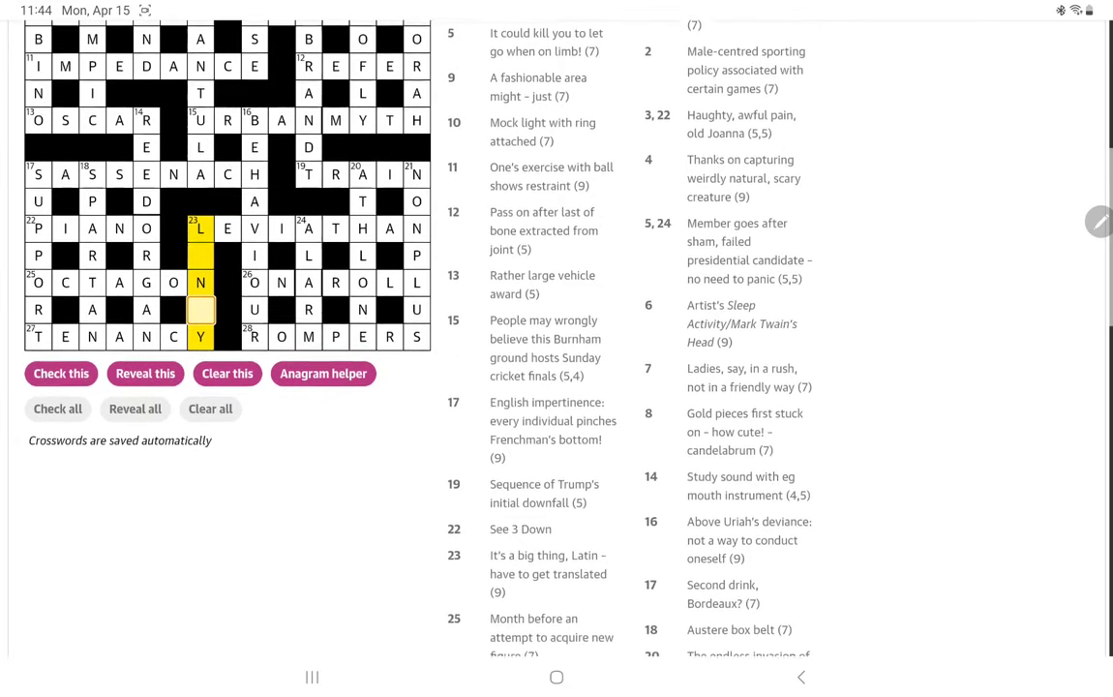
scroll("down", 3)
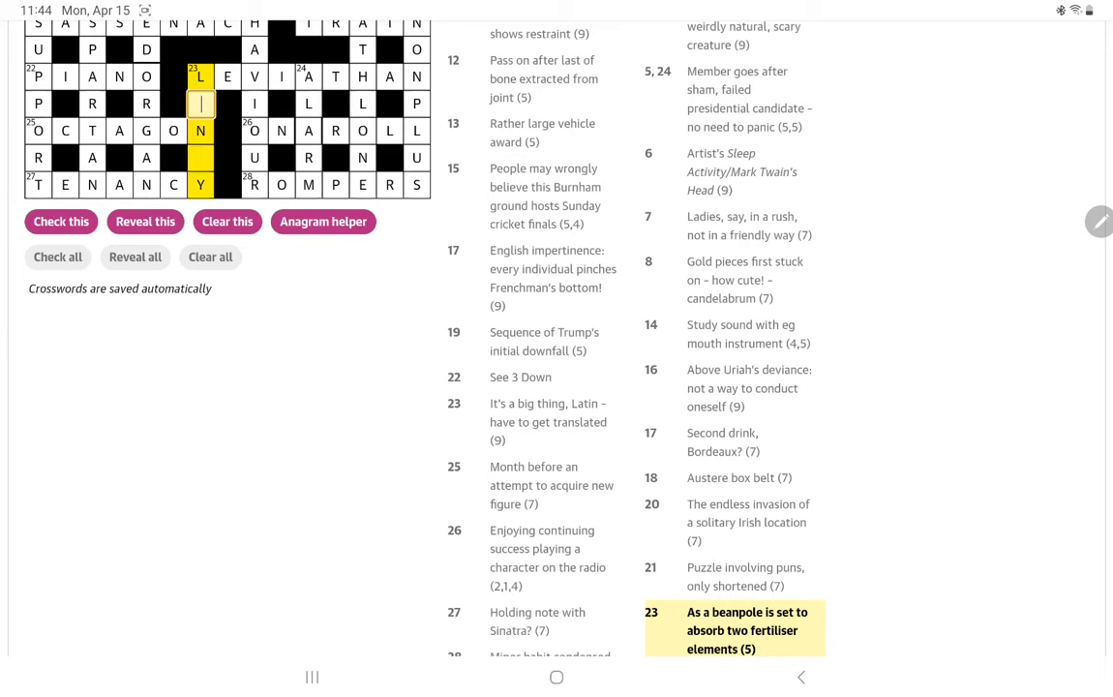
Step: Type AKY so 23 Down reads LANKY, filling every square of the grid
type("AKY")
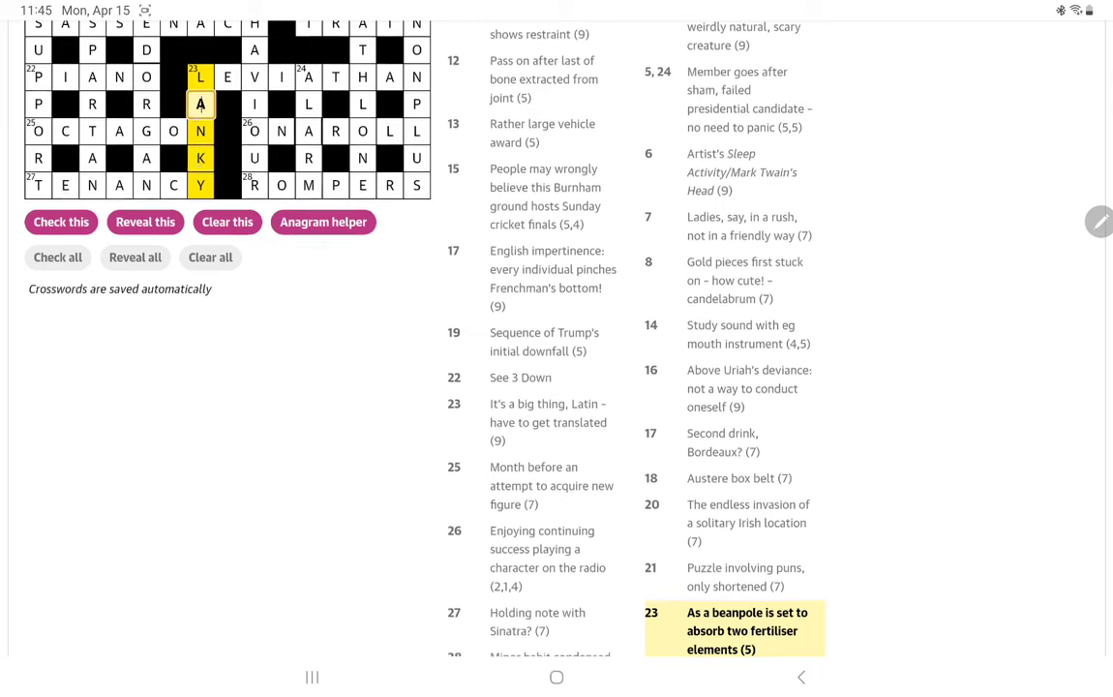
left_click(200, 184)
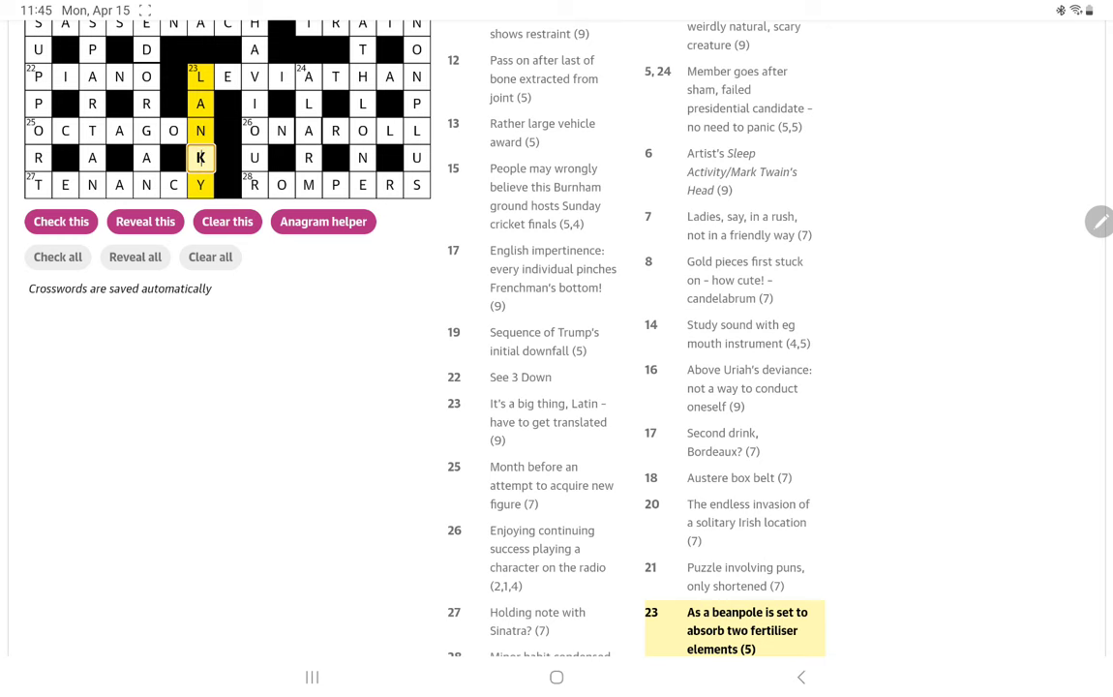
scroll("down", 3)
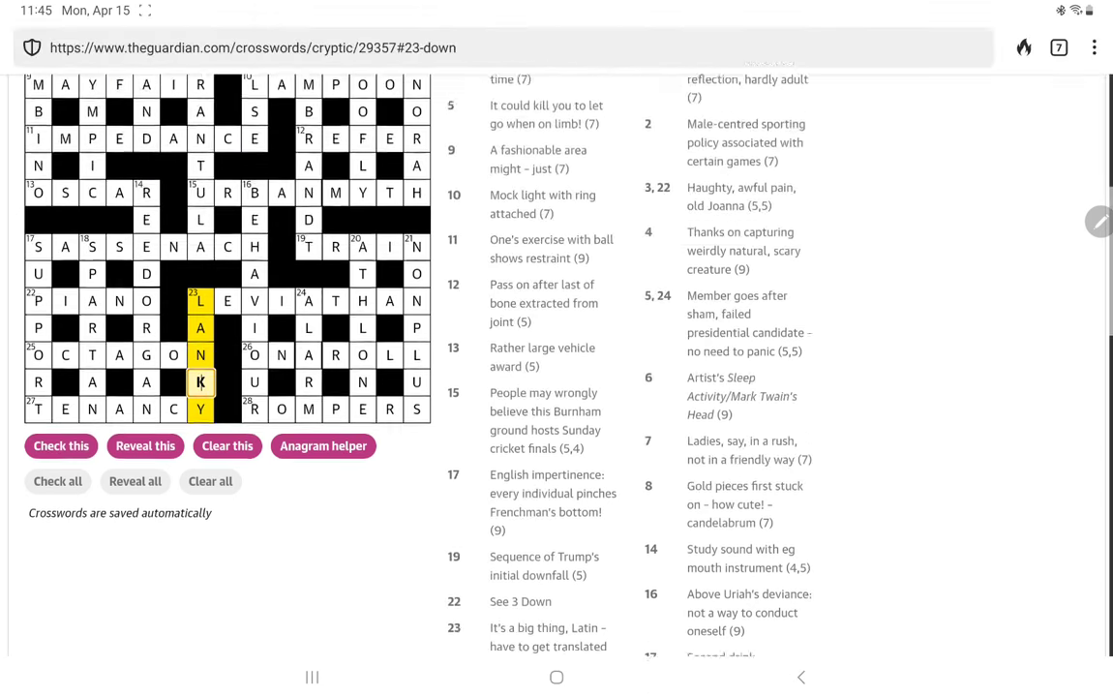
Step: Scroll back up the completed crossword page
scroll("up", 3)
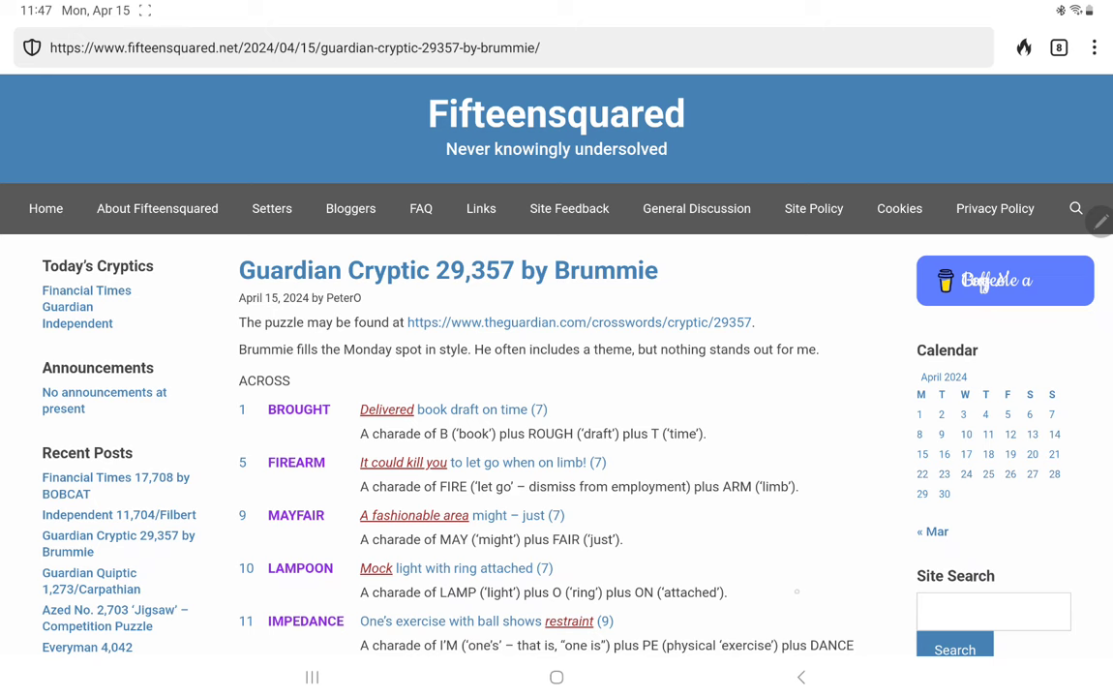
Step: Scroll through the Across and Down clue explanations down to the solution grid
scroll("down", 3)
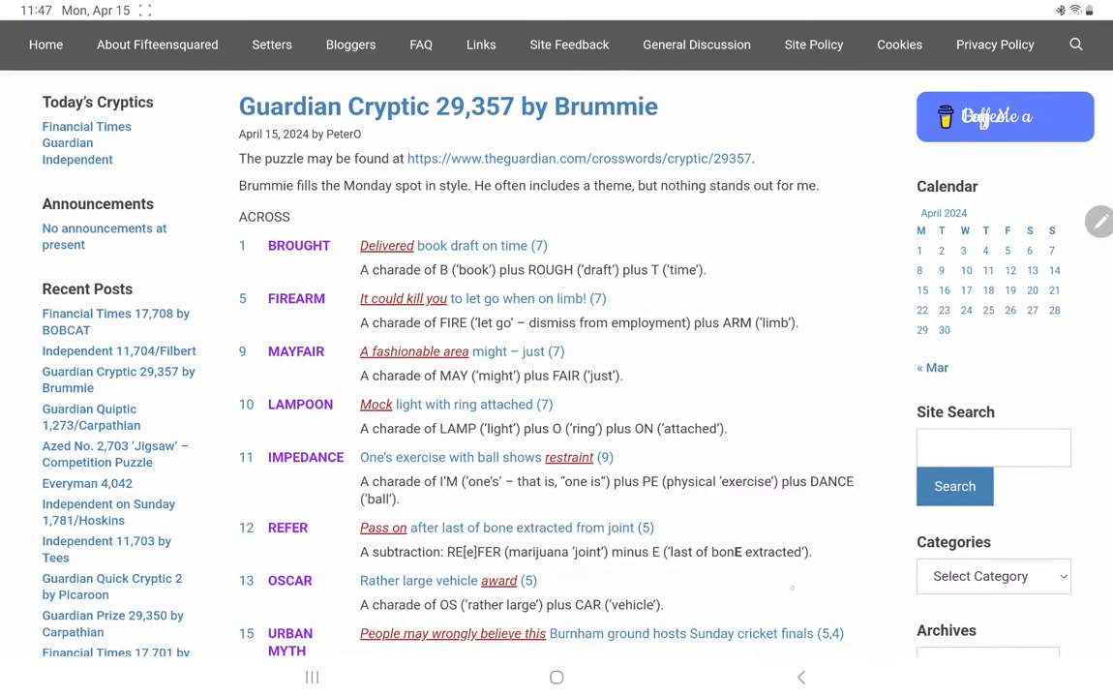
mouse_move(857, 527)
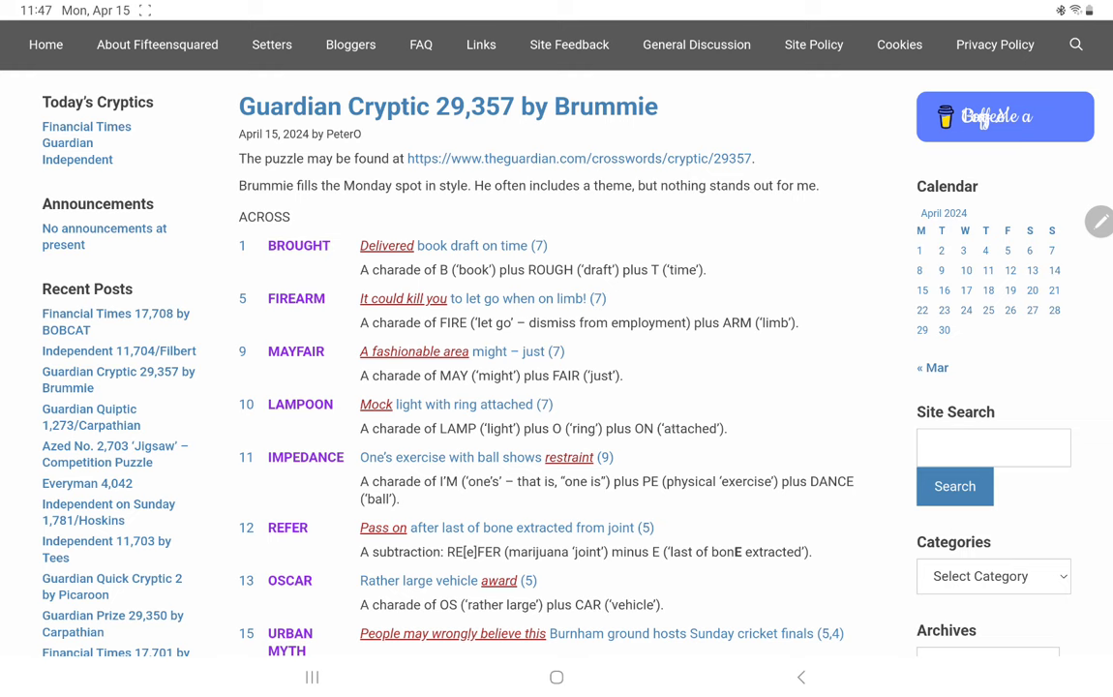
scroll("down", 3)
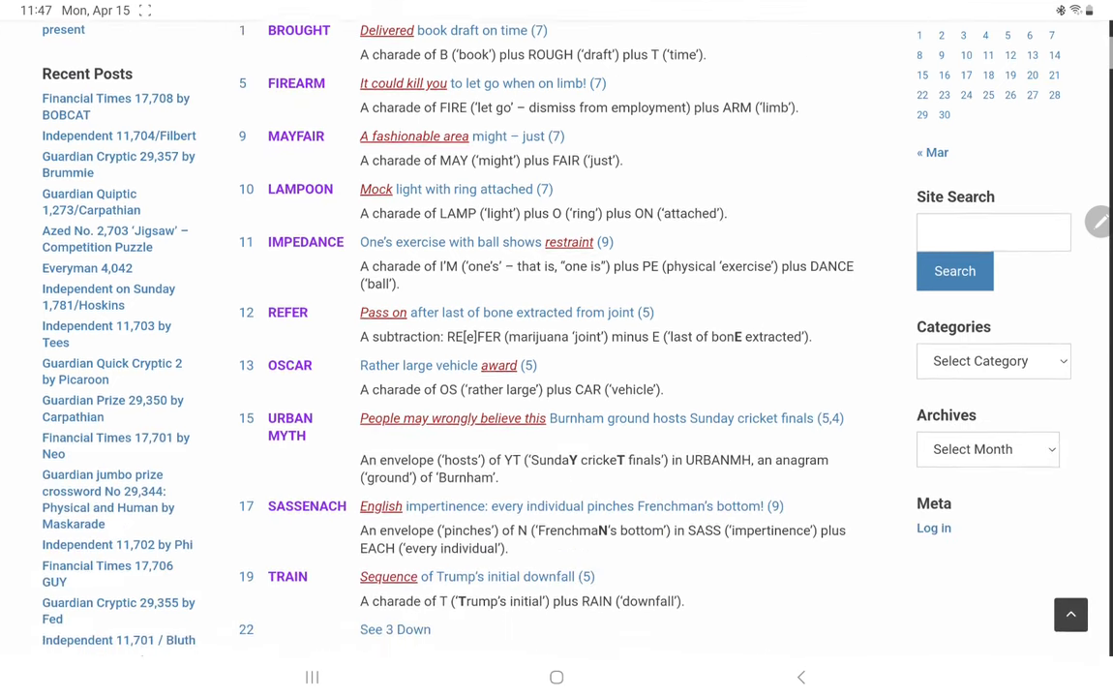
scroll("down", 3)
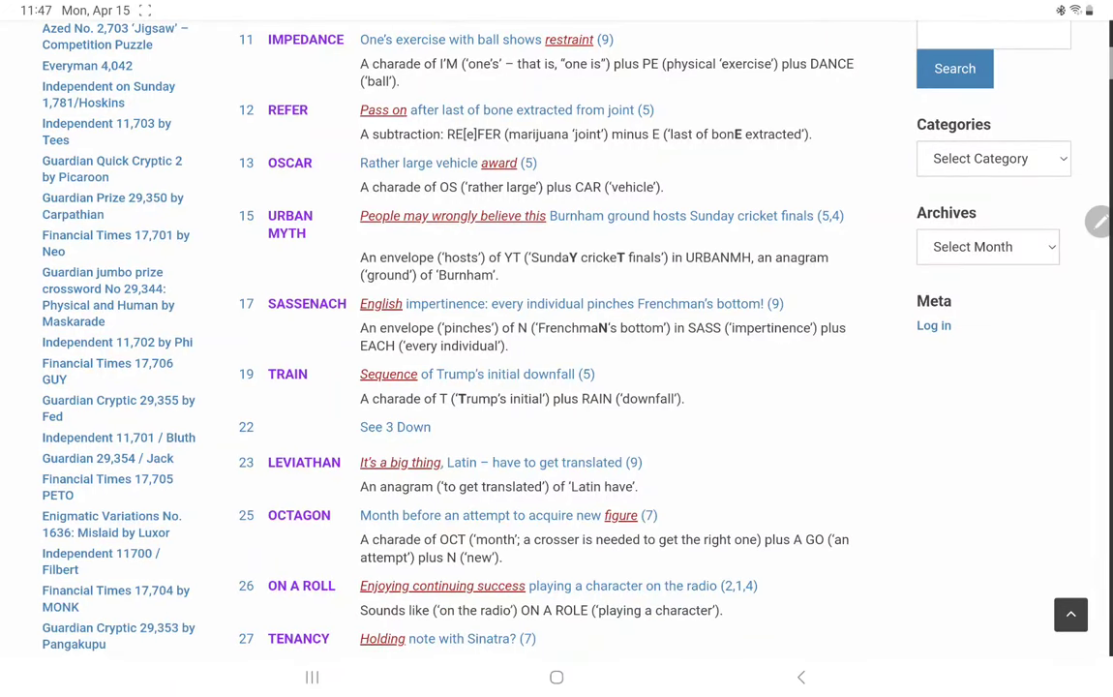
scroll("down", 3)
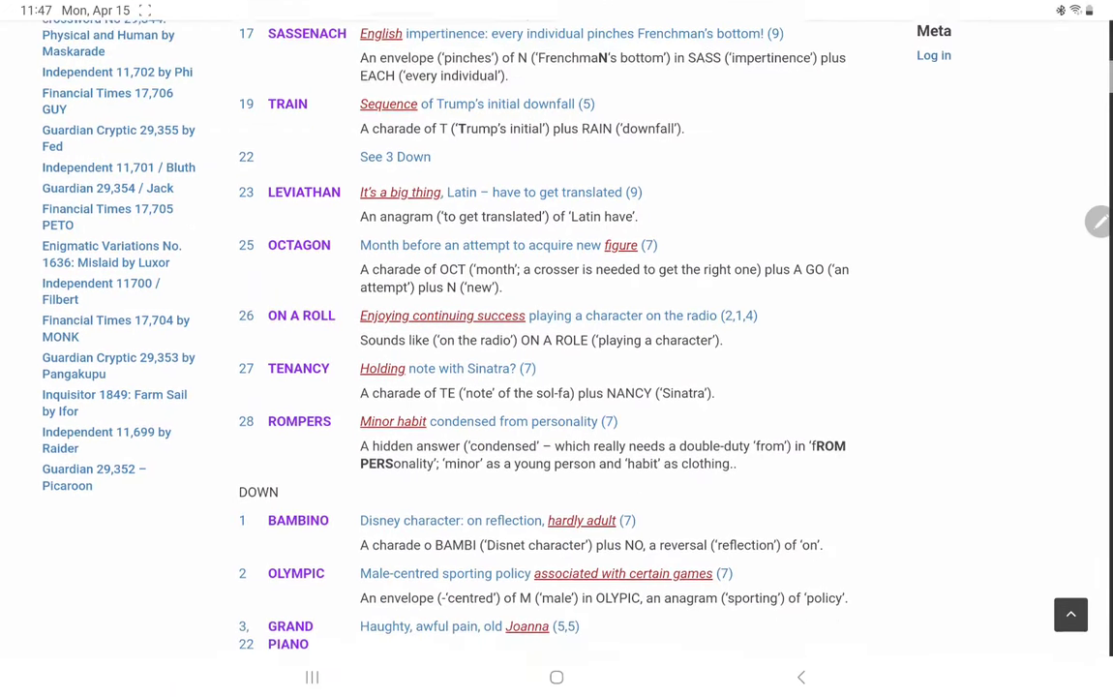
scroll("down", 3)
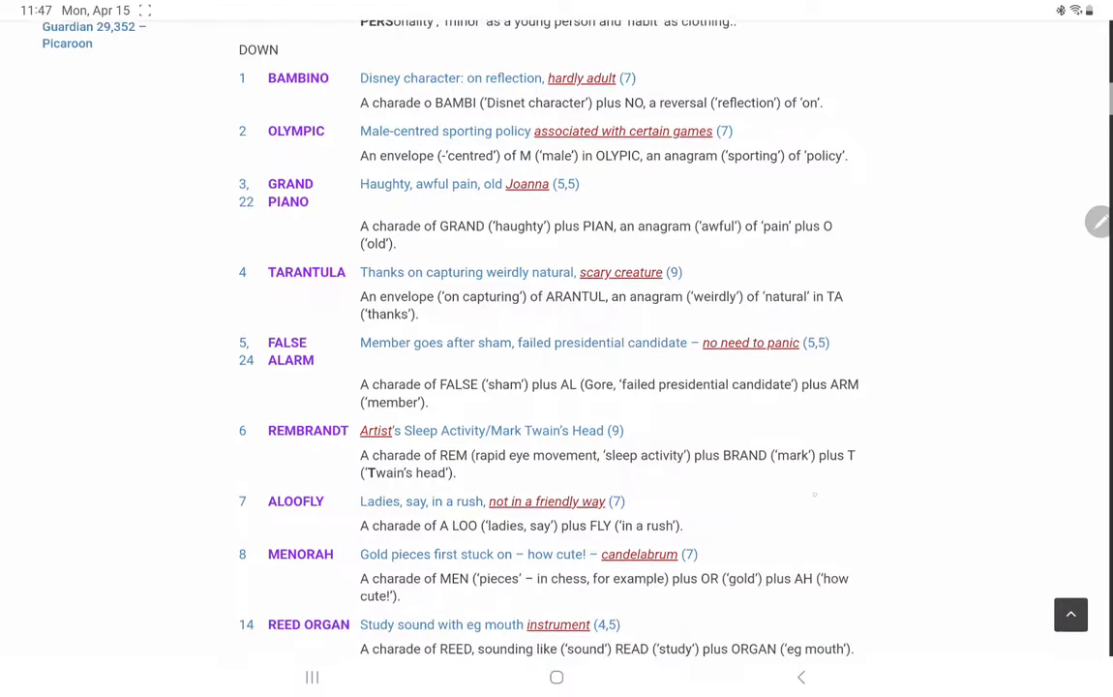
scroll("down", 3)
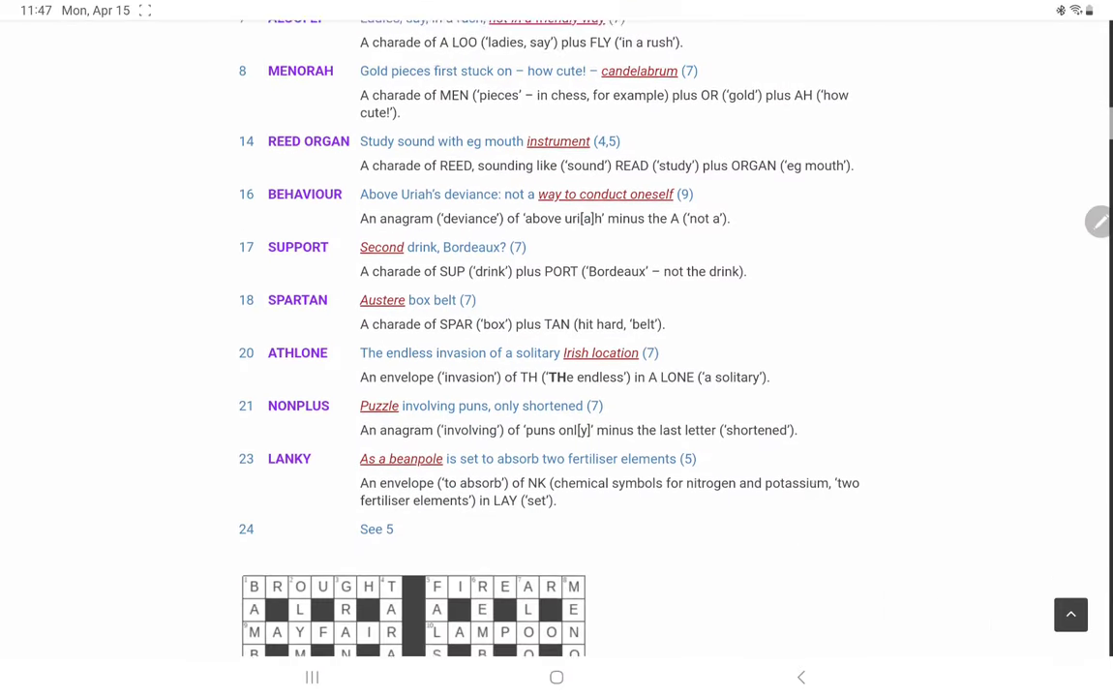
scroll("down", 3)
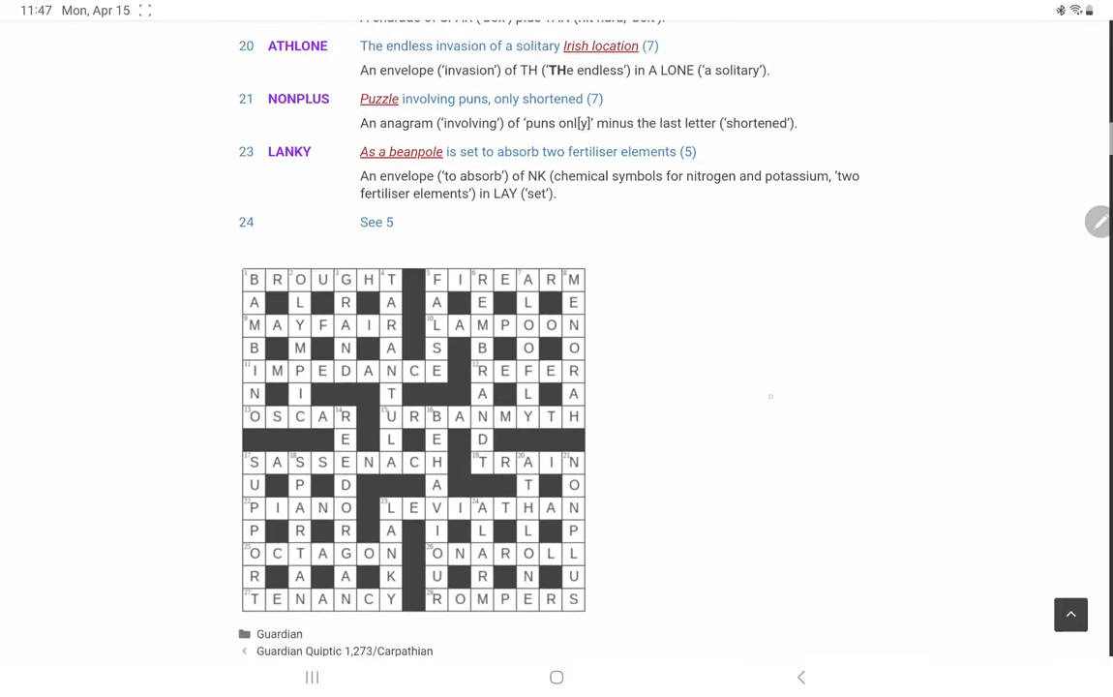
Step: Scroll past the solution grid to the '64 thoughts' comment thread
scroll("down", 3)
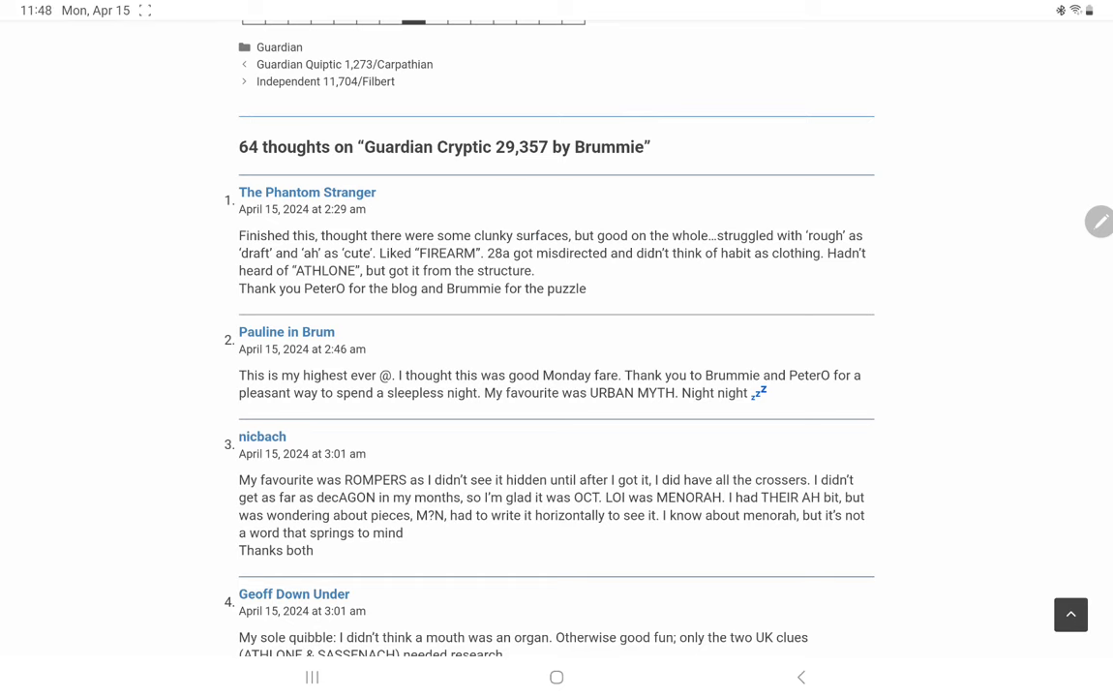
scroll("down", 3)
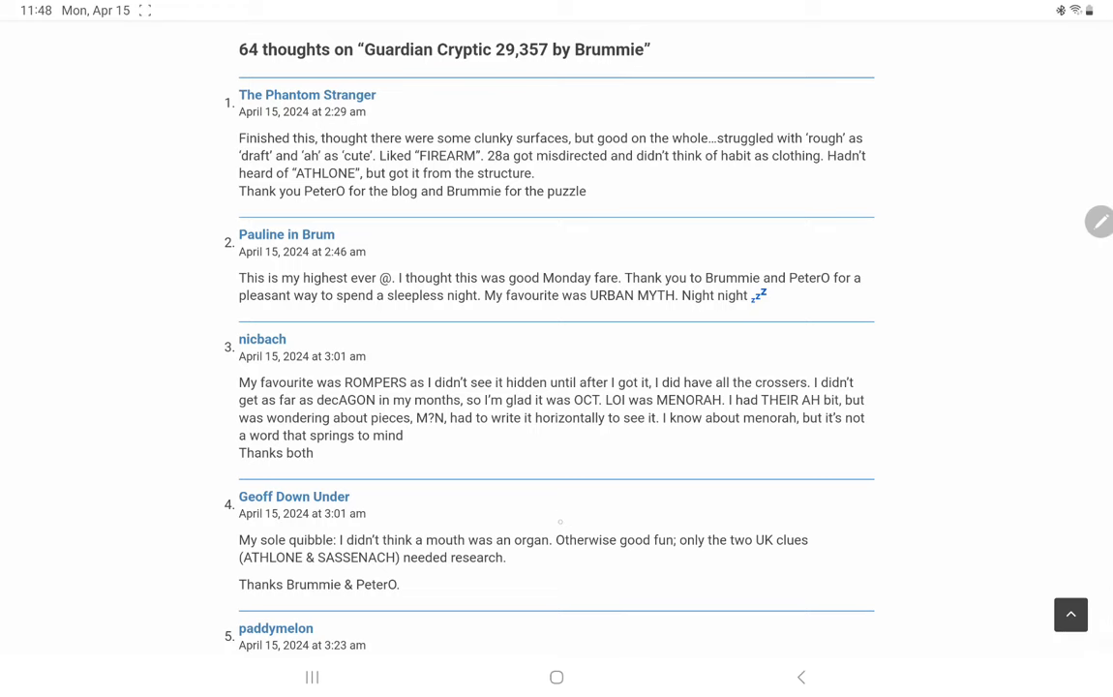
scroll("down", 3)
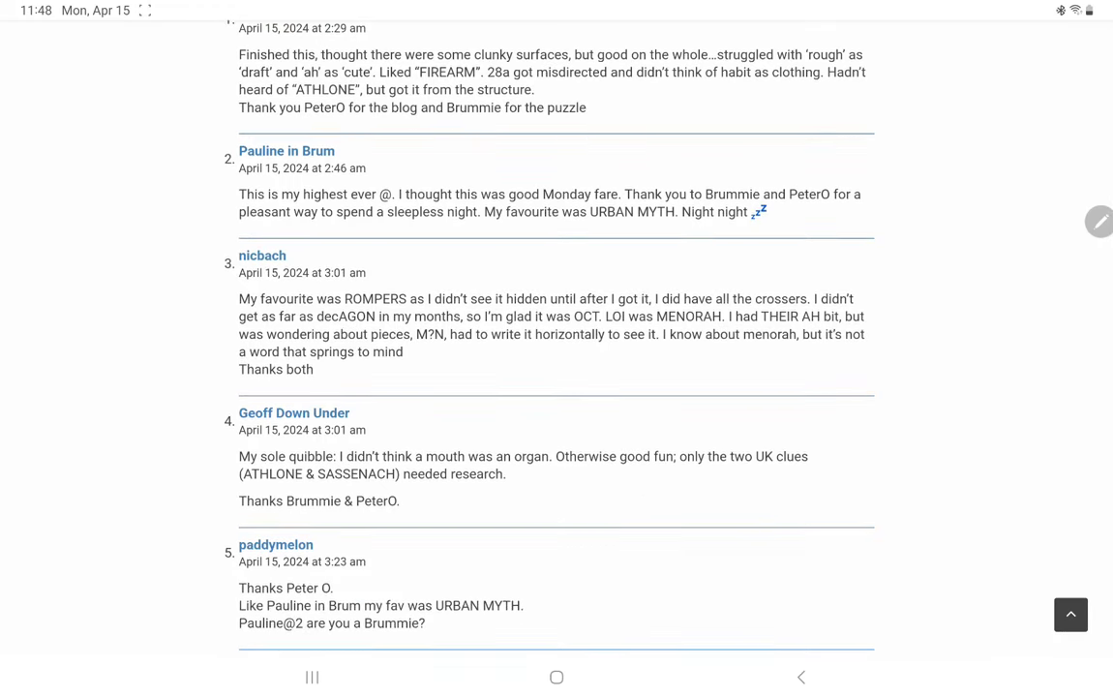
scroll("down", 3)
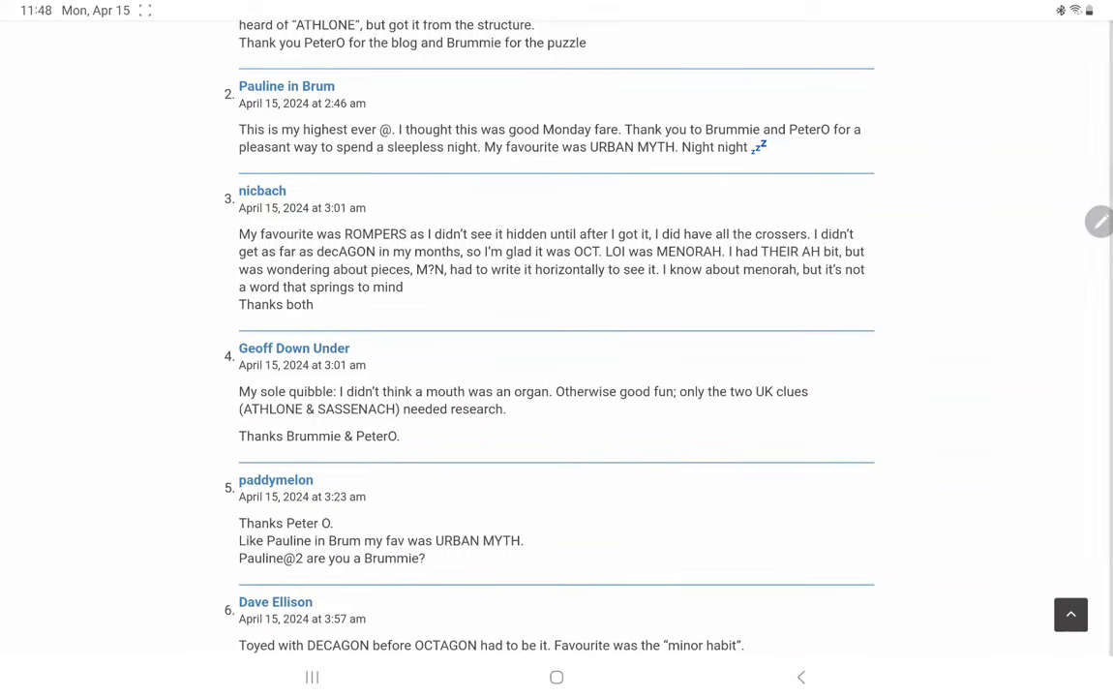
scroll("down", 3)
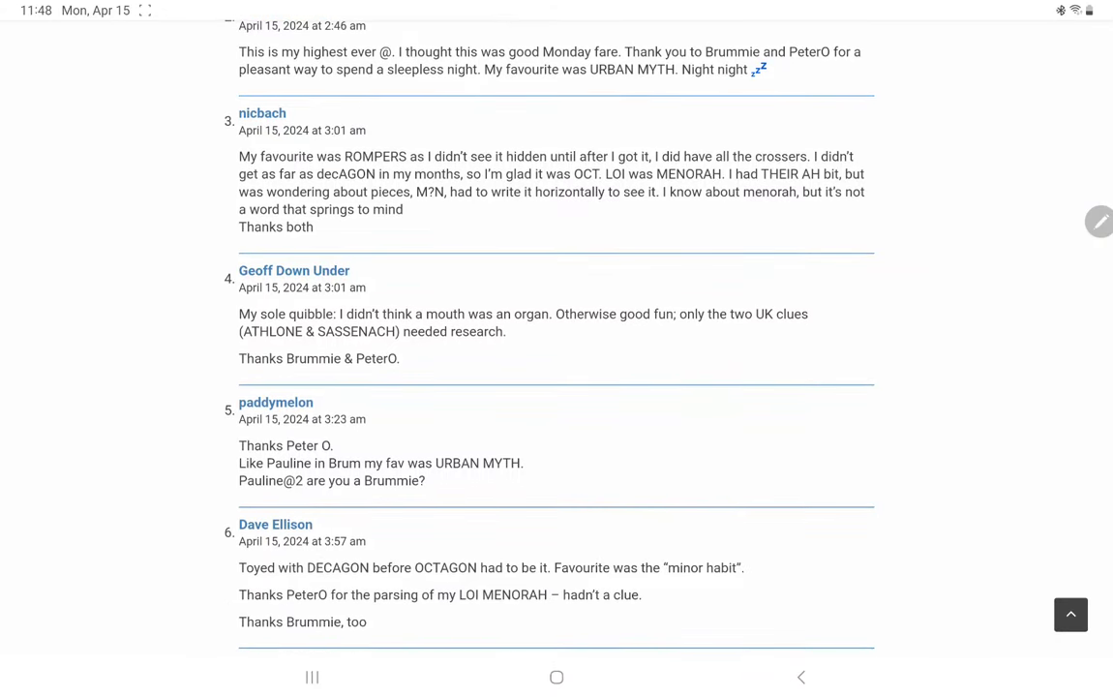
scroll("down", 3)
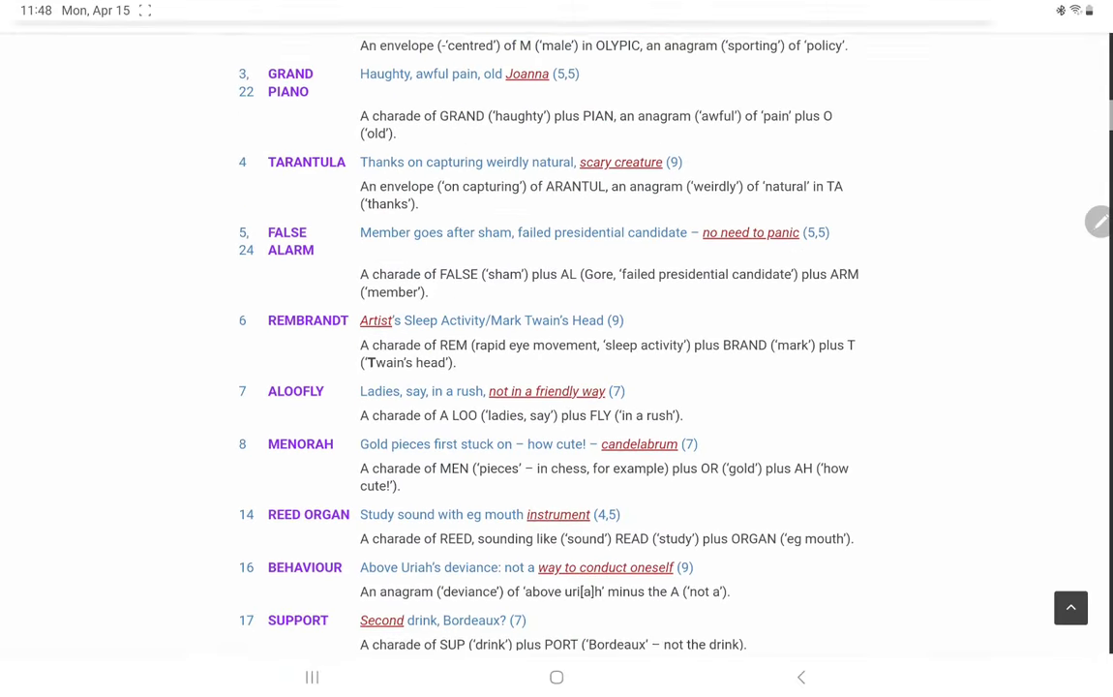
scroll("down", 3)
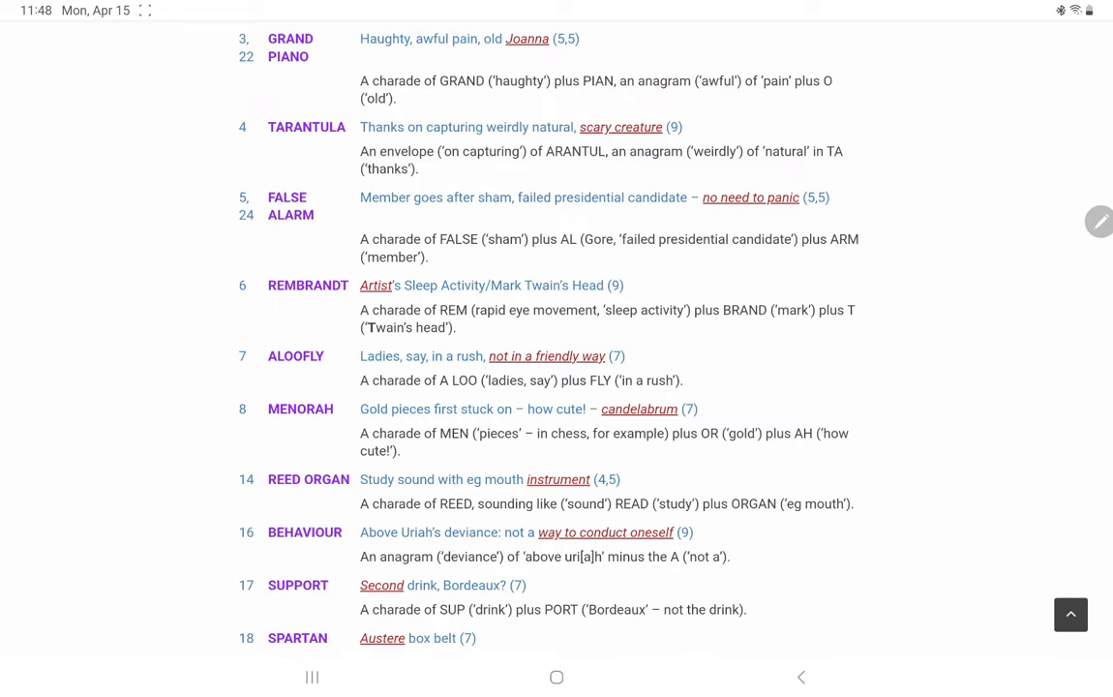
scroll("down", 3)
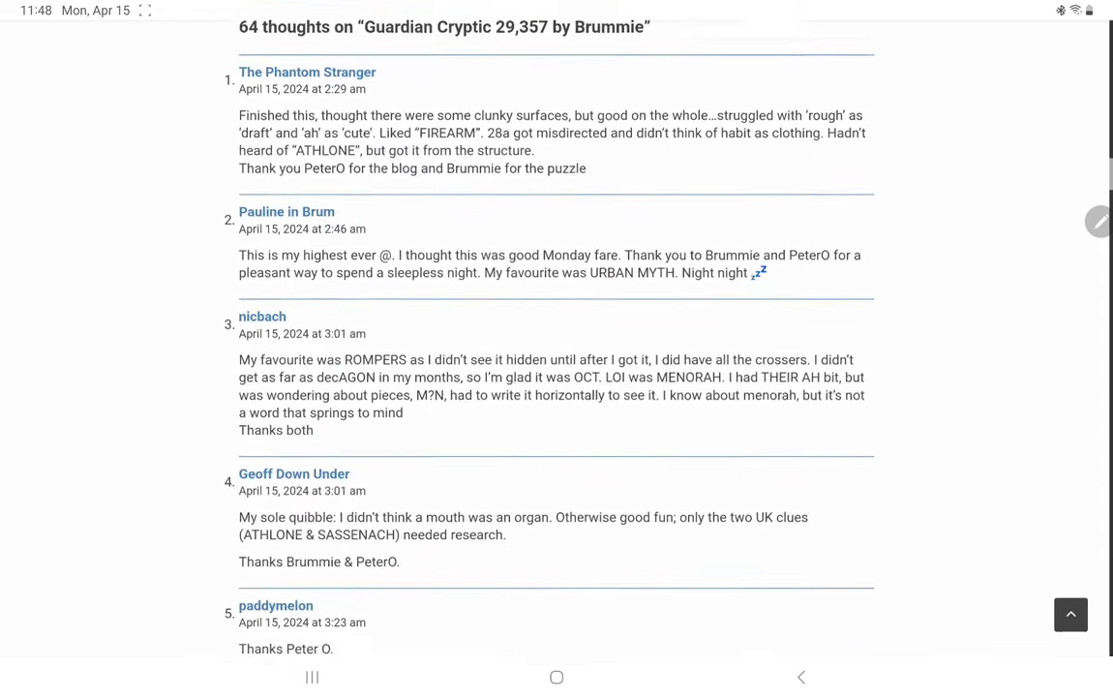
Step: Scroll through comments 1 to 15, stopping at PostMark's comment
scroll("down", 3)
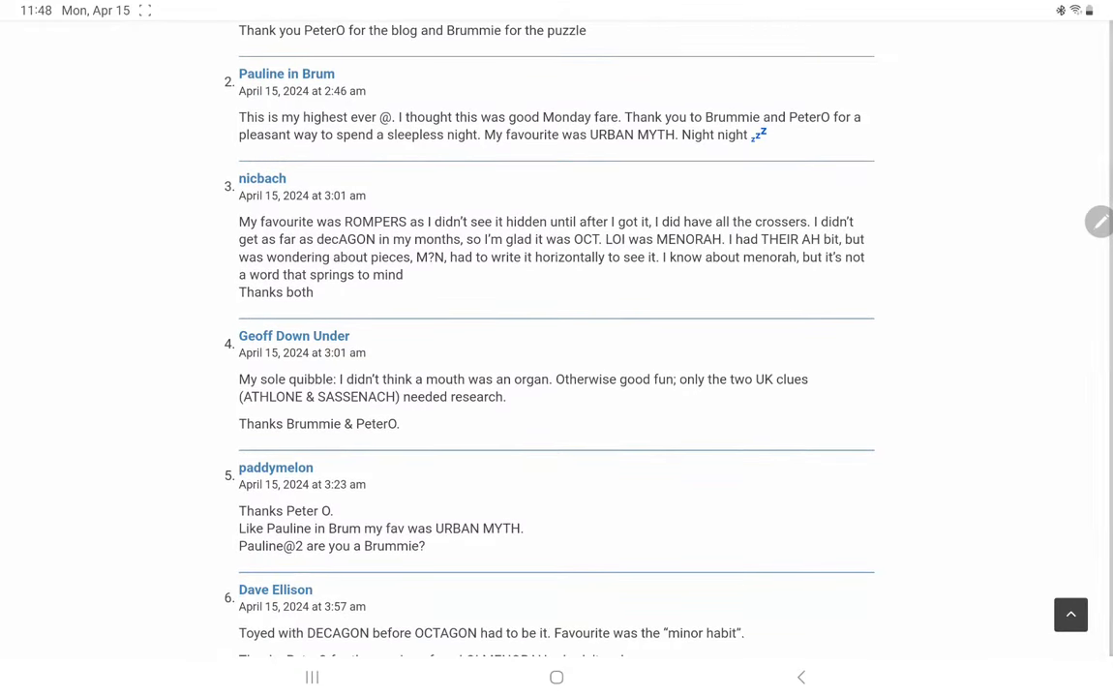
scroll("down", 3)
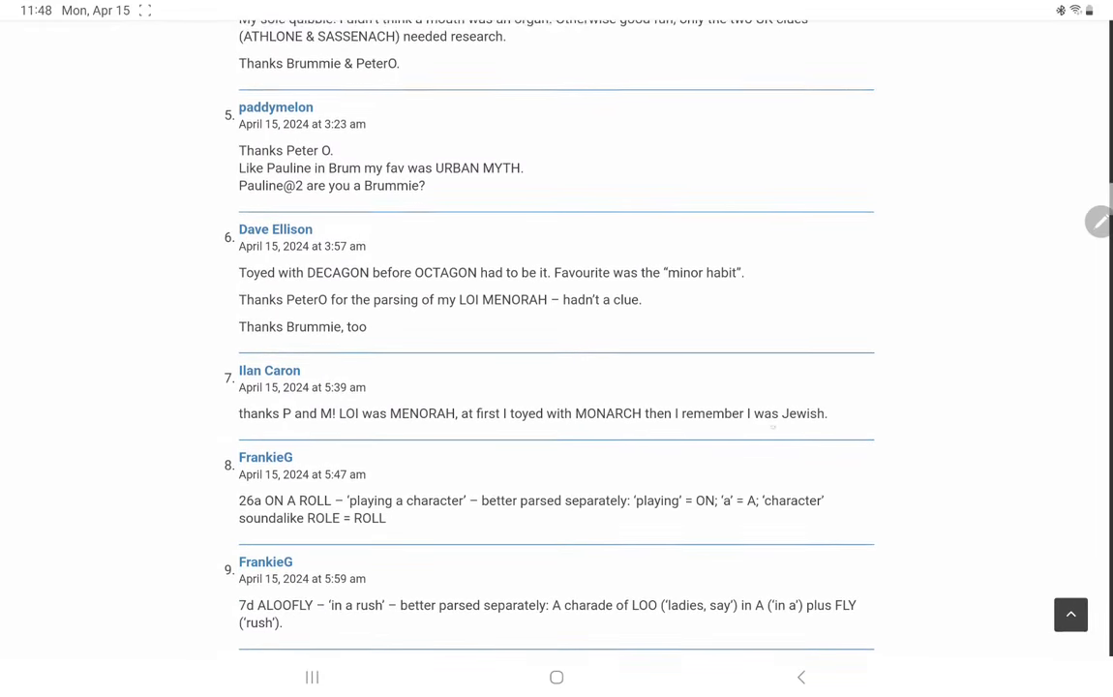
scroll("down", 3)
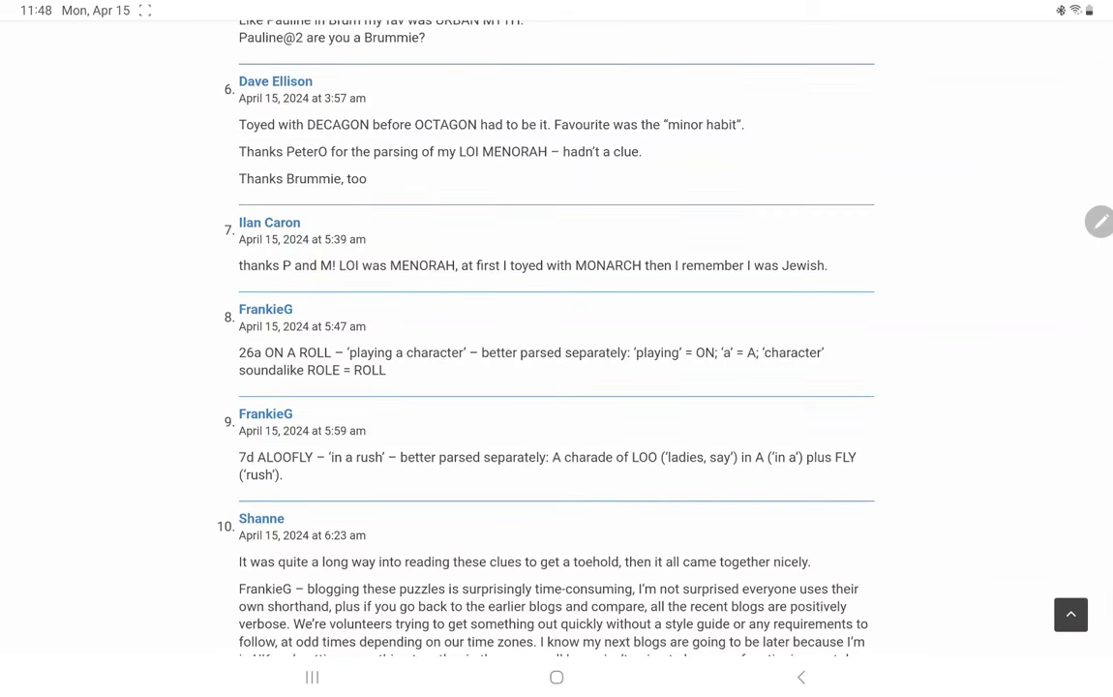
scroll("down", 3)
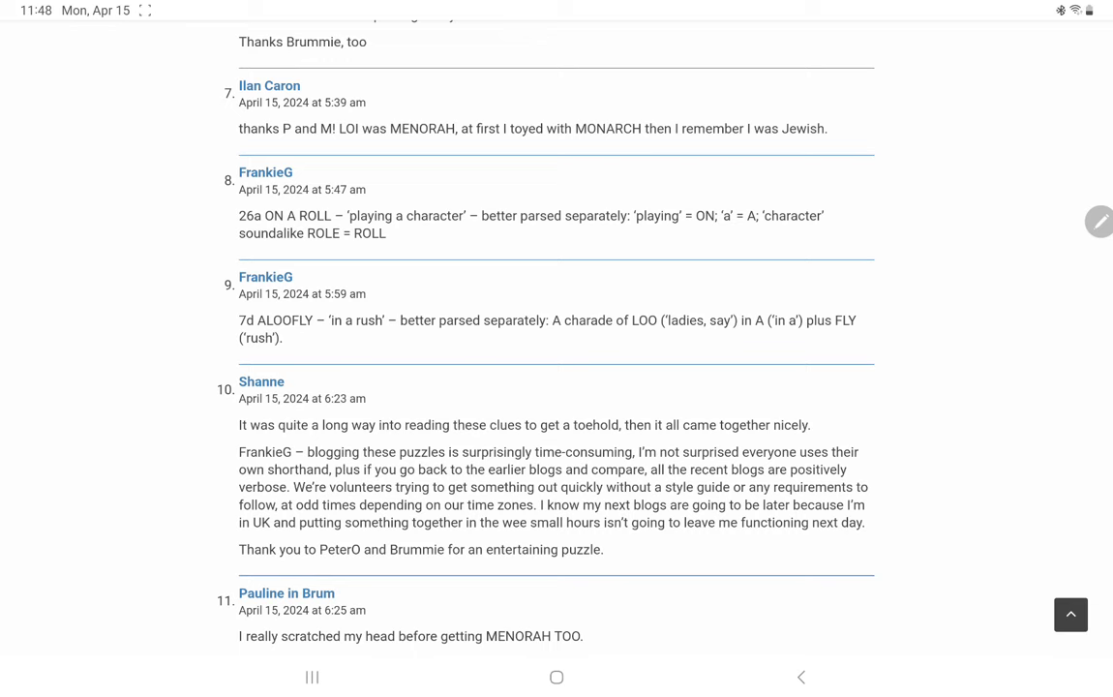
scroll("down", 3)
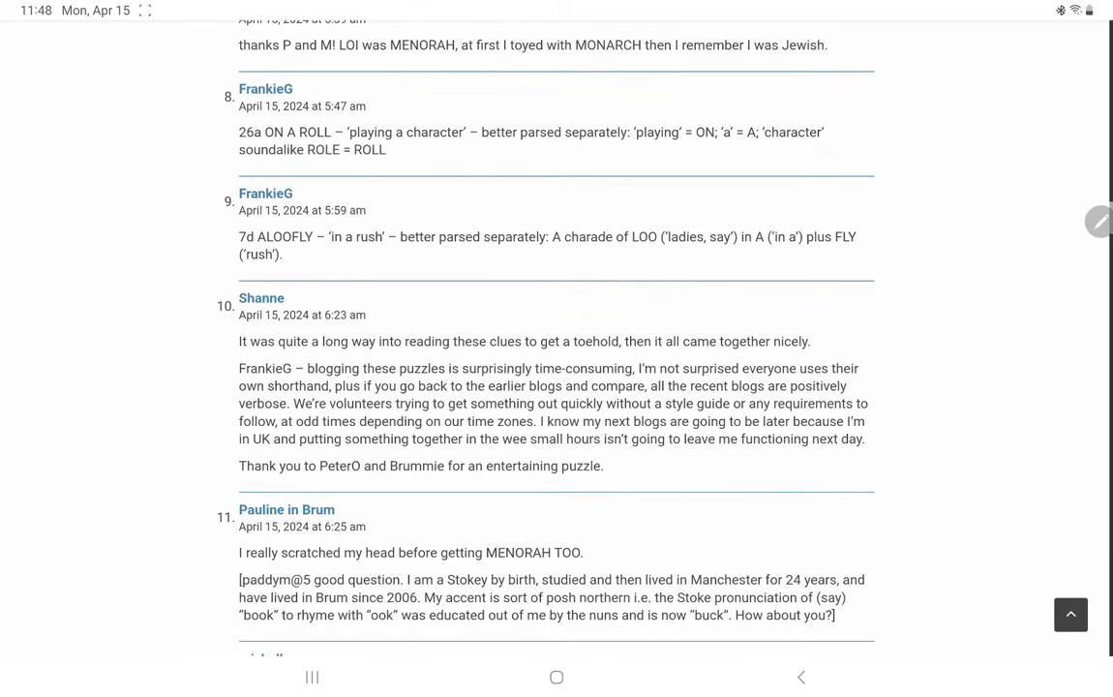
scroll("down", 3)
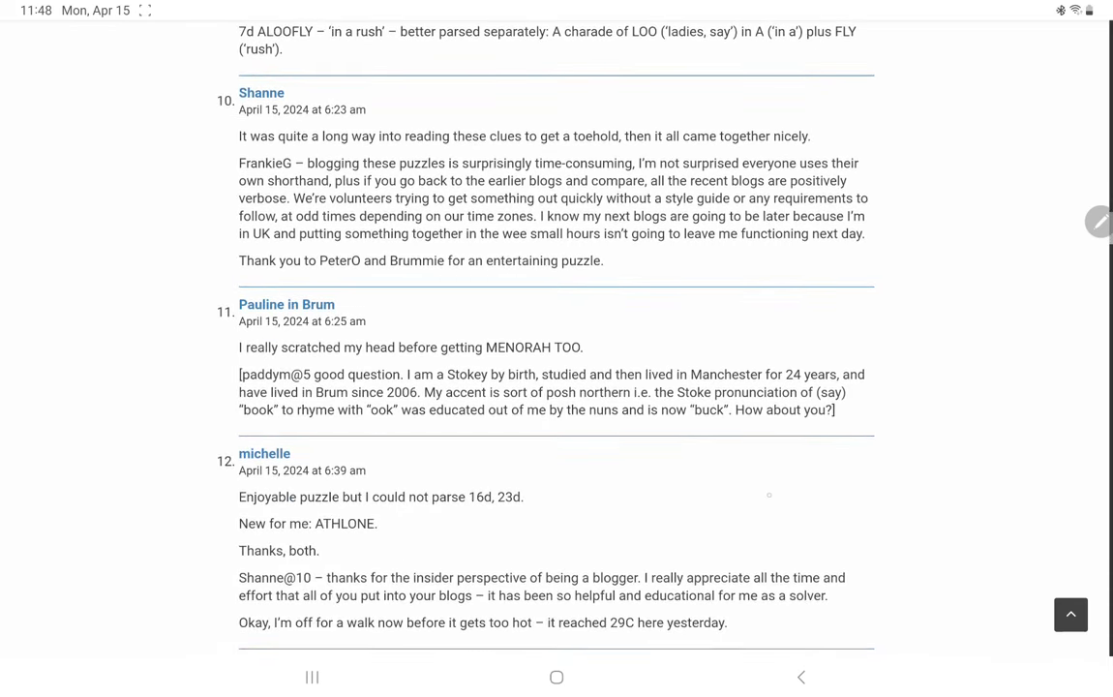
scroll("down", 3)
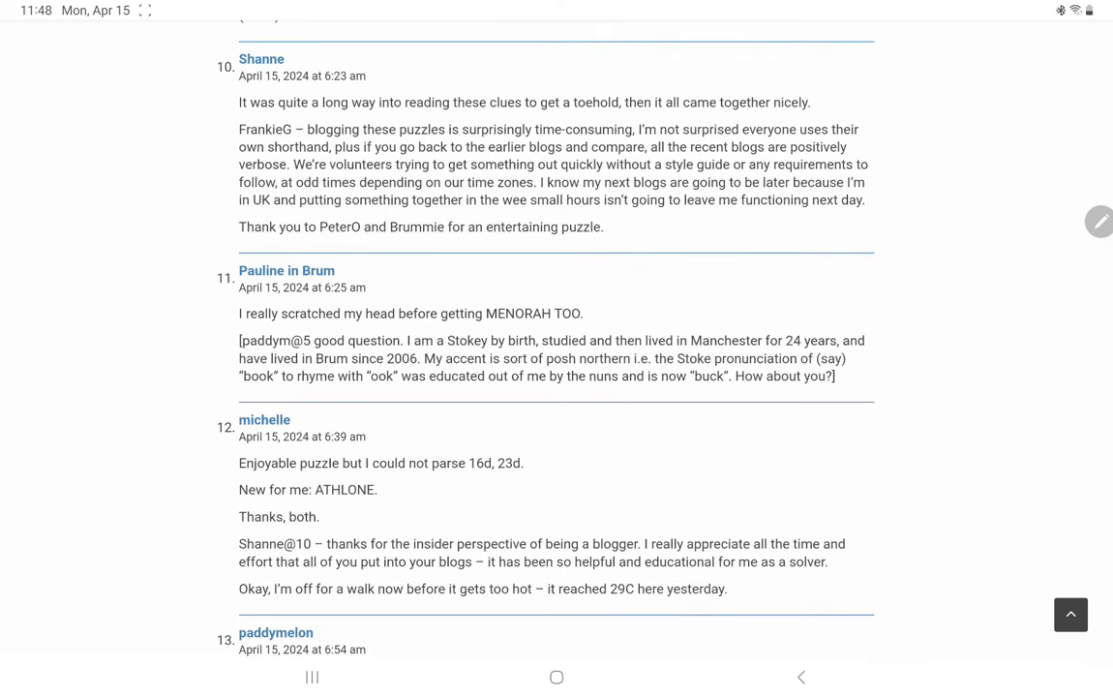
scroll("down", 3)
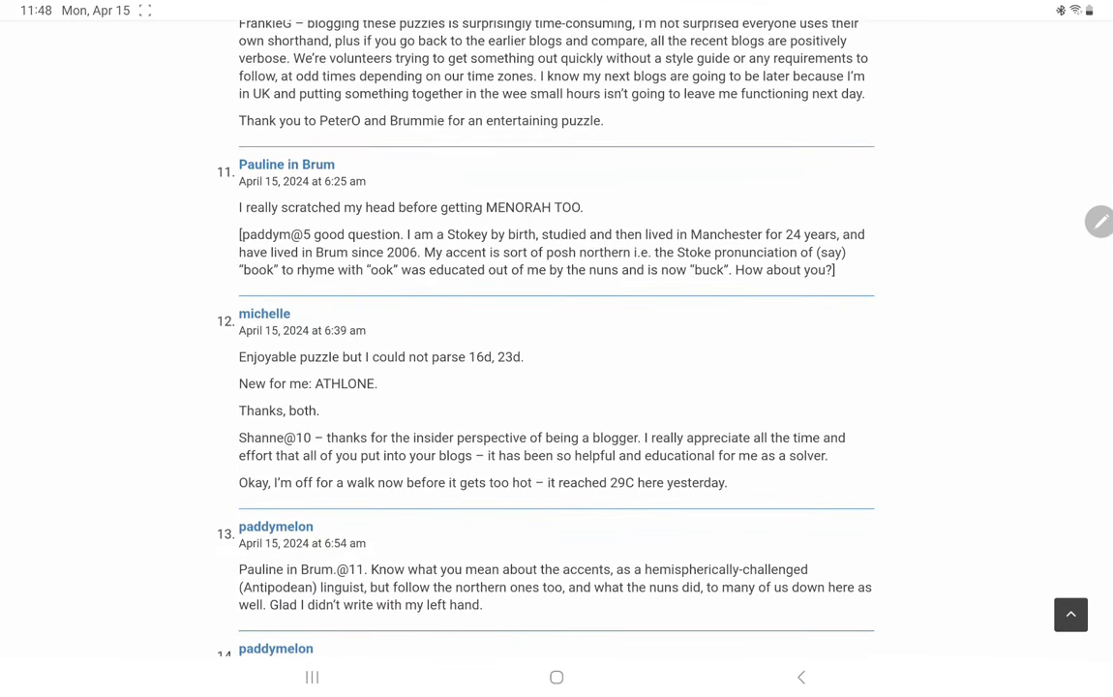
scroll("down", 3)
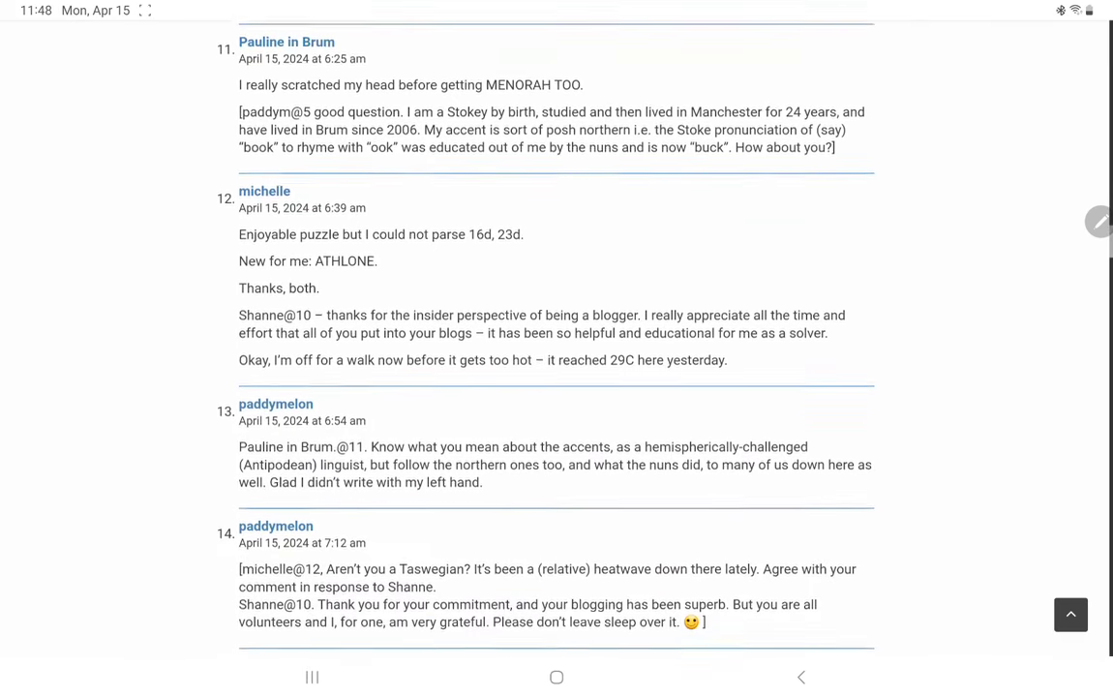
scroll("down", 3)
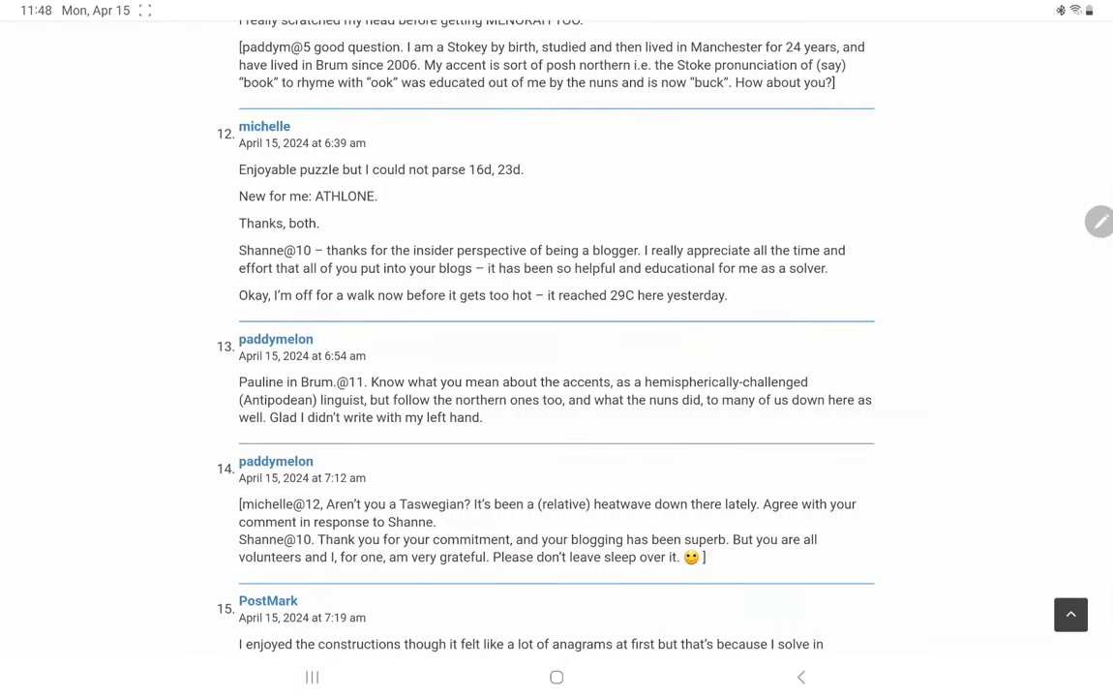